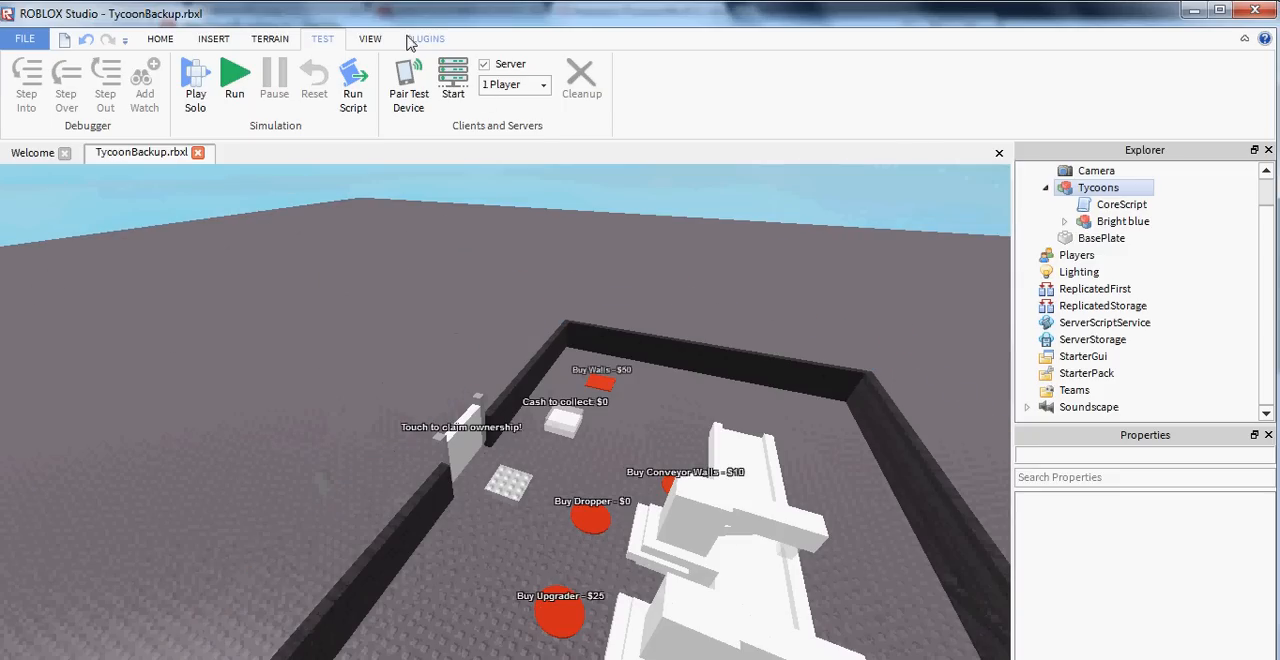
# With the Plugins ribbon showing, select the Buy Walls - $50 button pad in the tycoon.
pyautogui.click(425, 38)
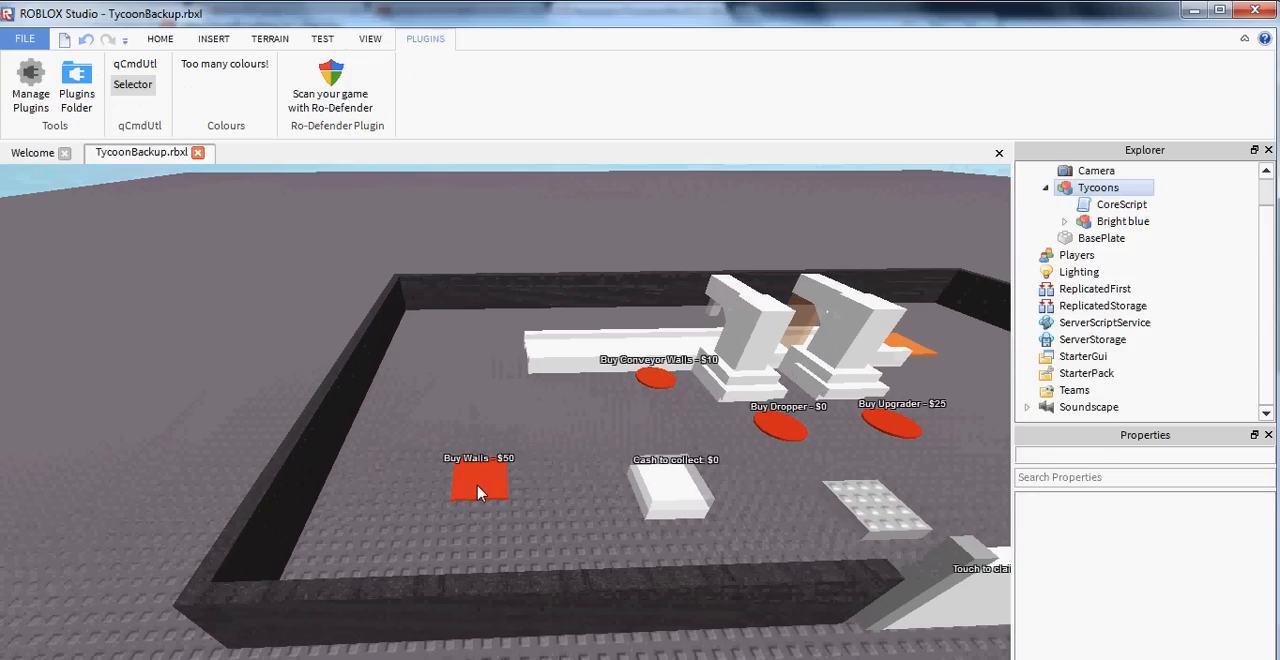
pyautogui.click(1135, 288)
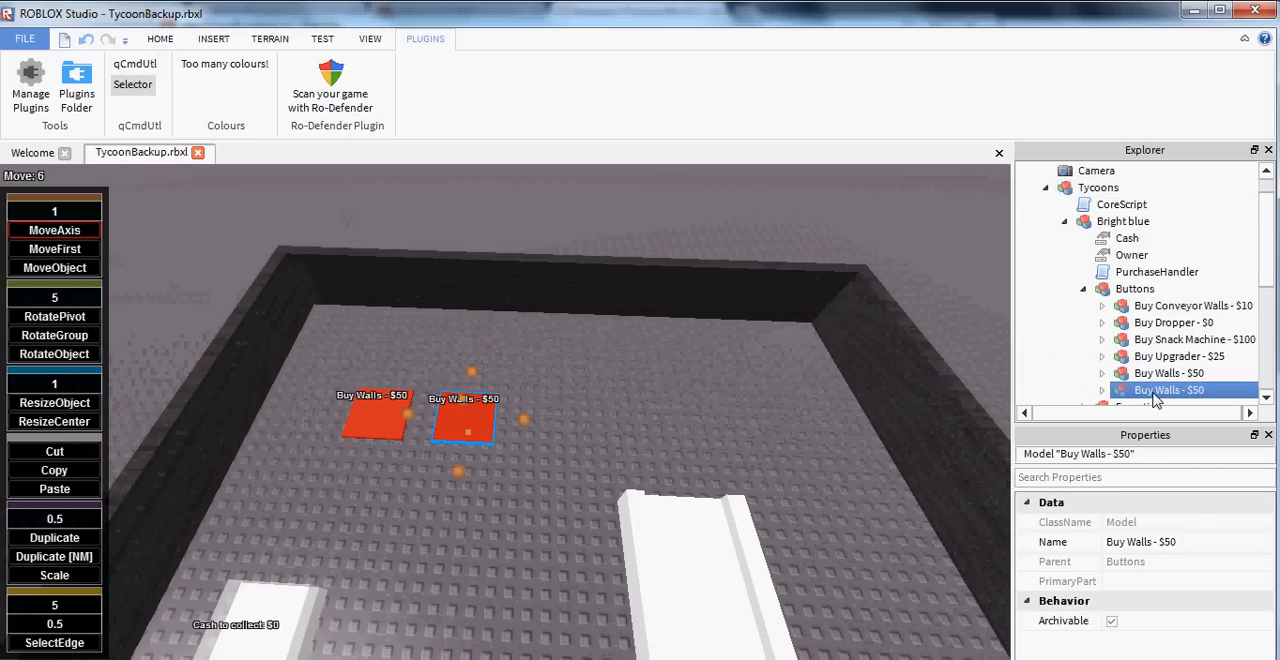
# Rename the button copy to Upgrade Walls - $250, then make and resize the Walls2 wall copy.
pyautogui.doubleClick(1170, 390)
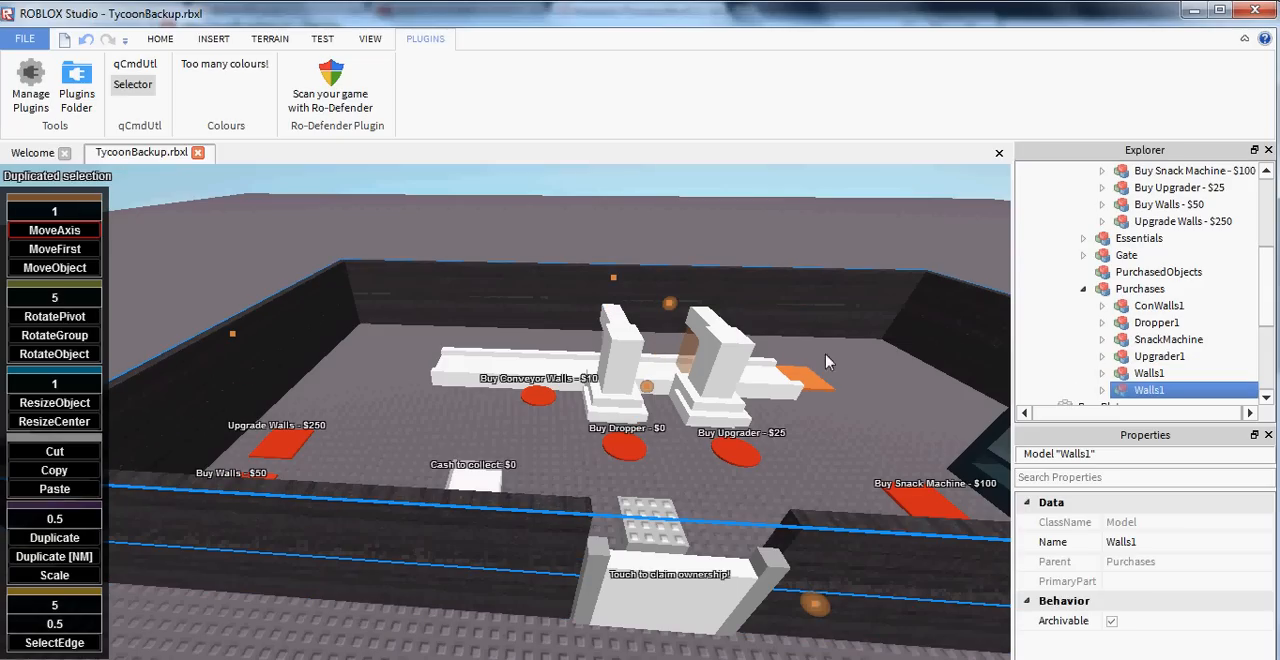
pyautogui.doubleClick(1149, 390)
pyautogui.write('2')
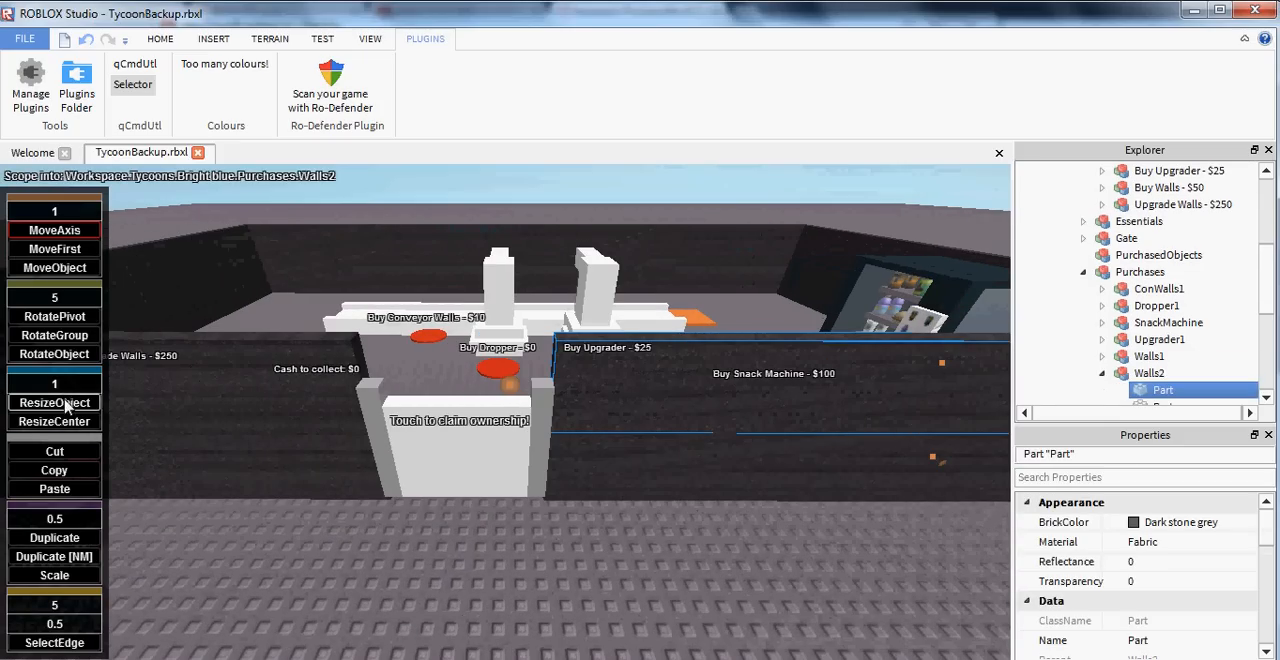
pyautogui.click(54, 402)
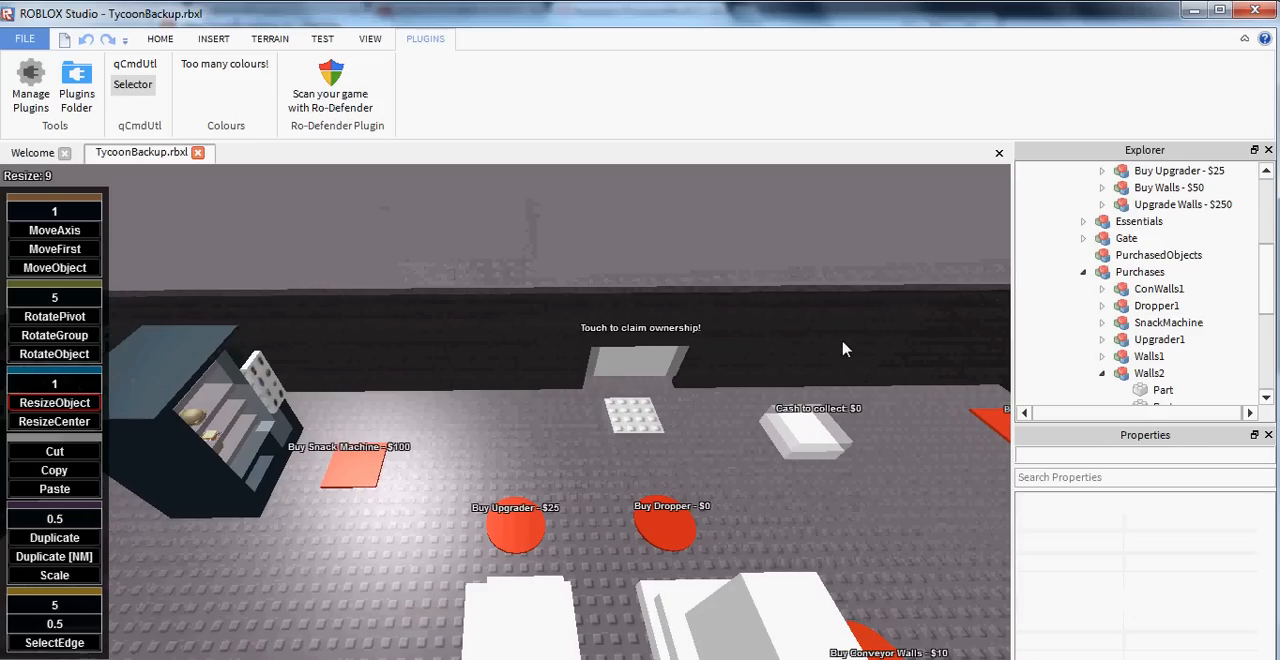
pyautogui.click(1163, 389)
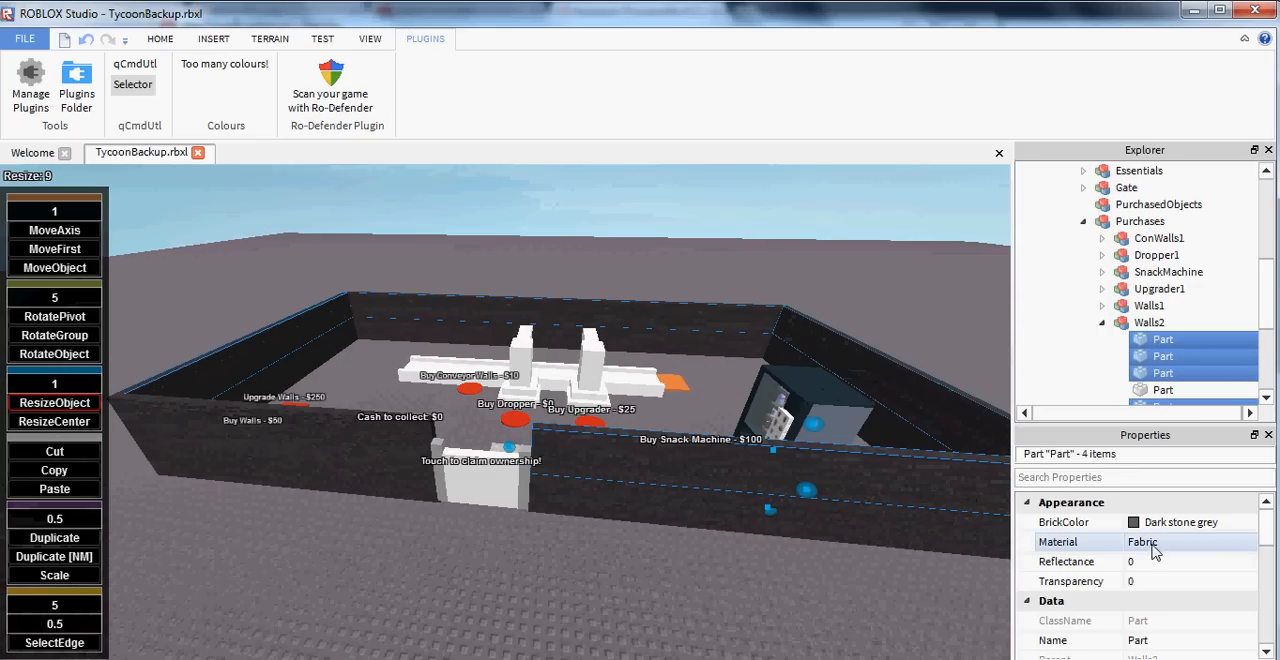
# Change the Walls2 parts' material from Fabric, trying Granite before settling on Brick.
pyautogui.click(1190, 541)
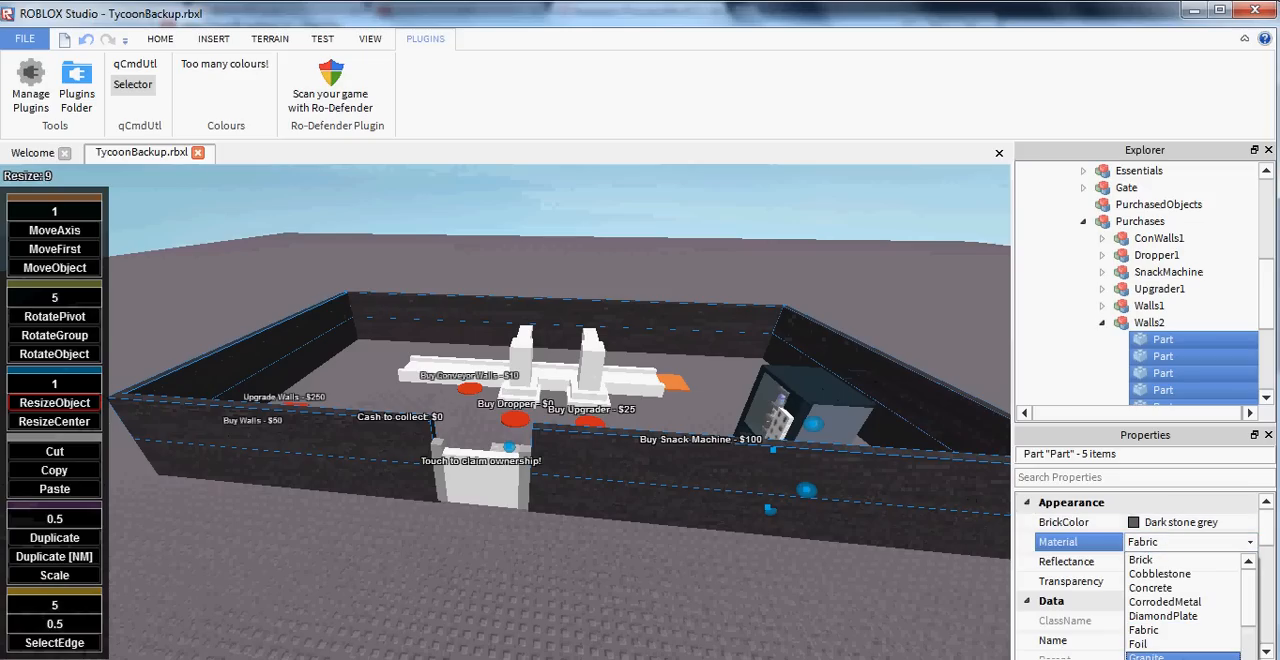
pyautogui.click(1146, 655)
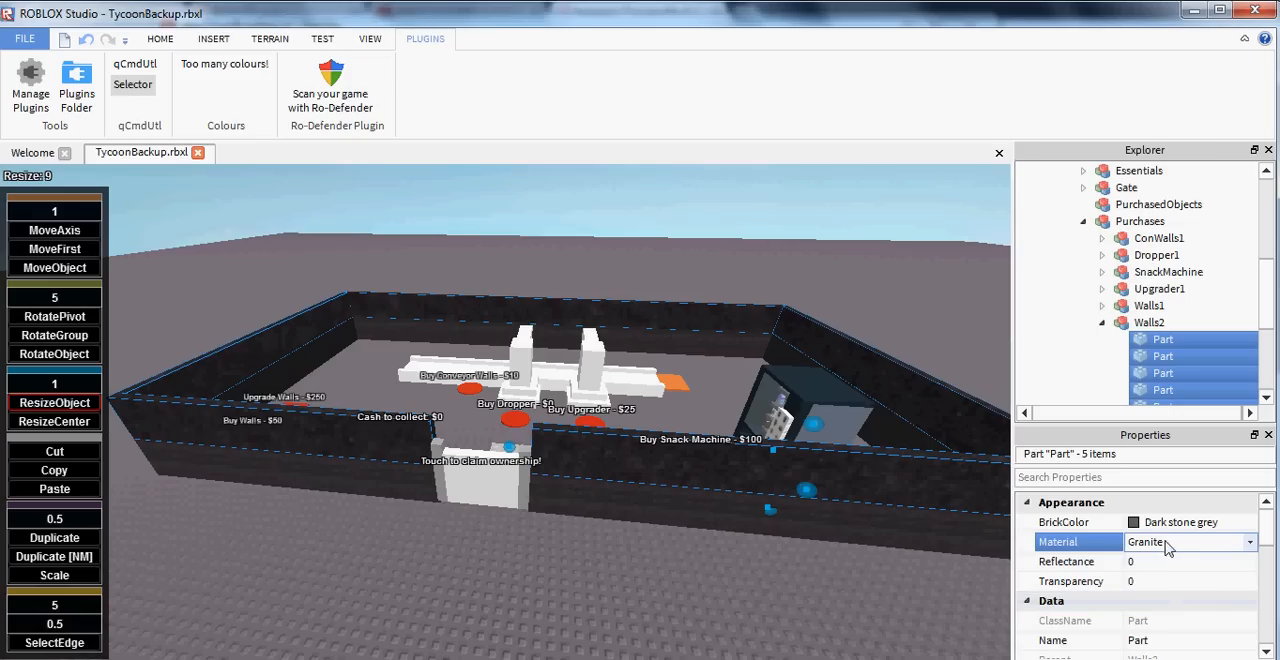
pyautogui.click(1249, 542)
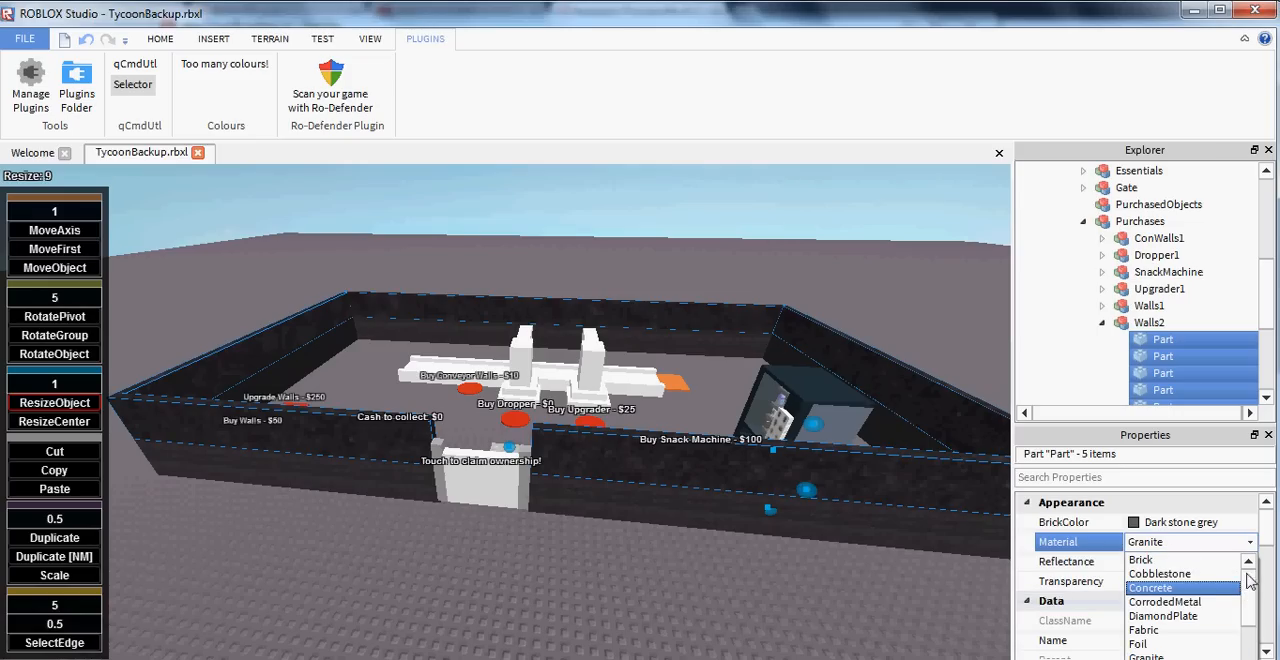
pyautogui.click(1140, 559)
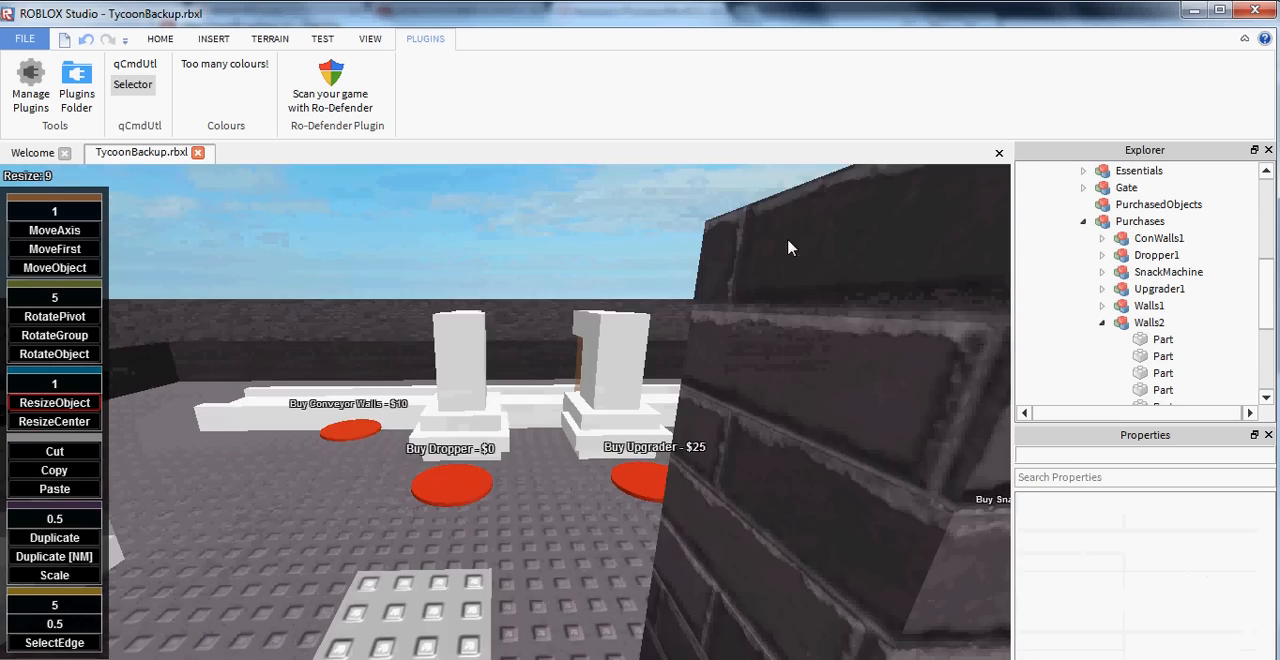
# Select individual upper wall parts and resize them with ResizeObject.
pyautogui.click(1163, 339)
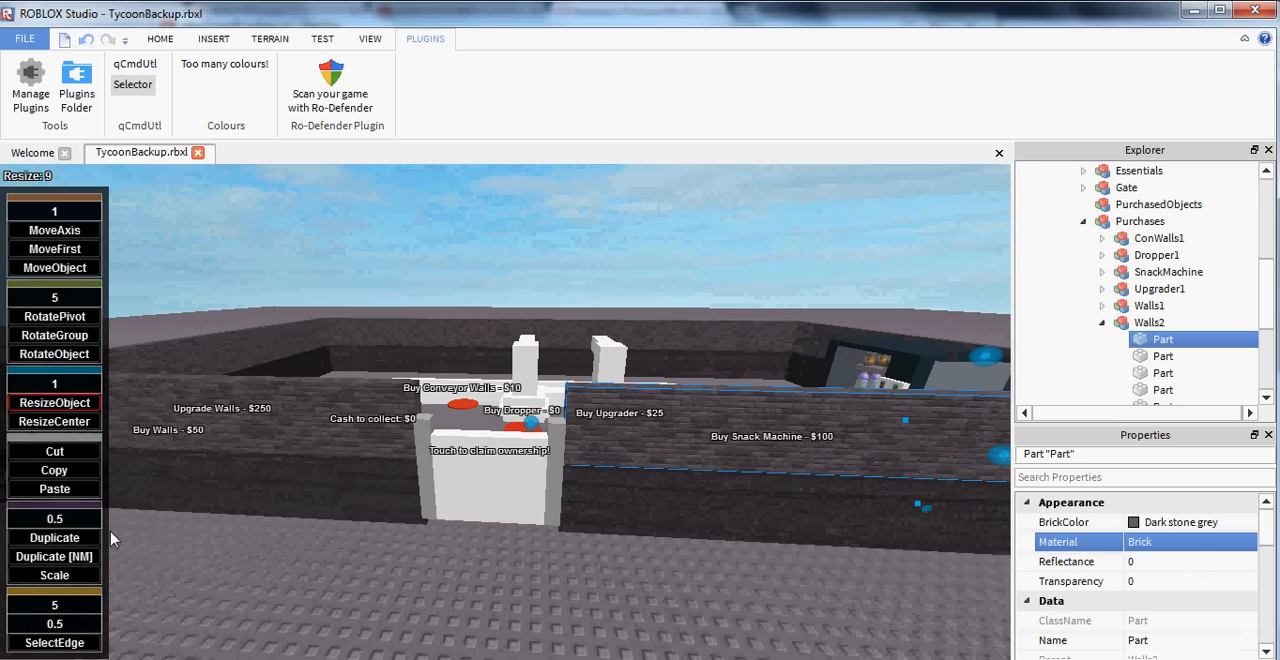
pyautogui.click(54, 557)
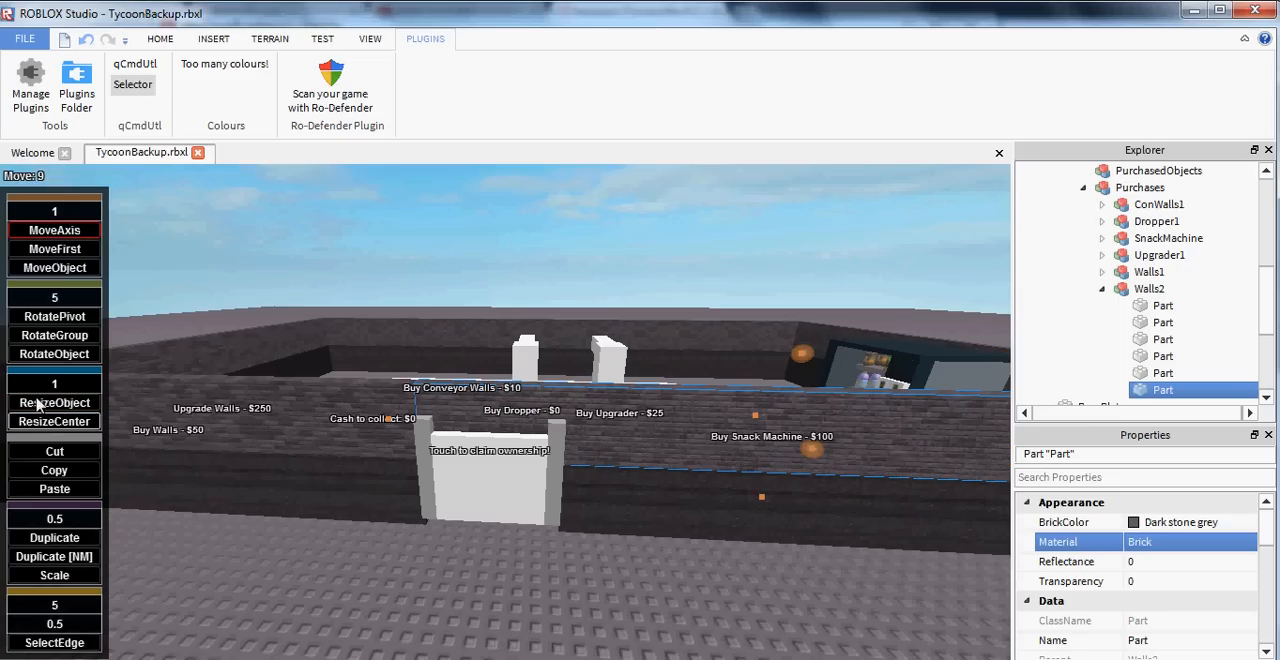
pyautogui.click(54, 402)
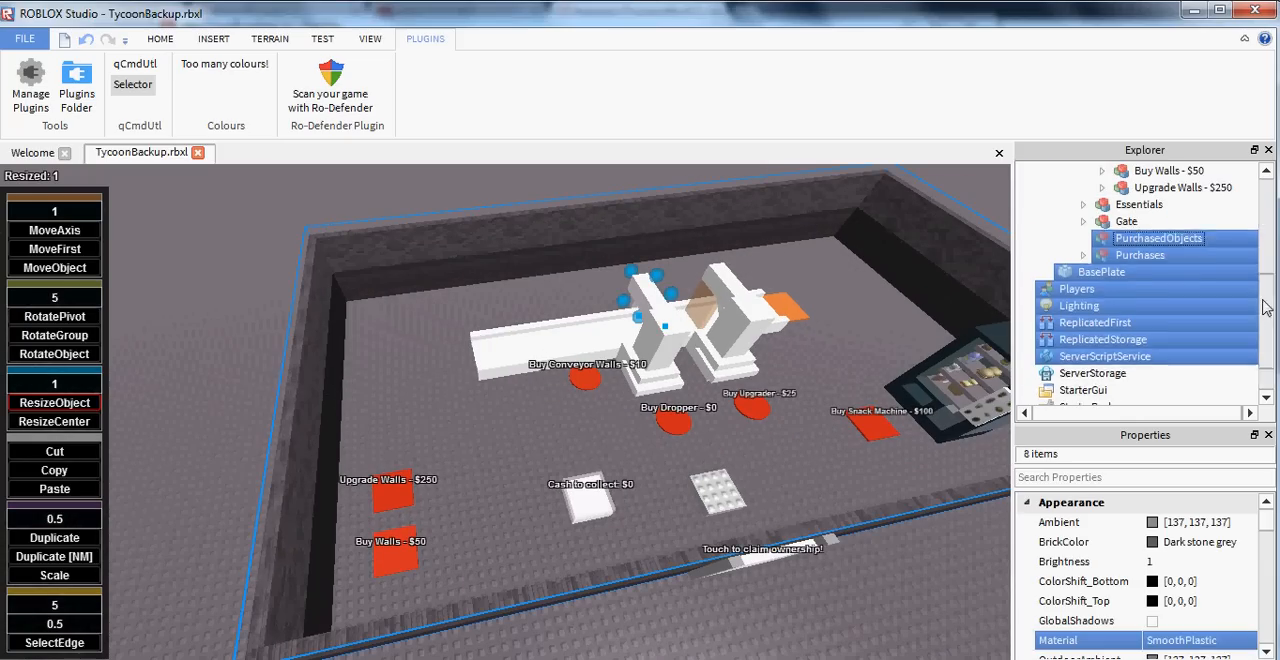
# Set the Upgrade Walls - $250 button's Object value to Walls2 after checking its Price.
pyautogui.click(1183, 221)
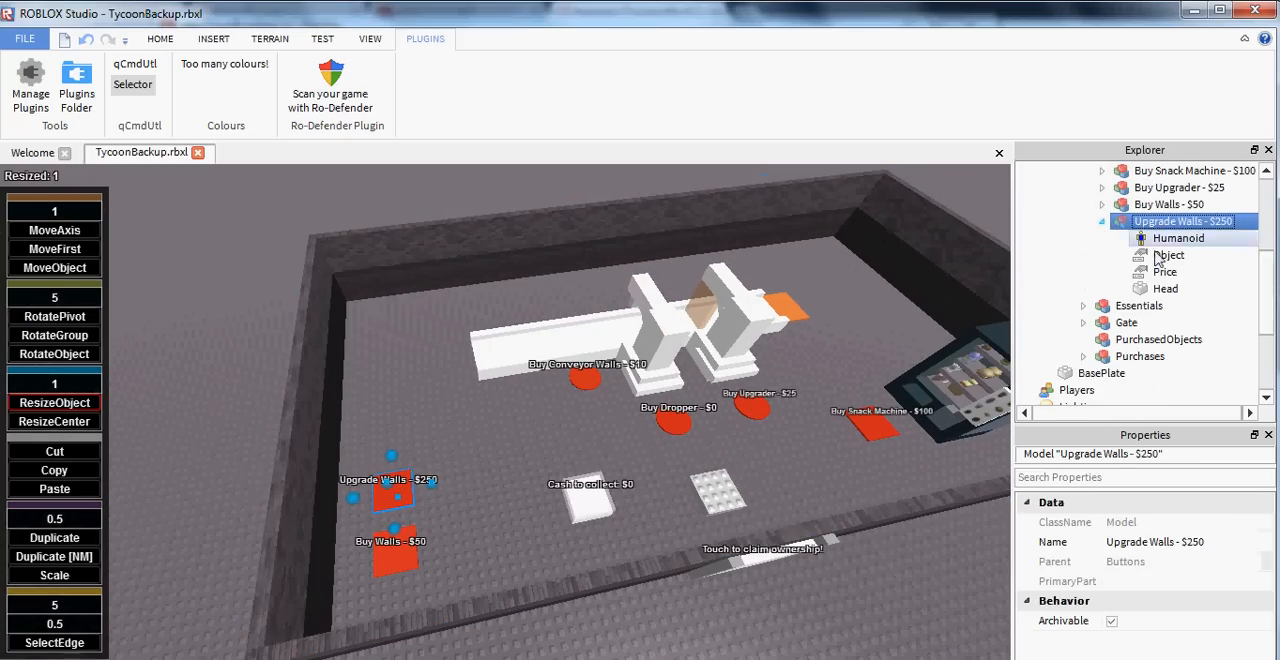
pyautogui.click(1165, 271)
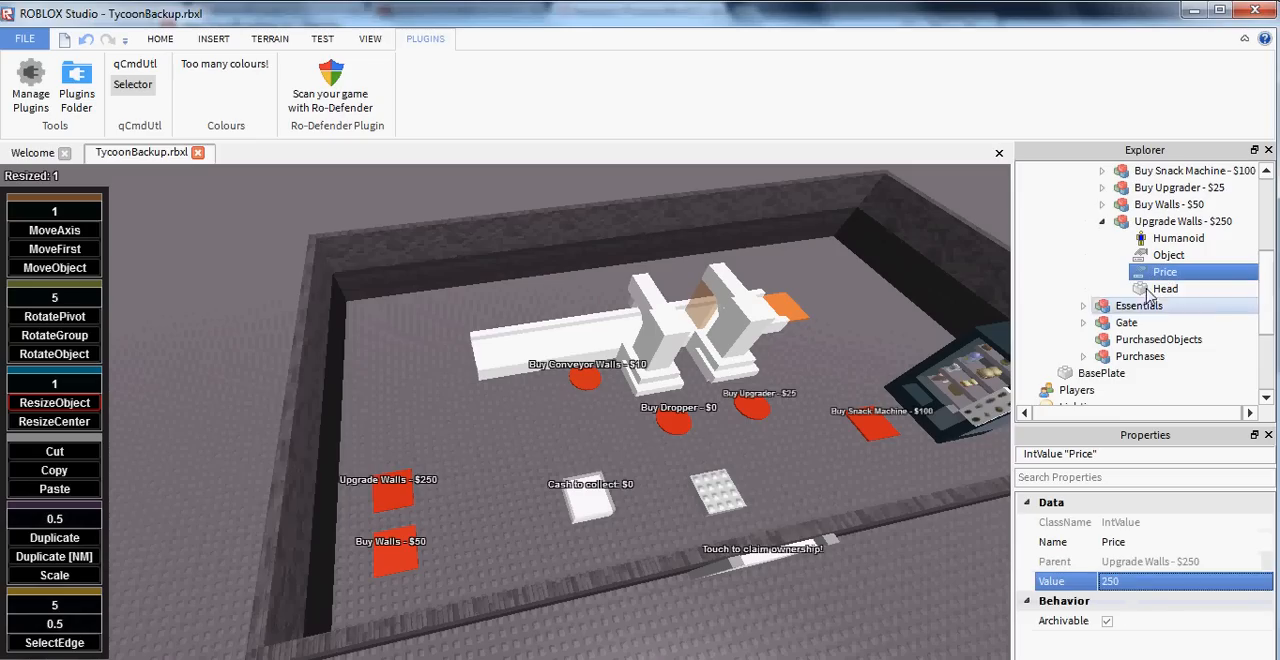
pyautogui.click(1168, 255)
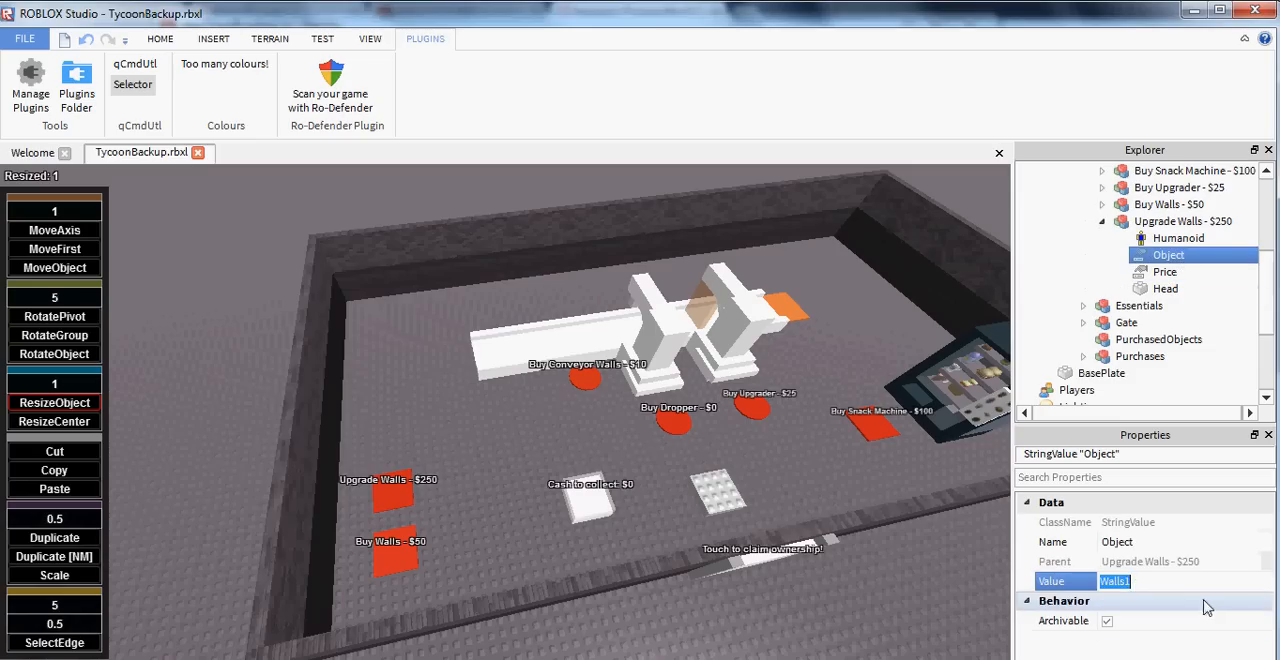
pyautogui.write('Walls2')
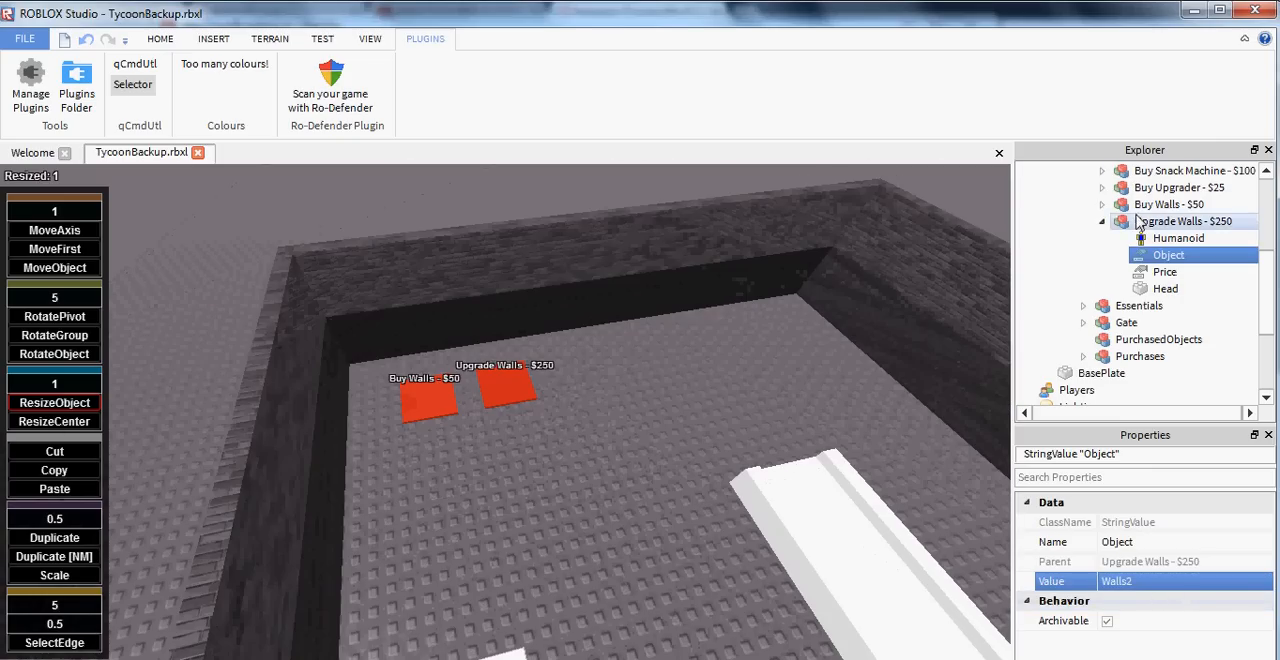
pyautogui.rightClick(1190, 204)
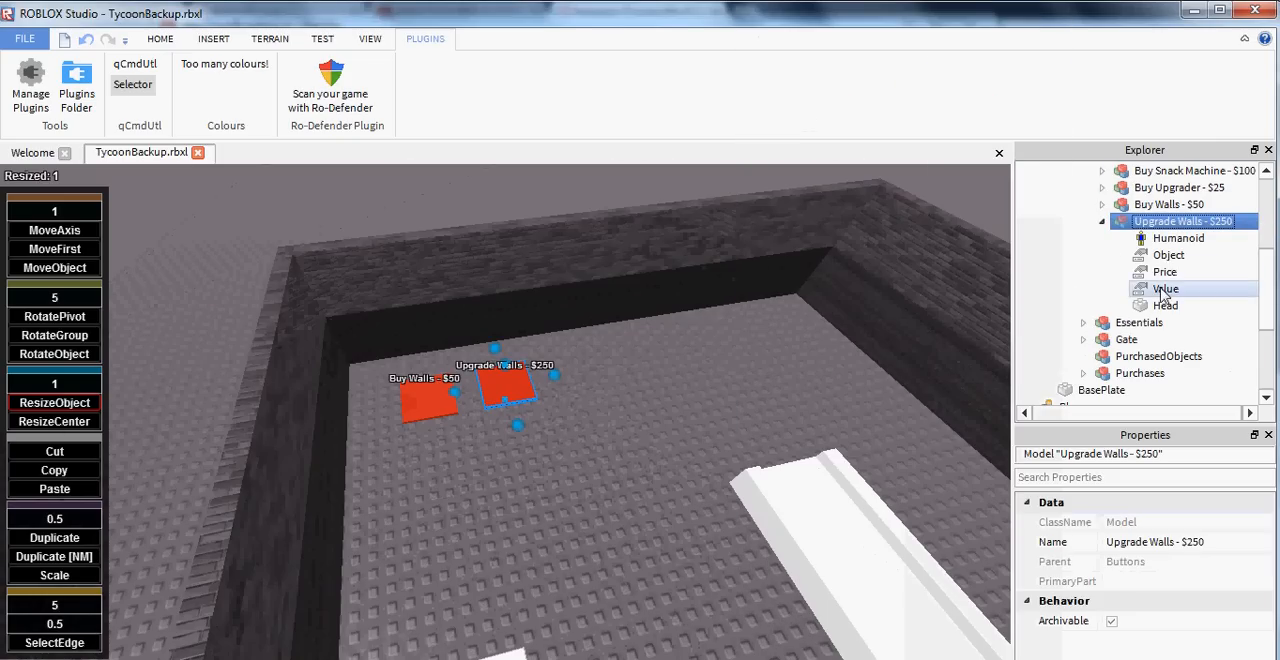
# Rename the new StringValue under Upgrade Walls - $250 to Depenency and set it to Walls1.
pyautogui.click(1165, 288)
pyautogui.write('Depen')
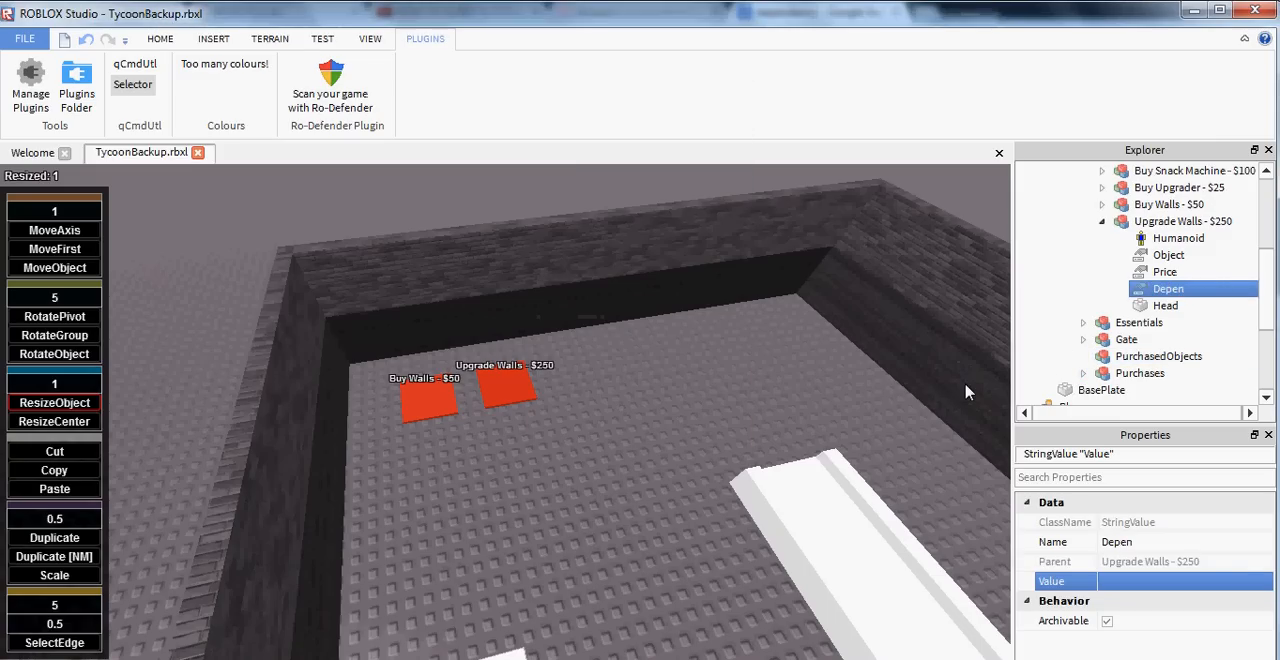
pyautogui.doubleClick(1168, 288)
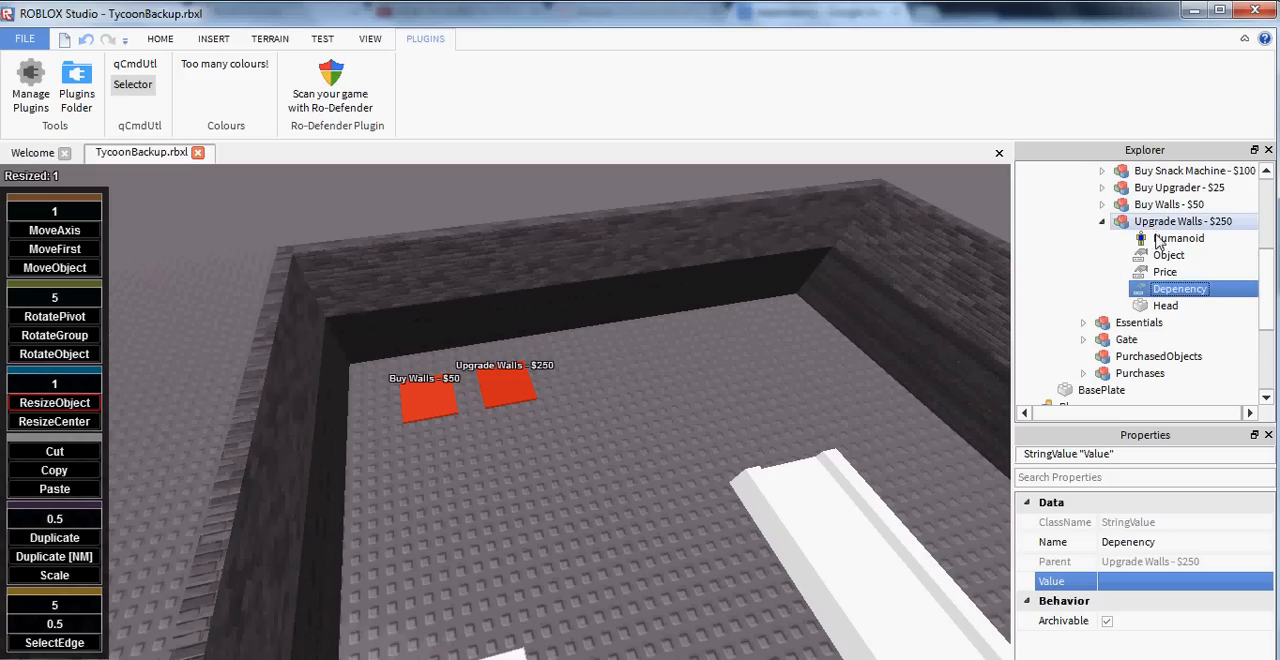
pyautogui.click(1165, 271)
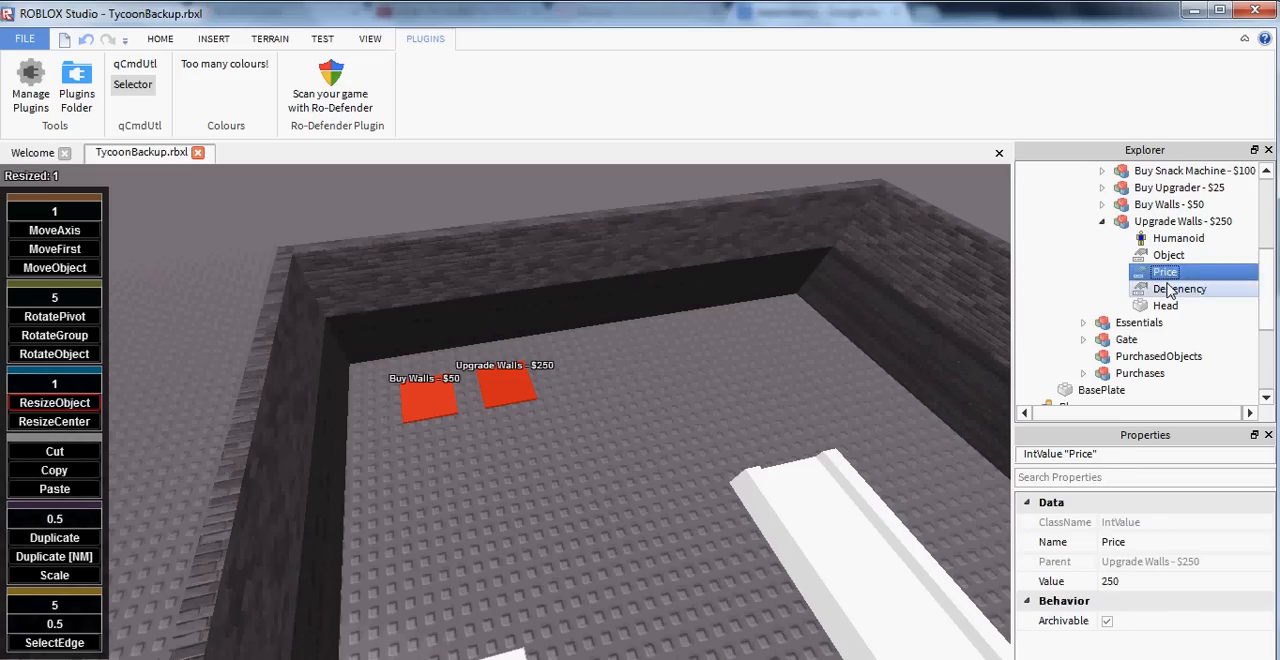
pyautogui.click(1179, 288)
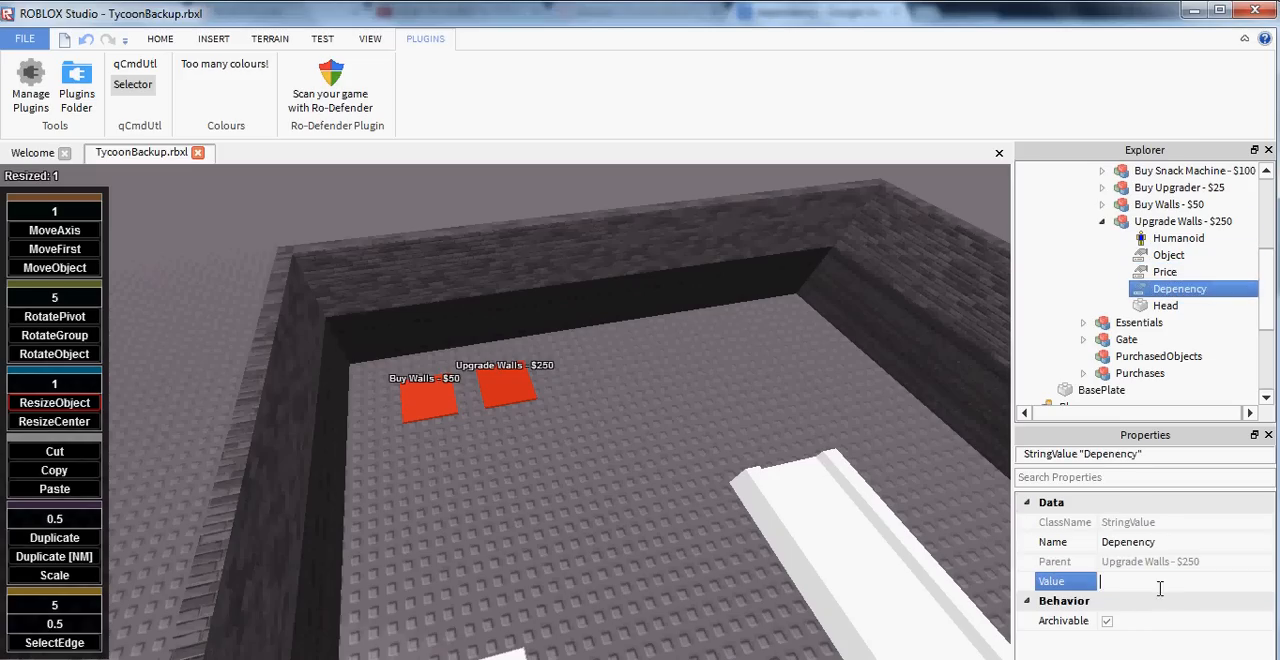
pyautogui.write('Walls1')
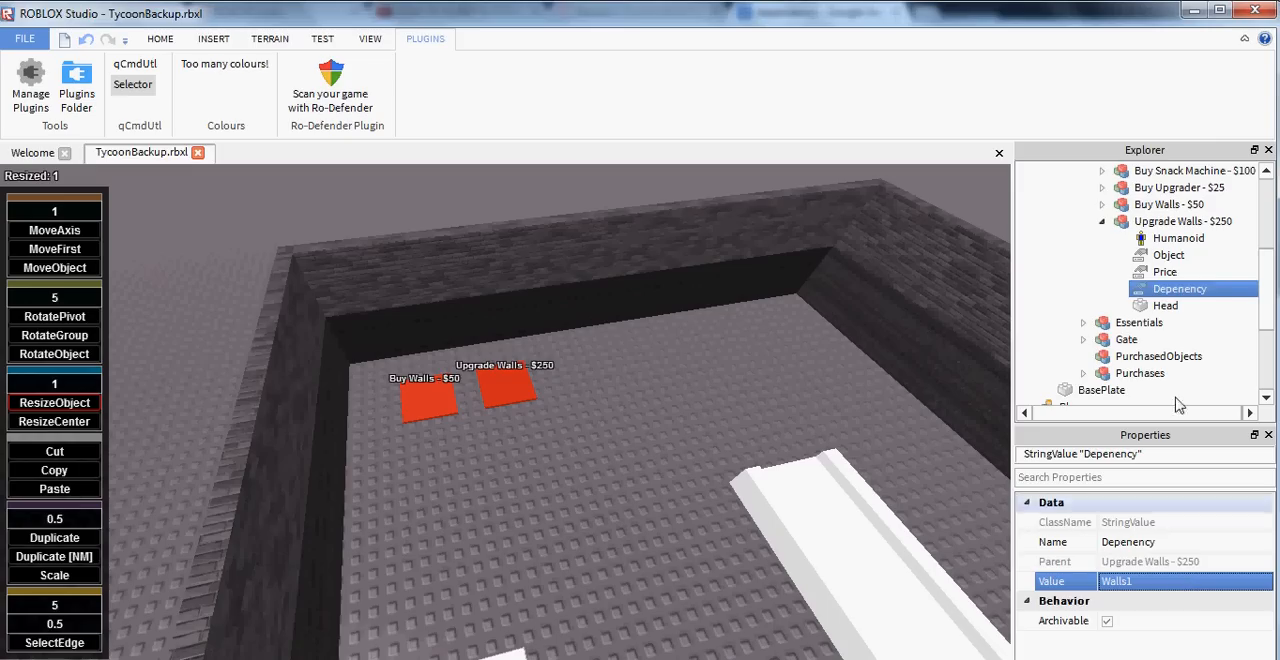
pyautogui.scroll(3)
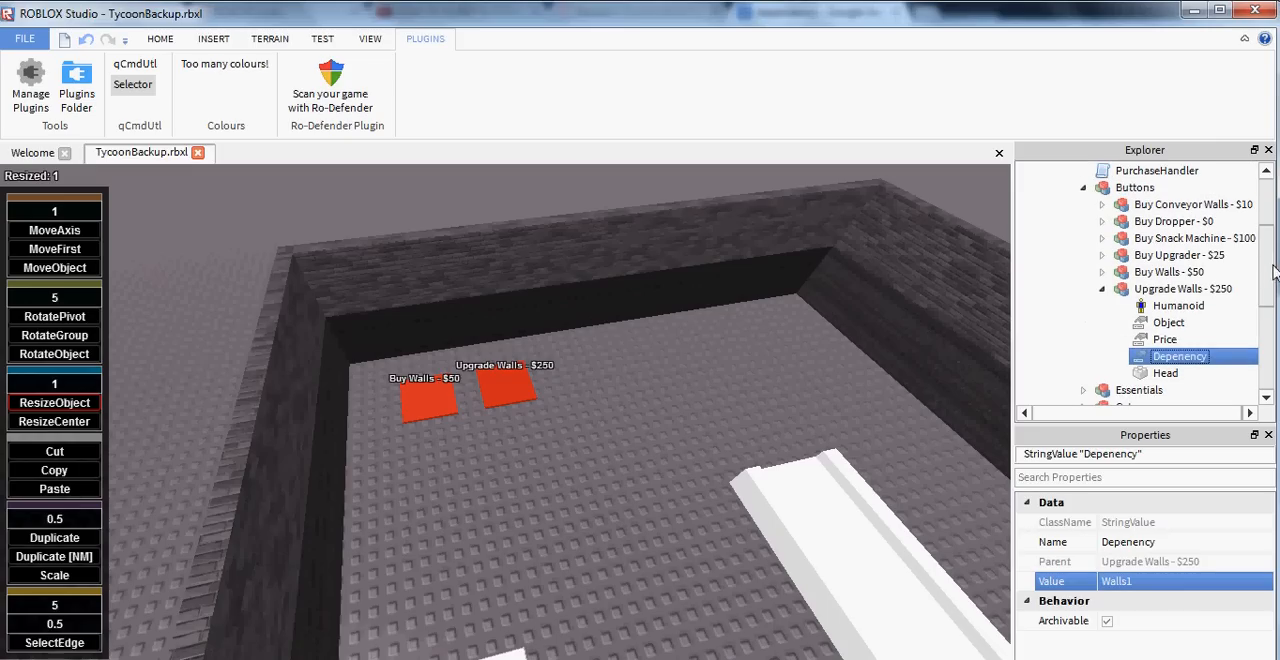
pyautogui.click(1169, 271)
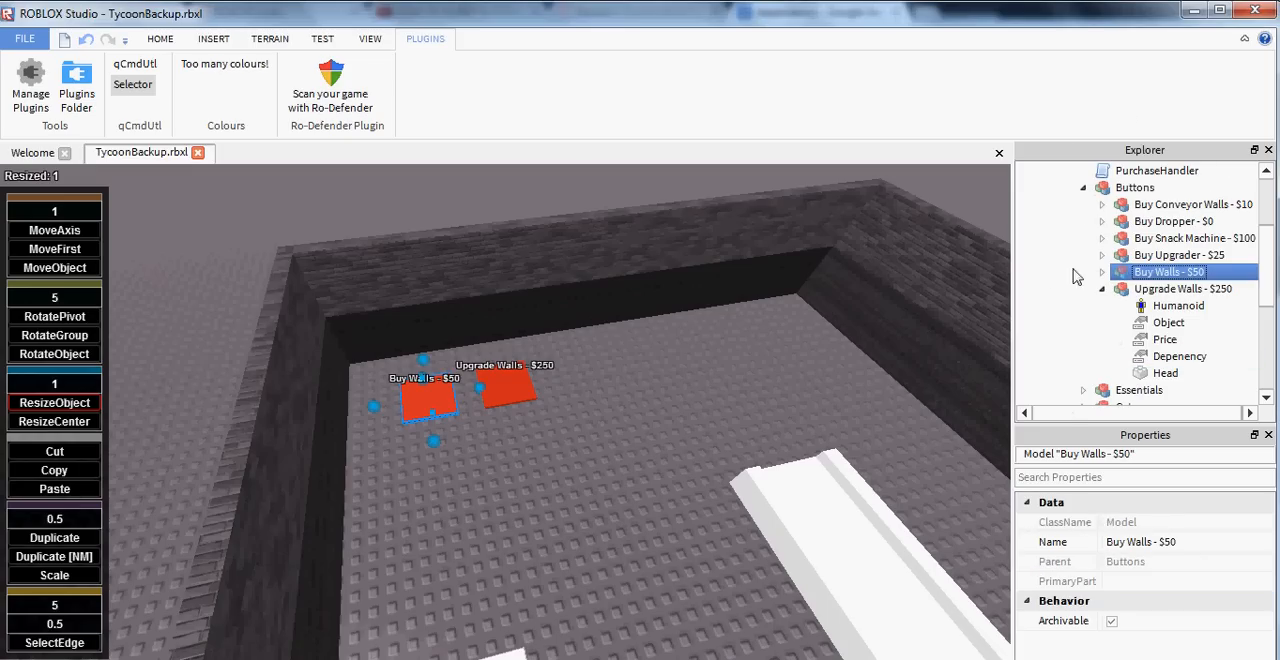
pyautogui.scroll(3)
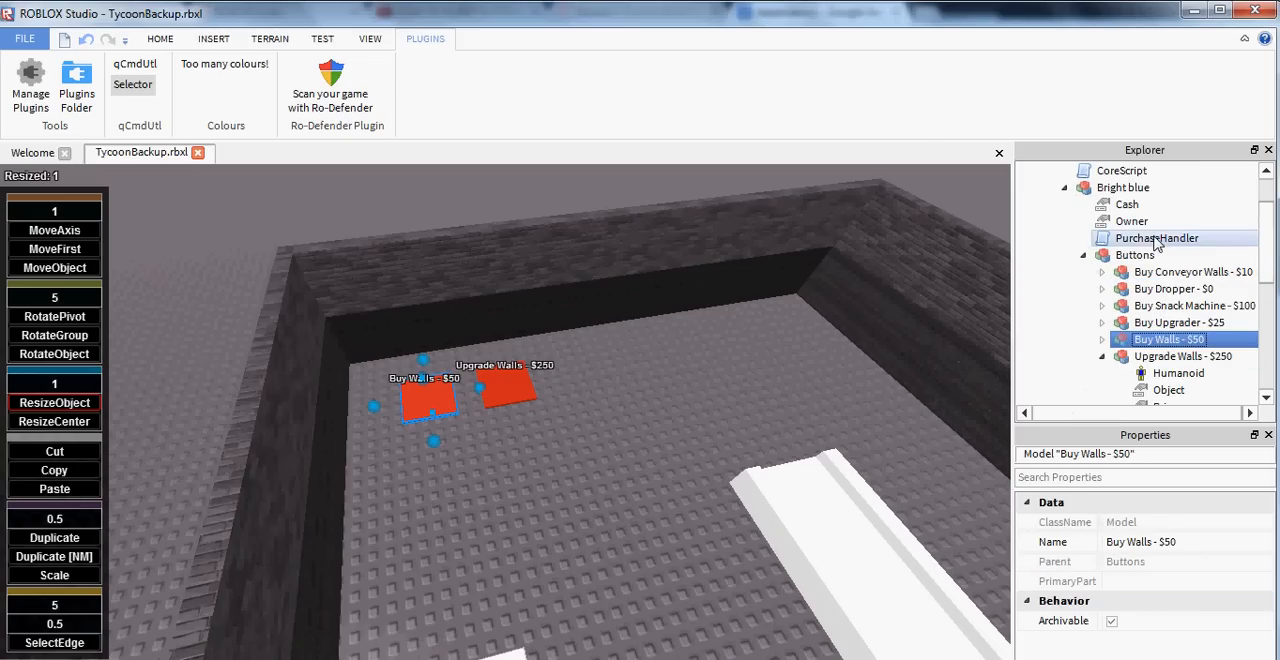
pyautogui.doubleClick(1156, 237)
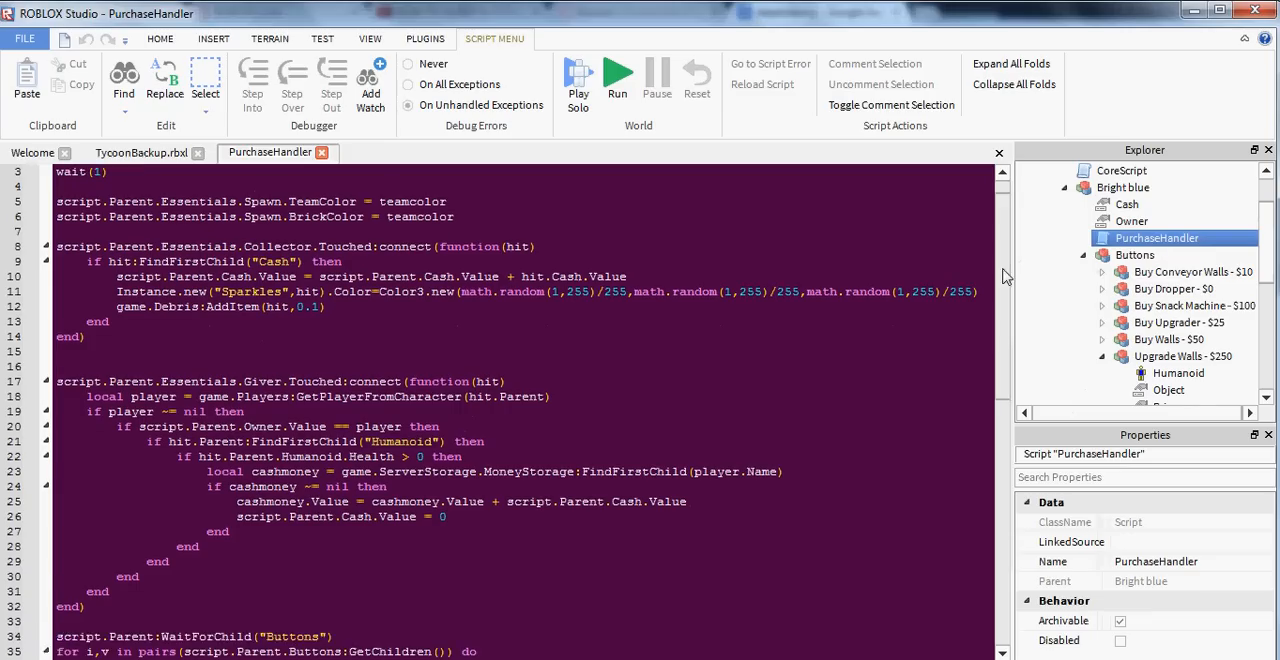
pyautogui.scroll(3)
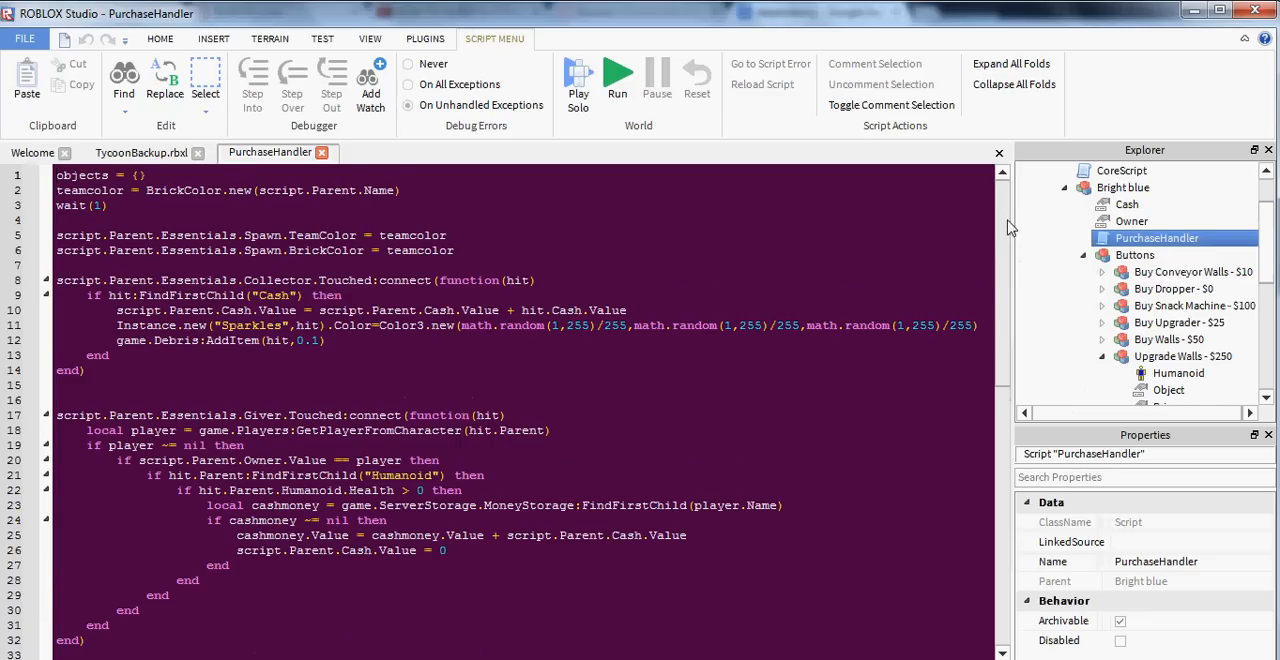
pyautogui.moveTo(995, 257)
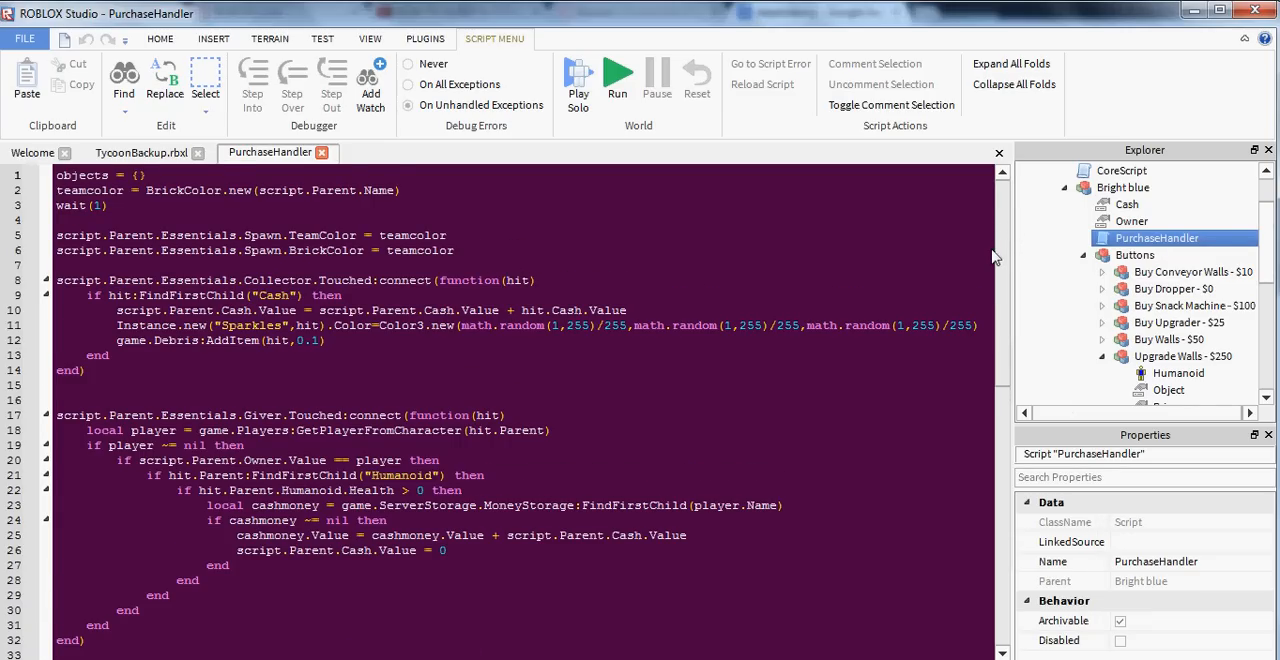
pyautogui.scroll(-3)
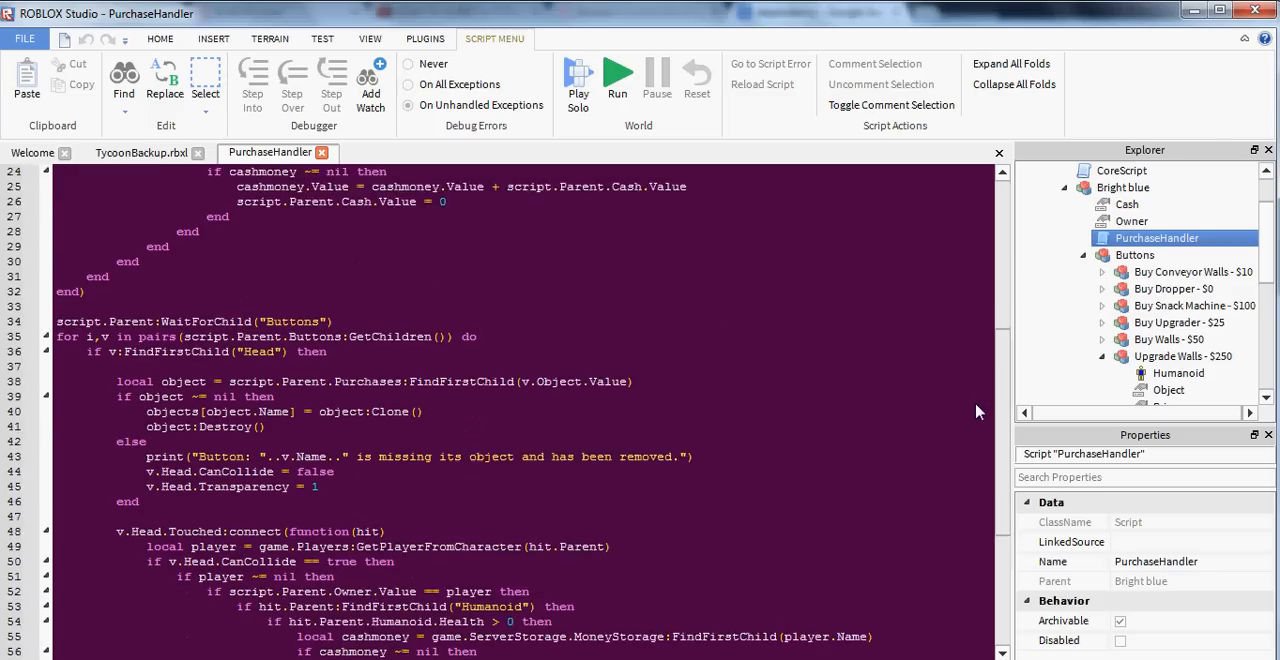
pyautogui.scroll(-3)
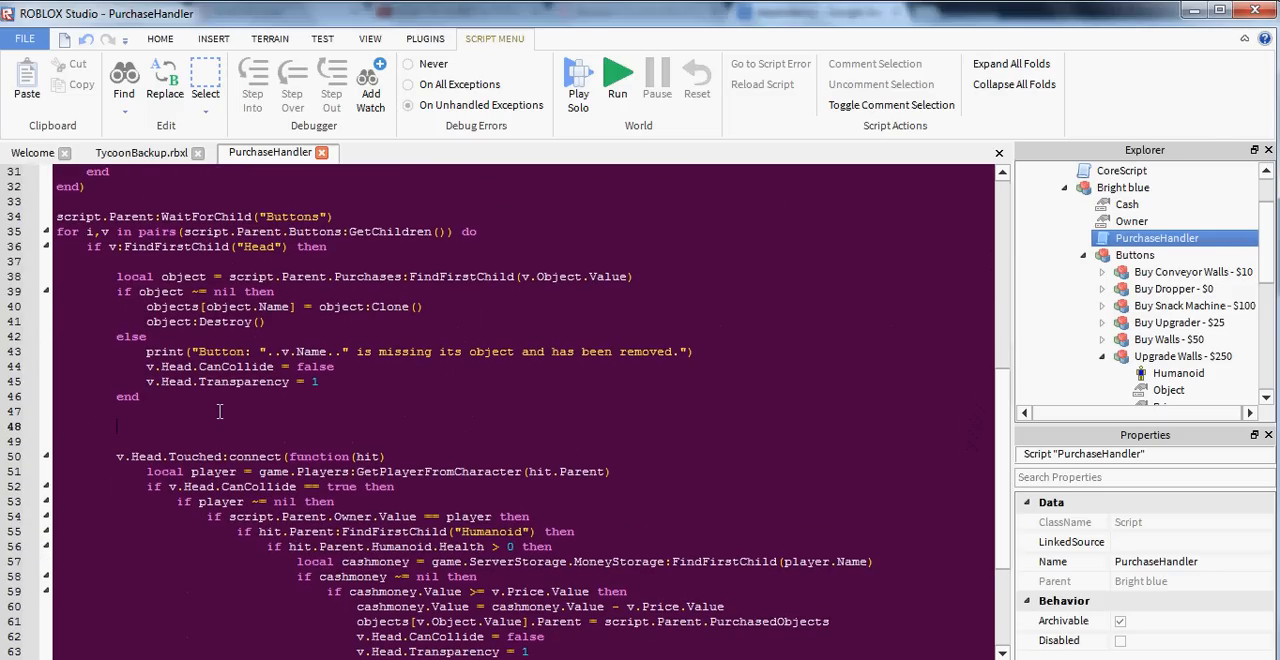
# Add an if v:FindFirstChild("Dependency") block setting Head CanCollide false and Transparency 1.
pyautogui.write('if v:FindFi')
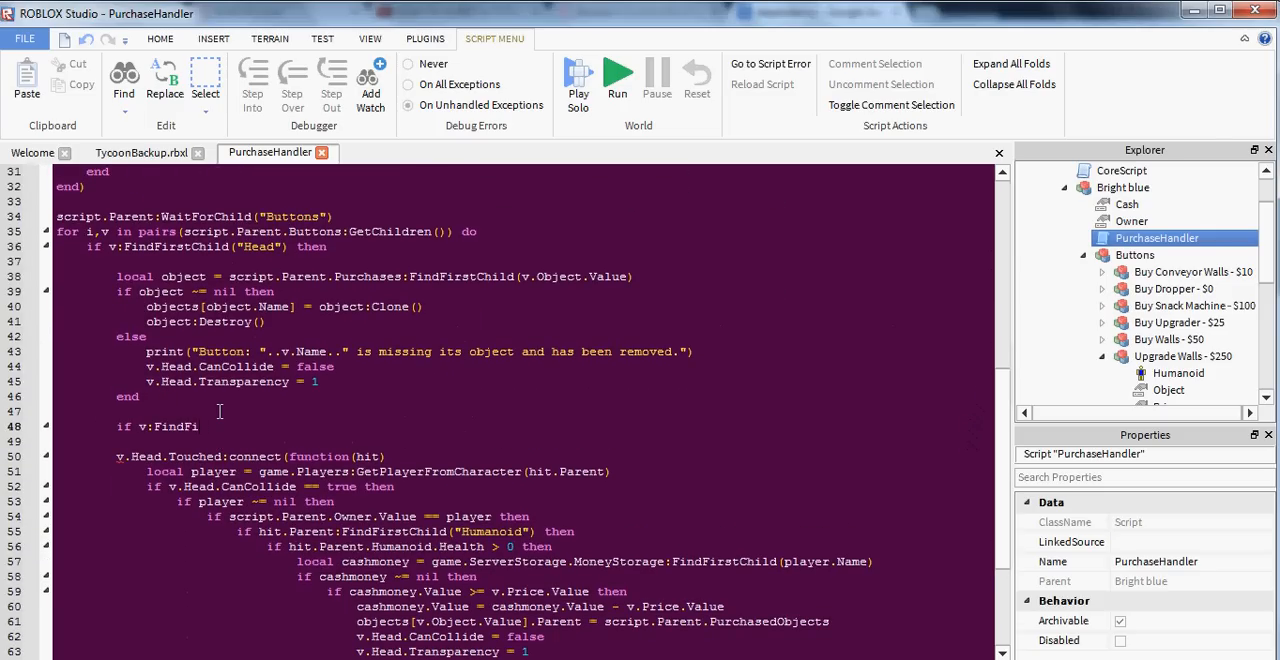
pyautogui.write('rstChild("')
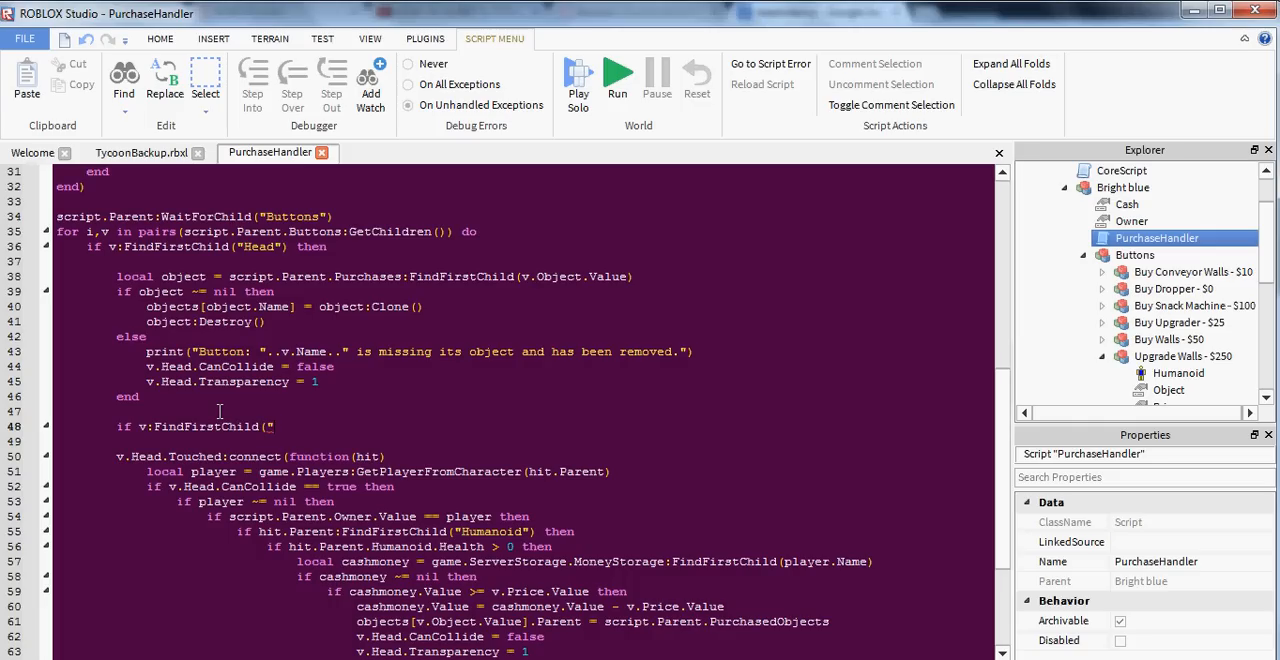
pyautogui.write('Dependency") then')
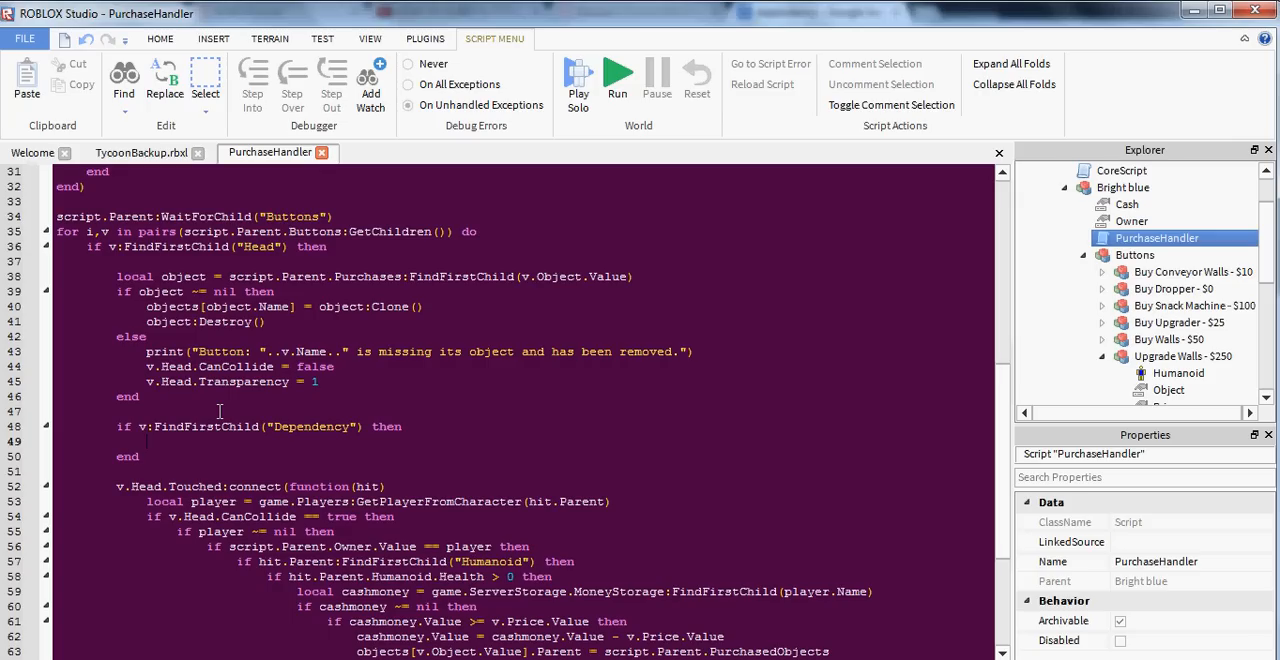
pyautogui.write('v.Head.CanCollide = false')
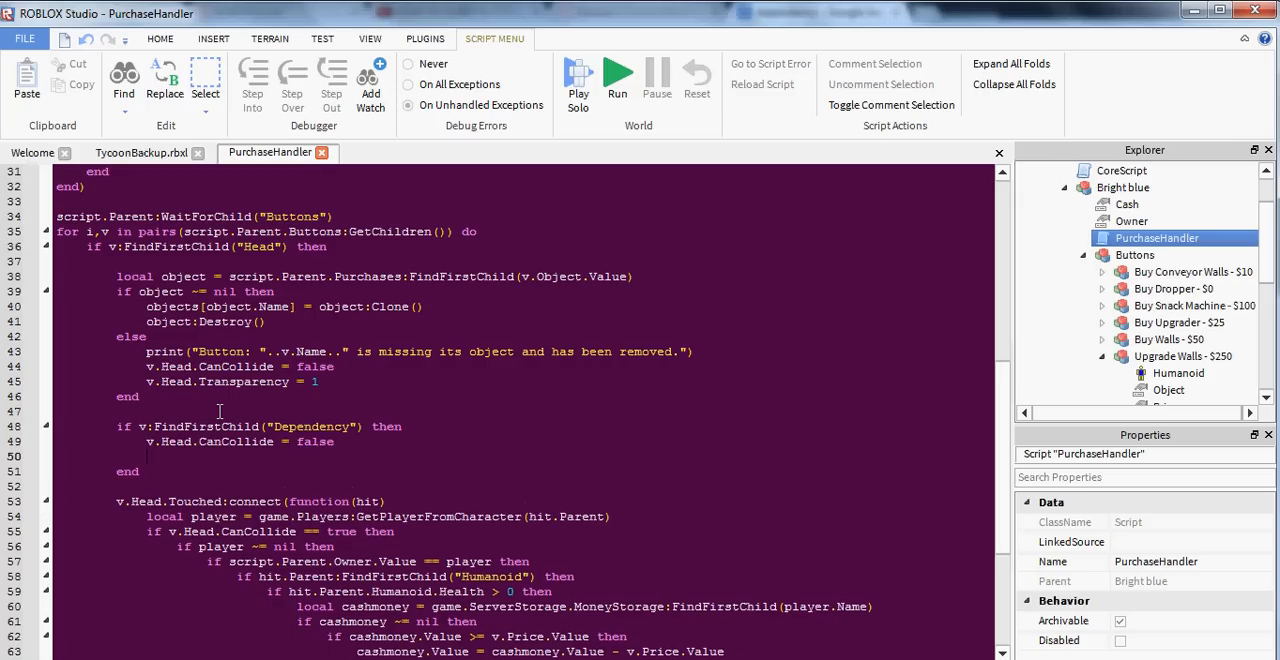
pyautogui.write('v.Head.Tran')
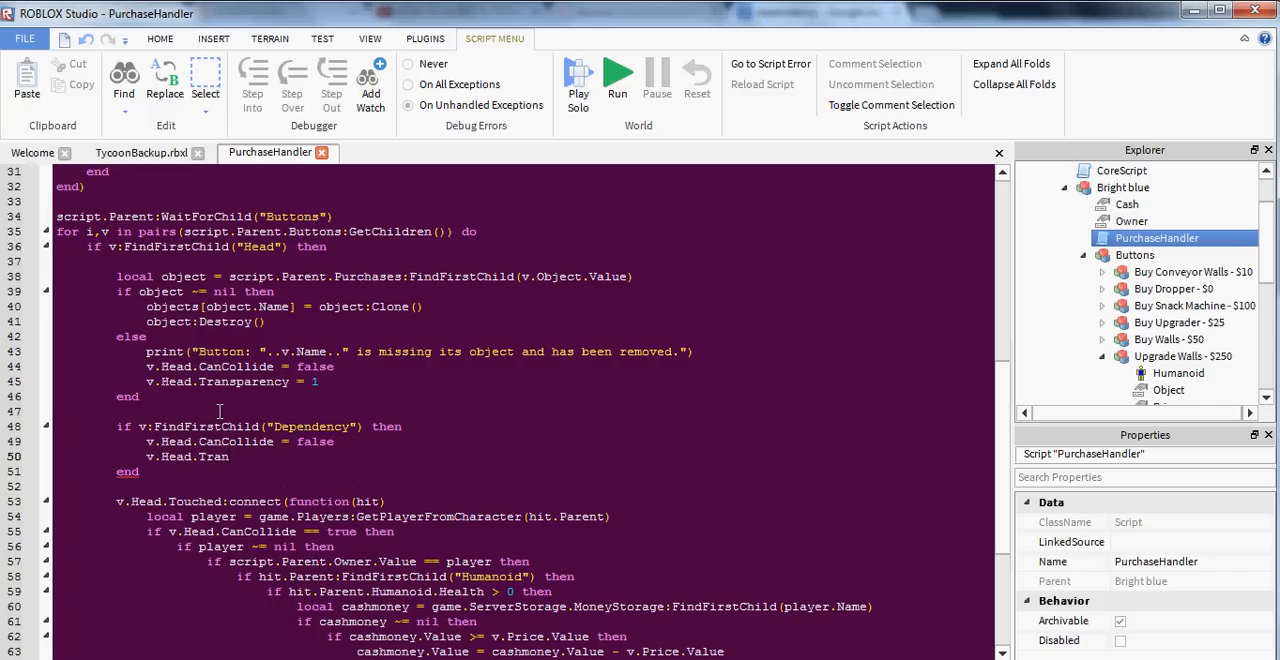
pyautogui.write('sparency = 1')
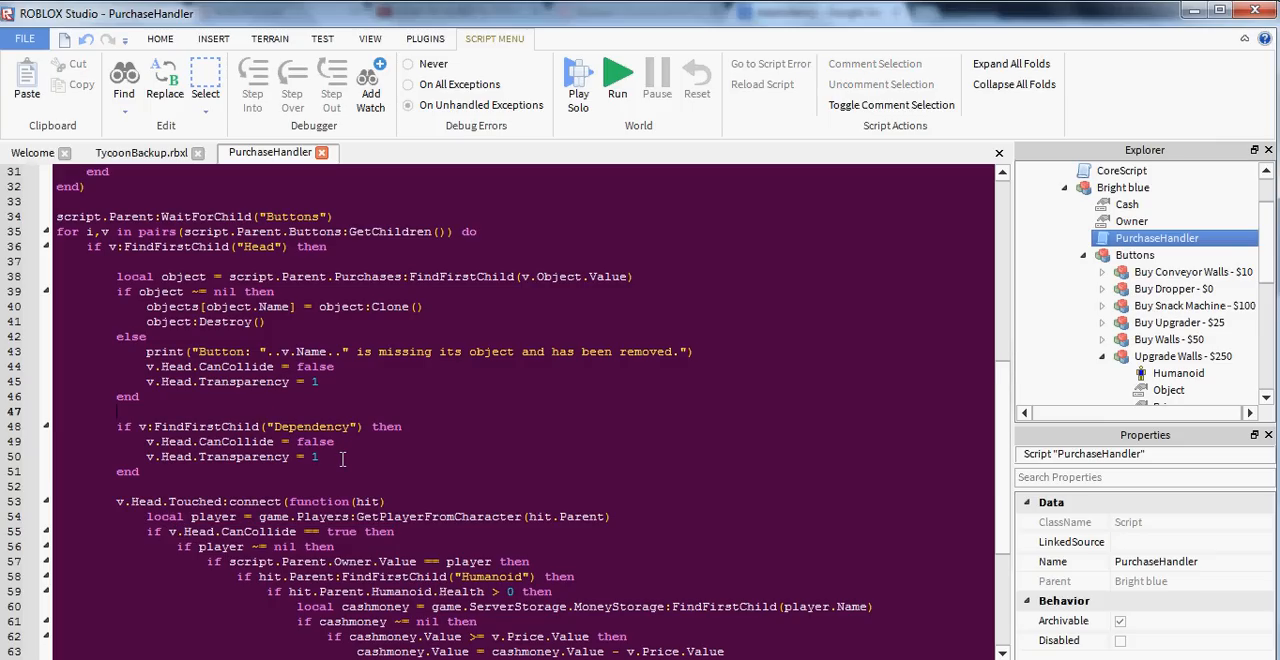
# Add an empty coroutine.resume(coroutine.create(function() end)) block after the Dependency check.
pyautogui.write('coroutine.resume(')
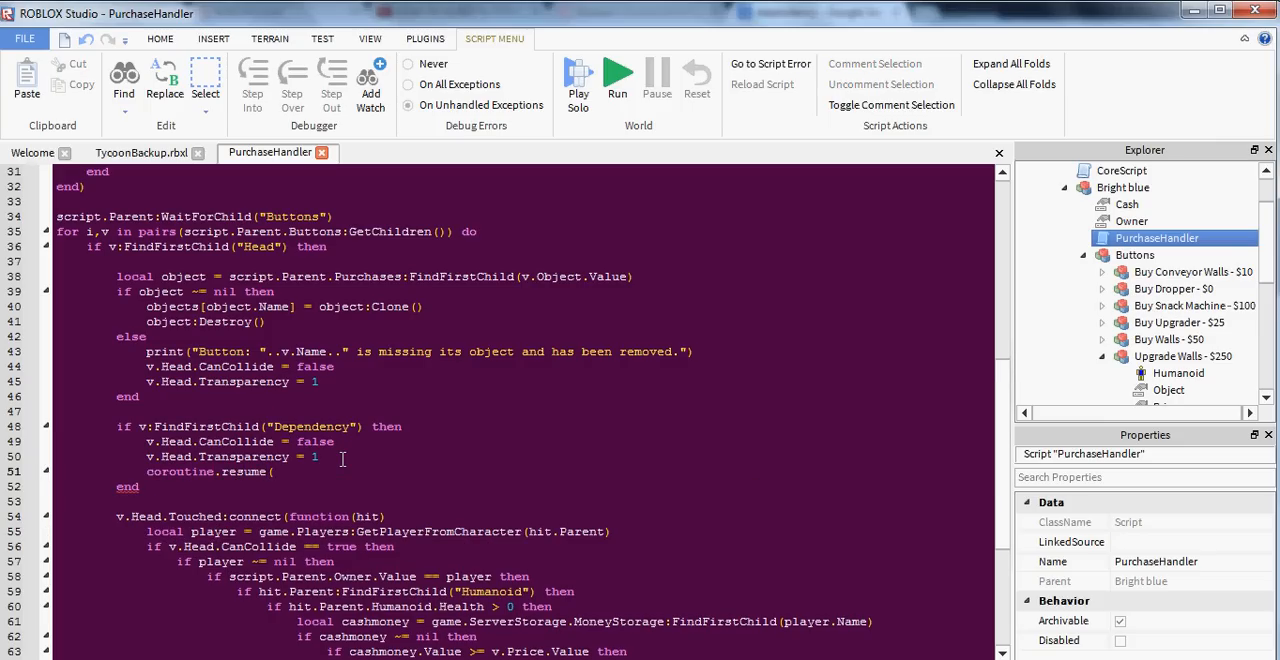
pyautogui.write('coroutine.create')
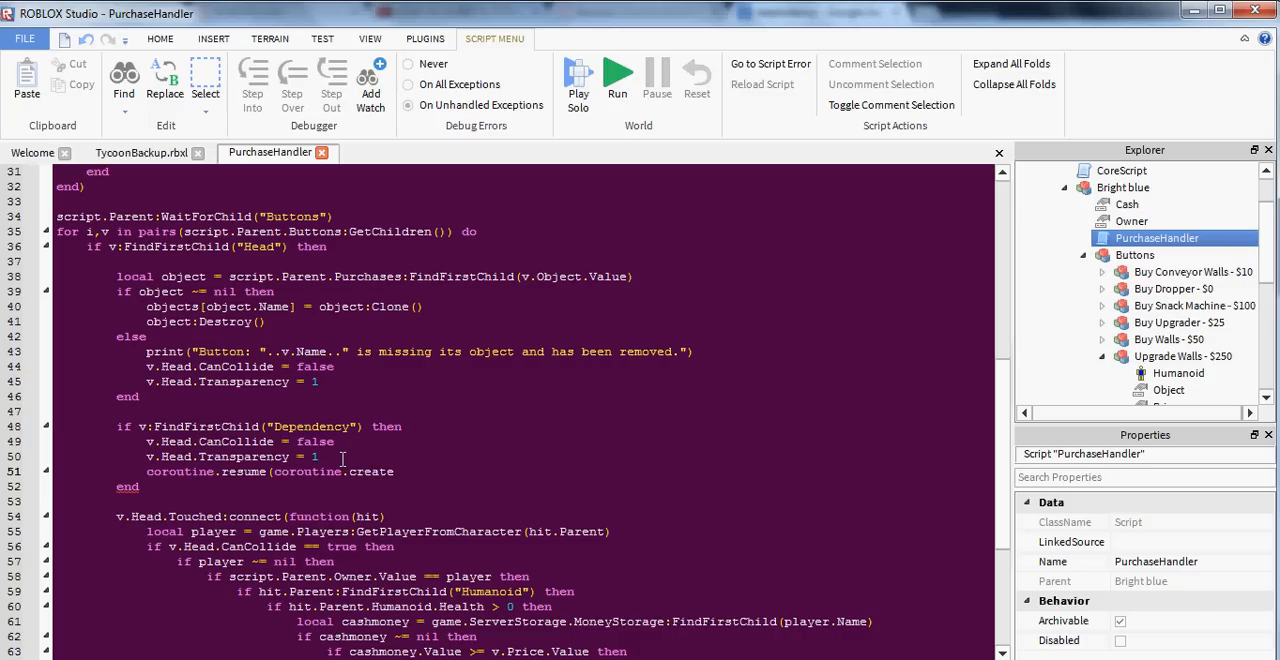
pyautogui.write('(function()')
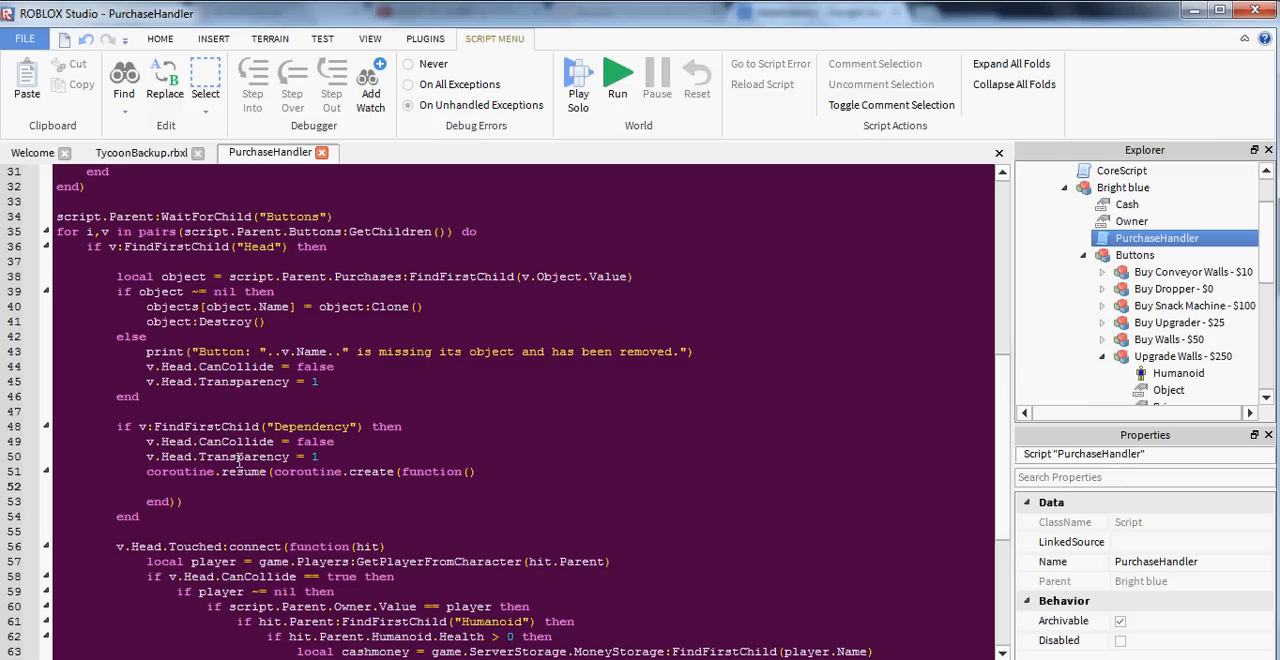
pyautogui.moveTo(179, 504)
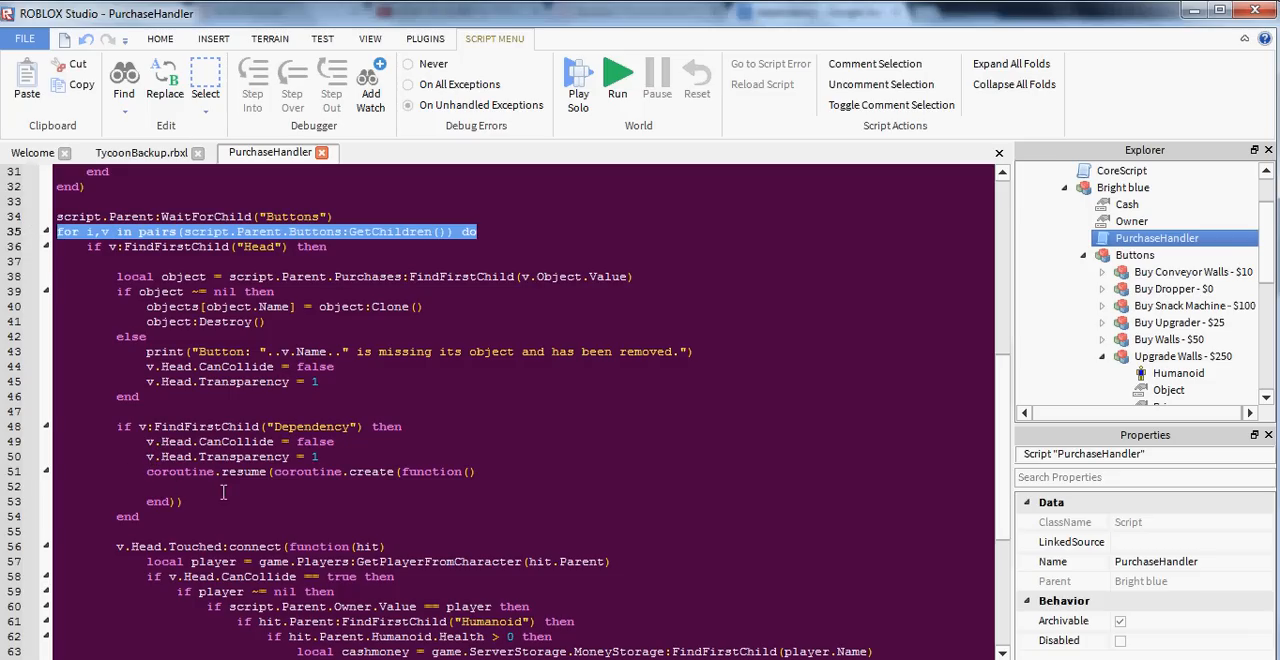
pyautogui.moveTo(479, 576)
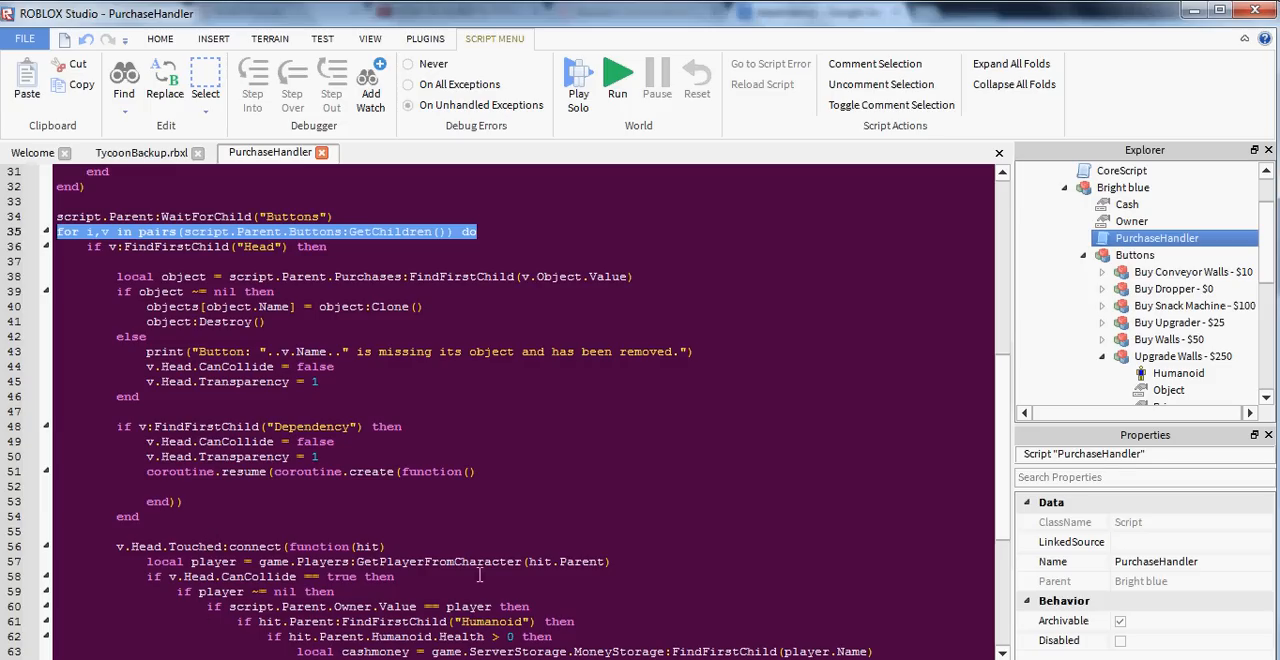
pyautogui.scroll(-3)
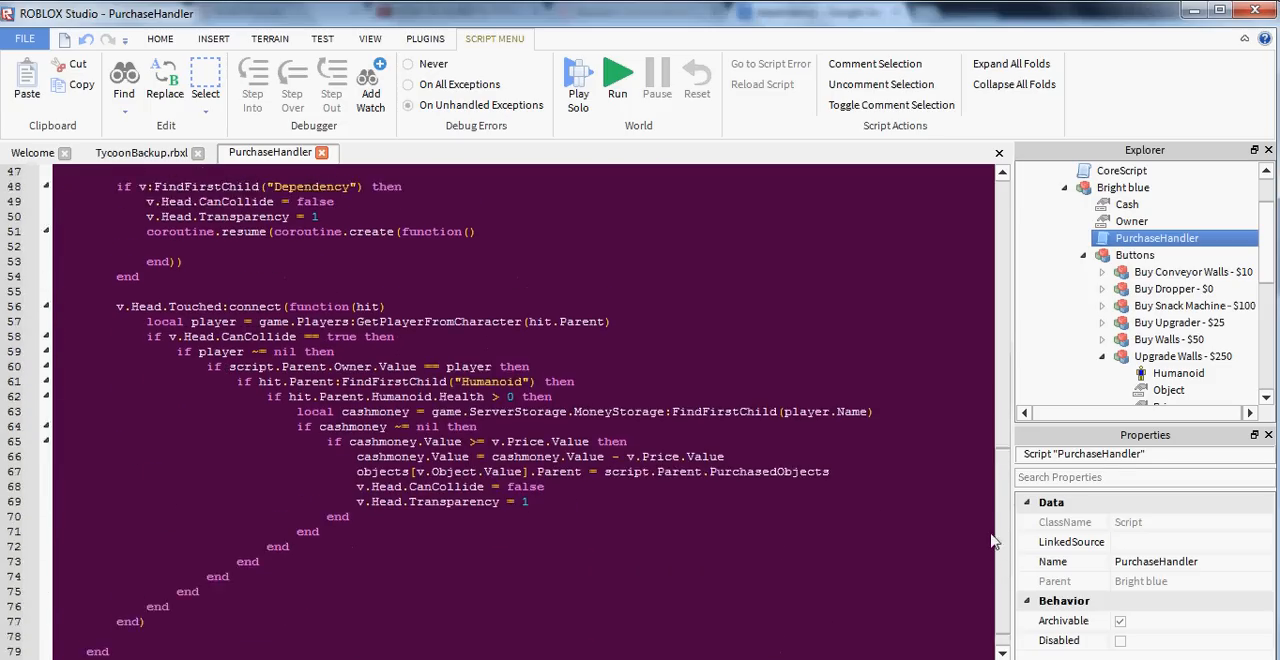
pyautogui.scroll(3)
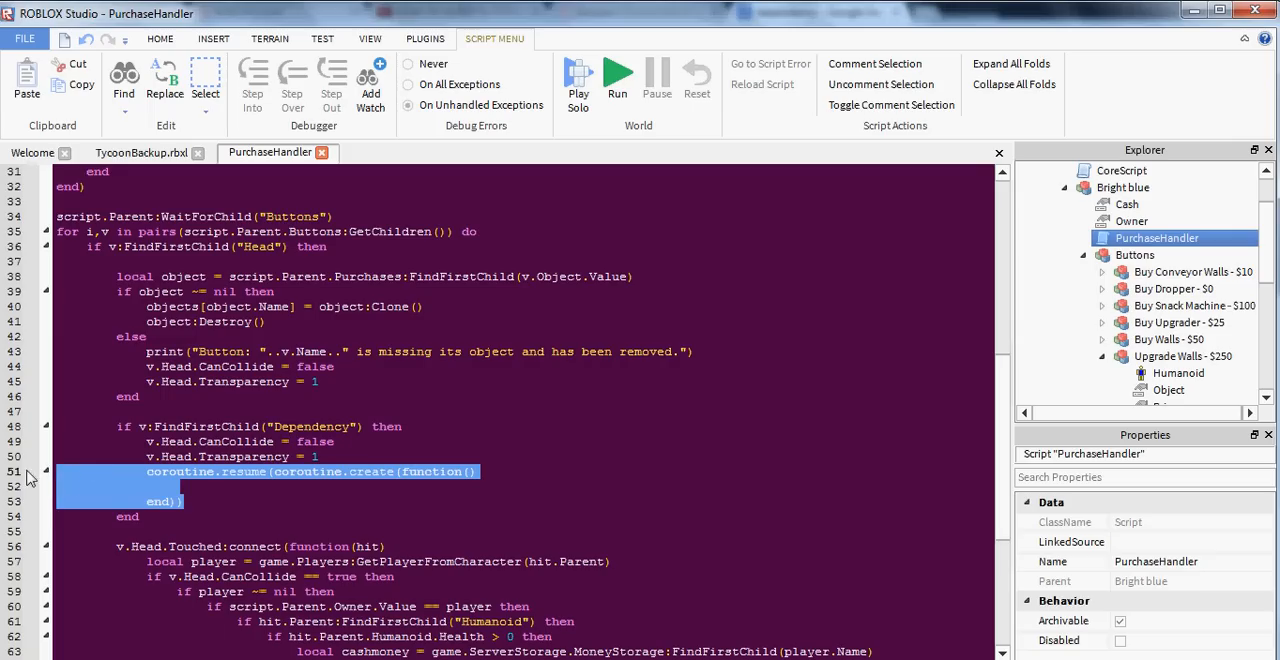
# In the coroutine, wait for v.Dependency.Value in PurchasedObjects, then set CanCollide true and Transparency 0.
pyautogui.click(488, 235)
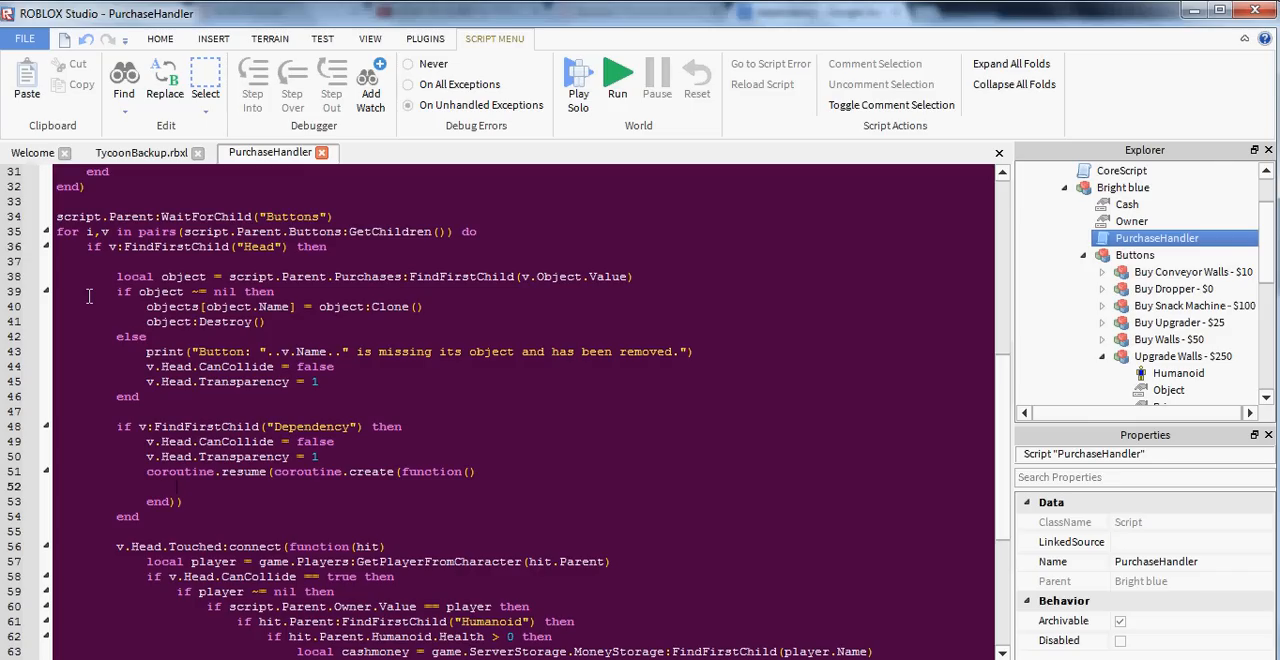
pyautogui.write('script.Parent.')
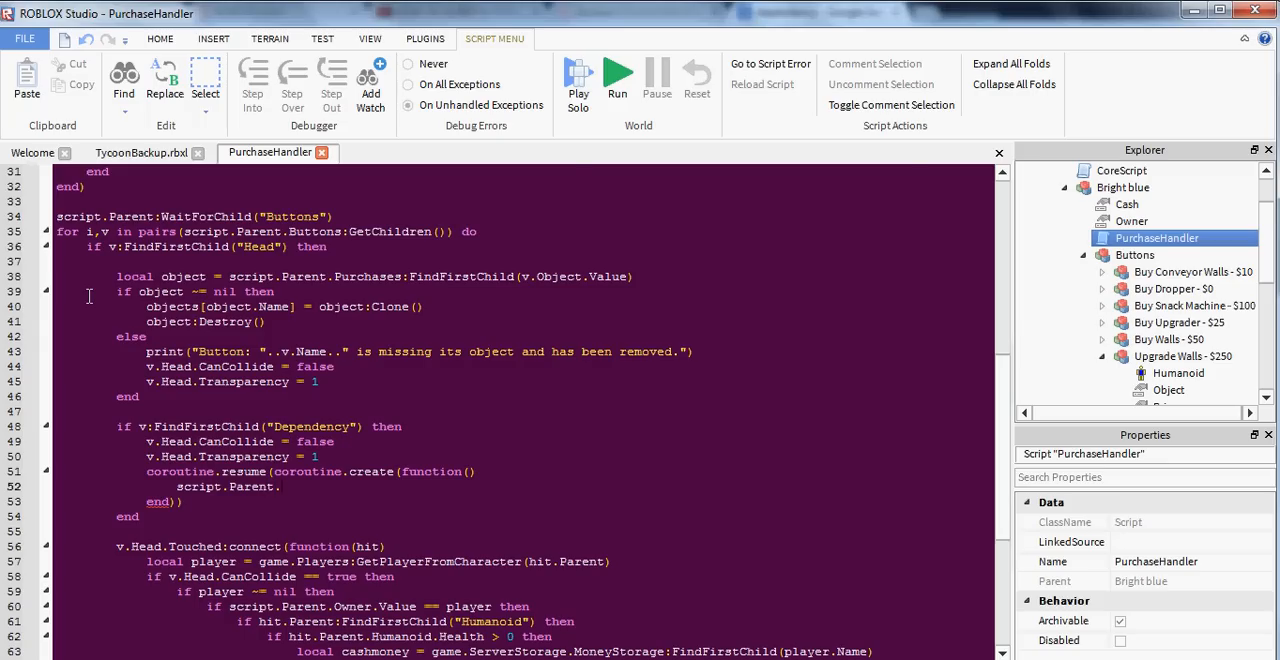
pyautogui.click(1083, 255)
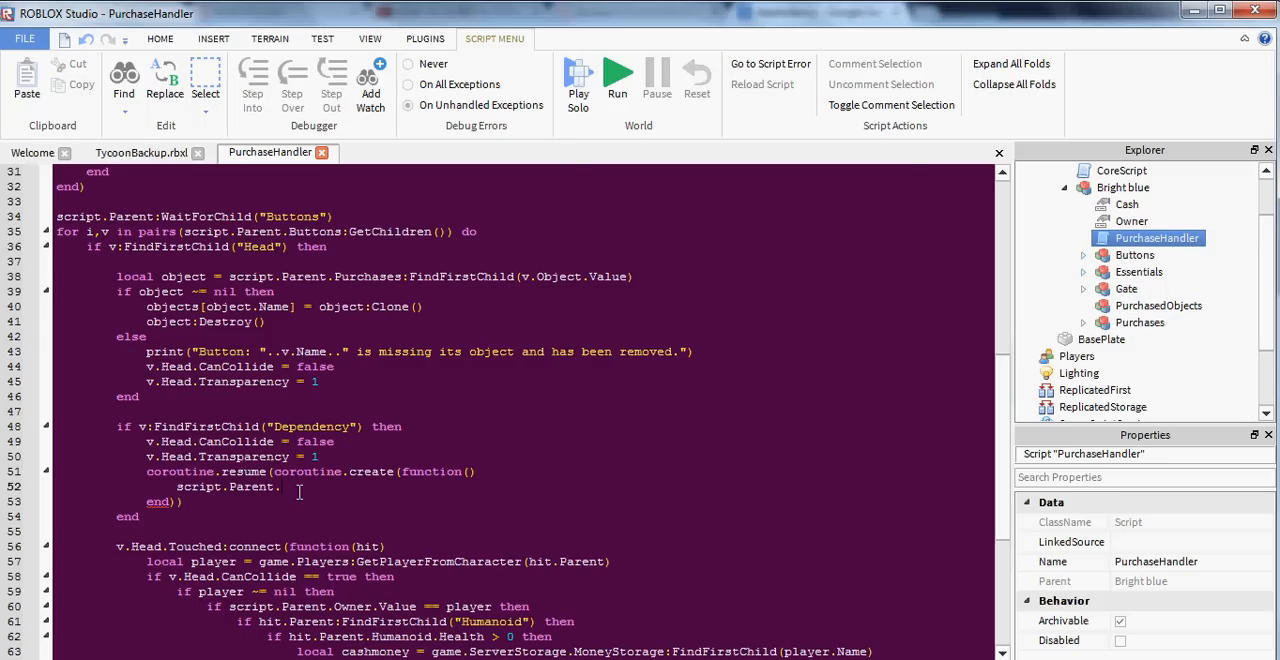
pyautogui.write('Purchased')
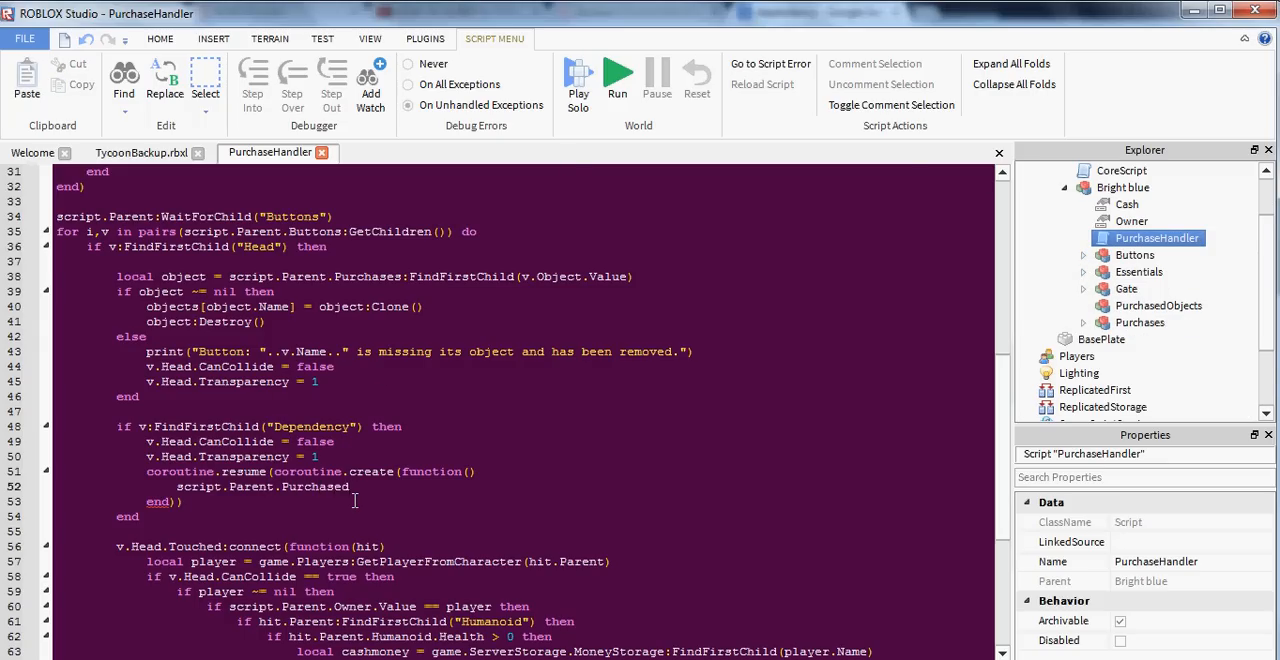
pyautogui.write('Objects:Wati')
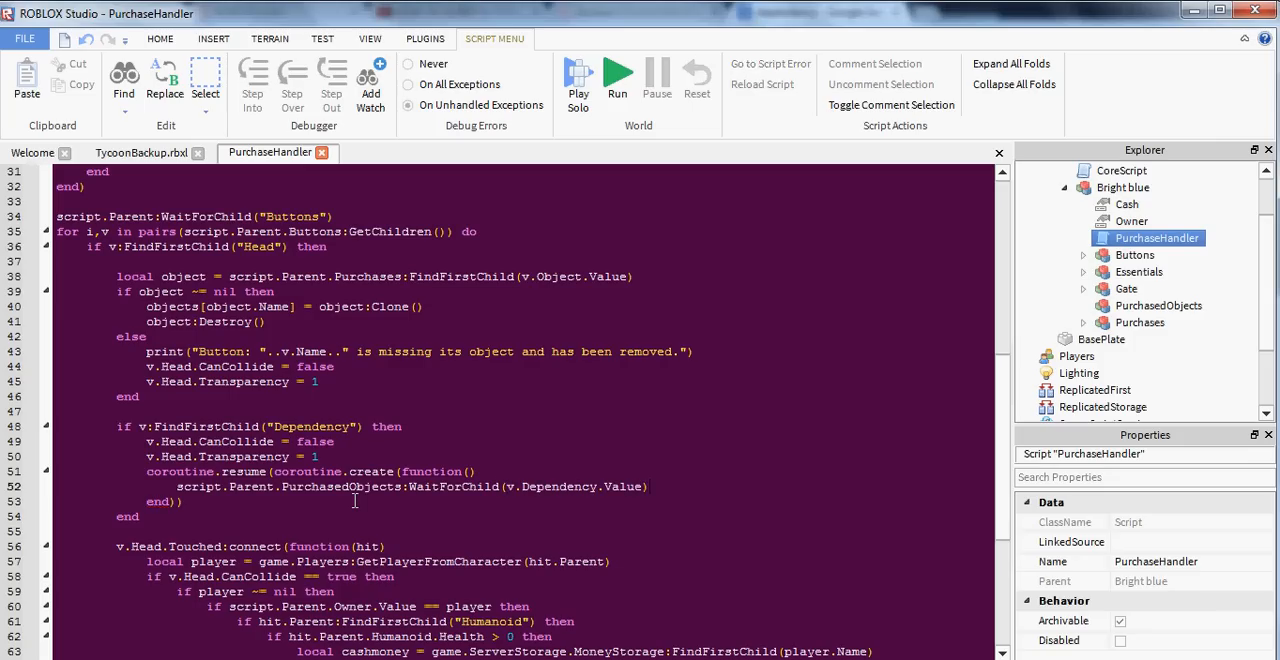
pyautogui.scroll(-3)
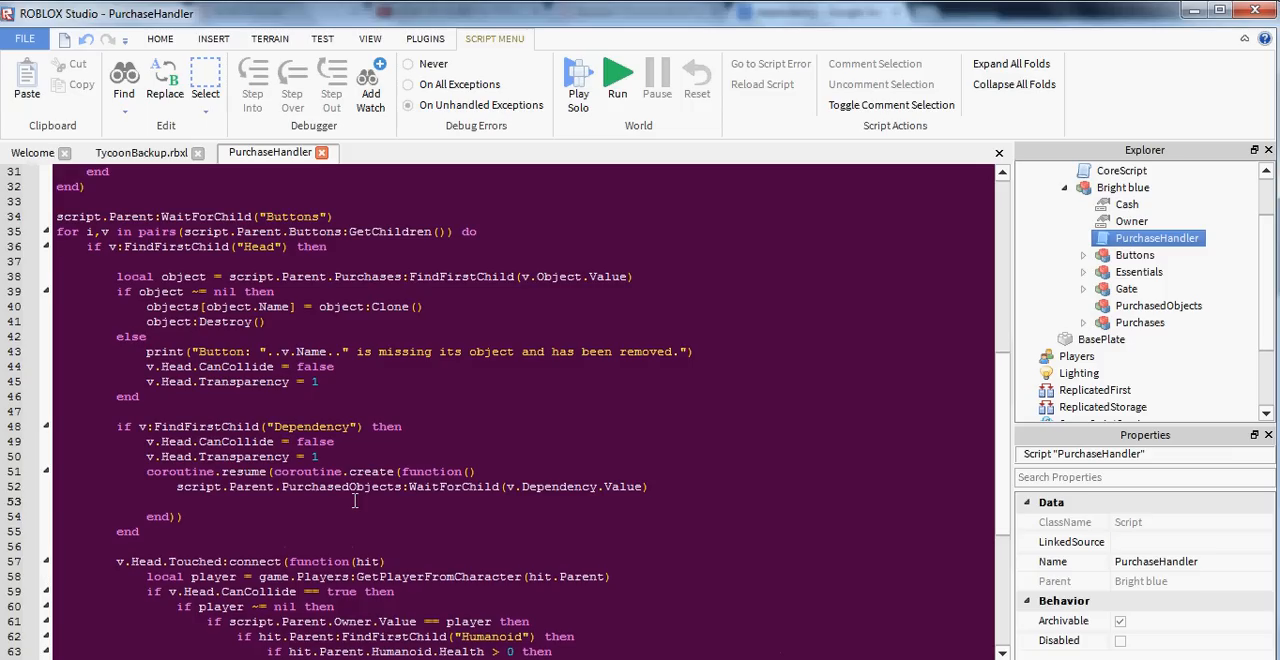
pyautogui.write('v.Head.CanCollide = true')
pyautogui.write('v.Head.Transparency = 0')
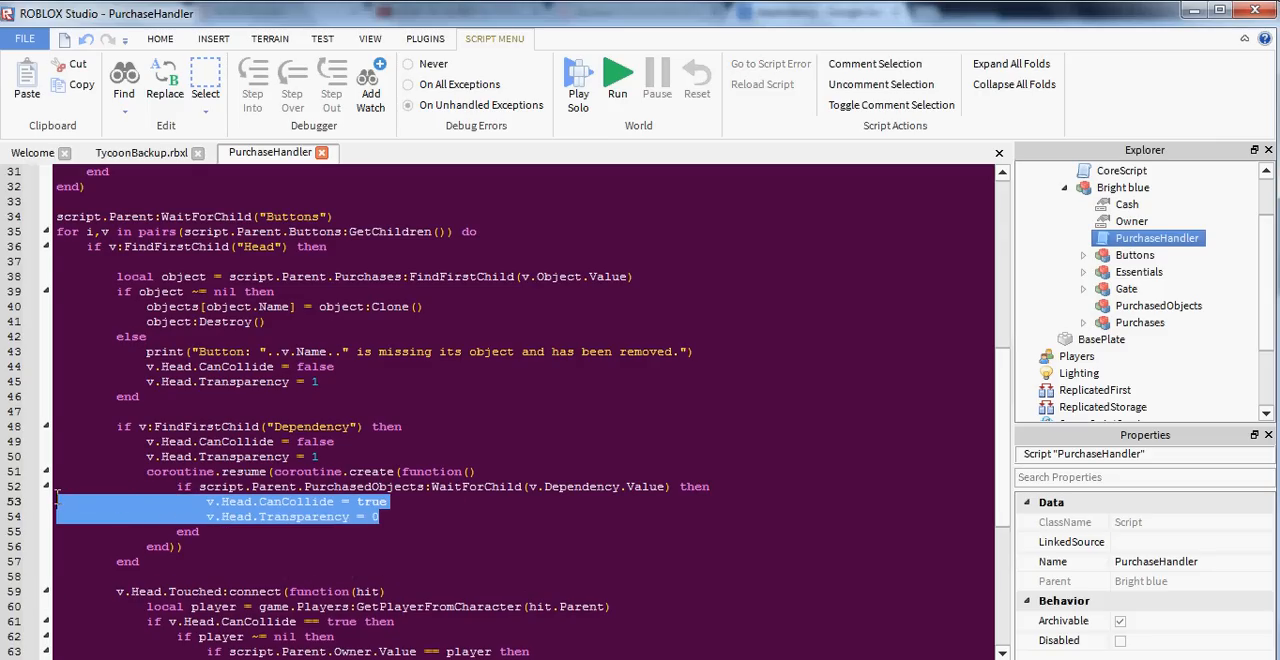
pyautogui.click(980, 380)
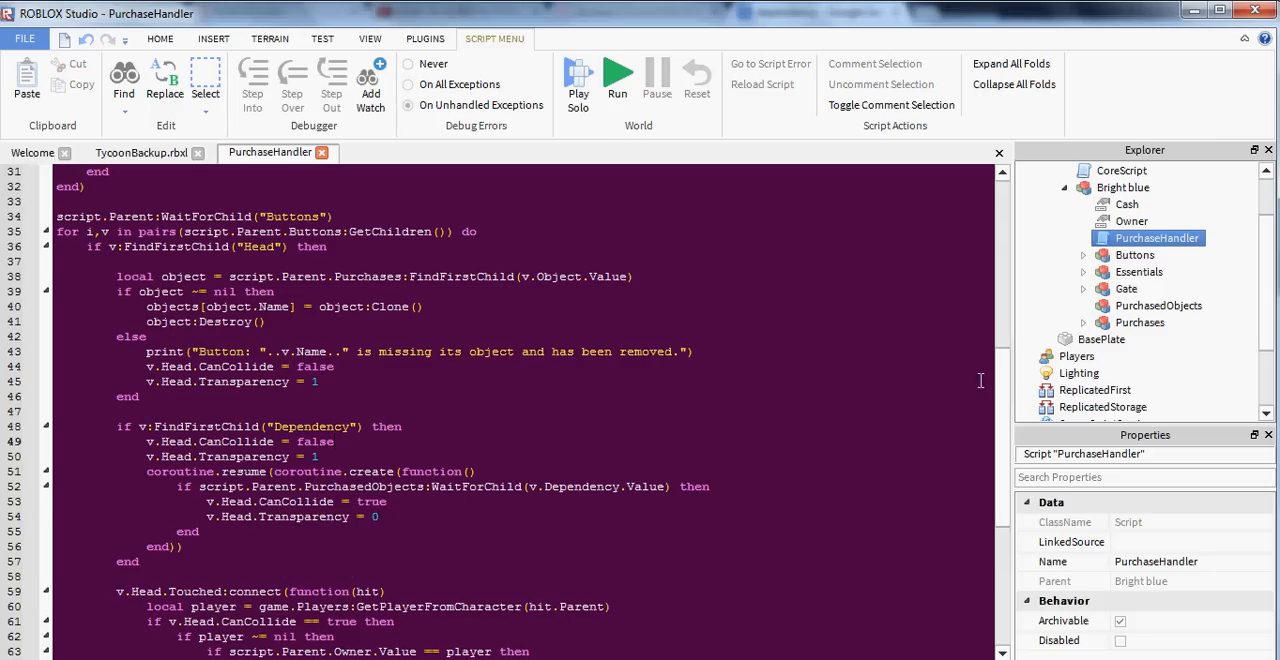
pyautogui.scroll(-3)
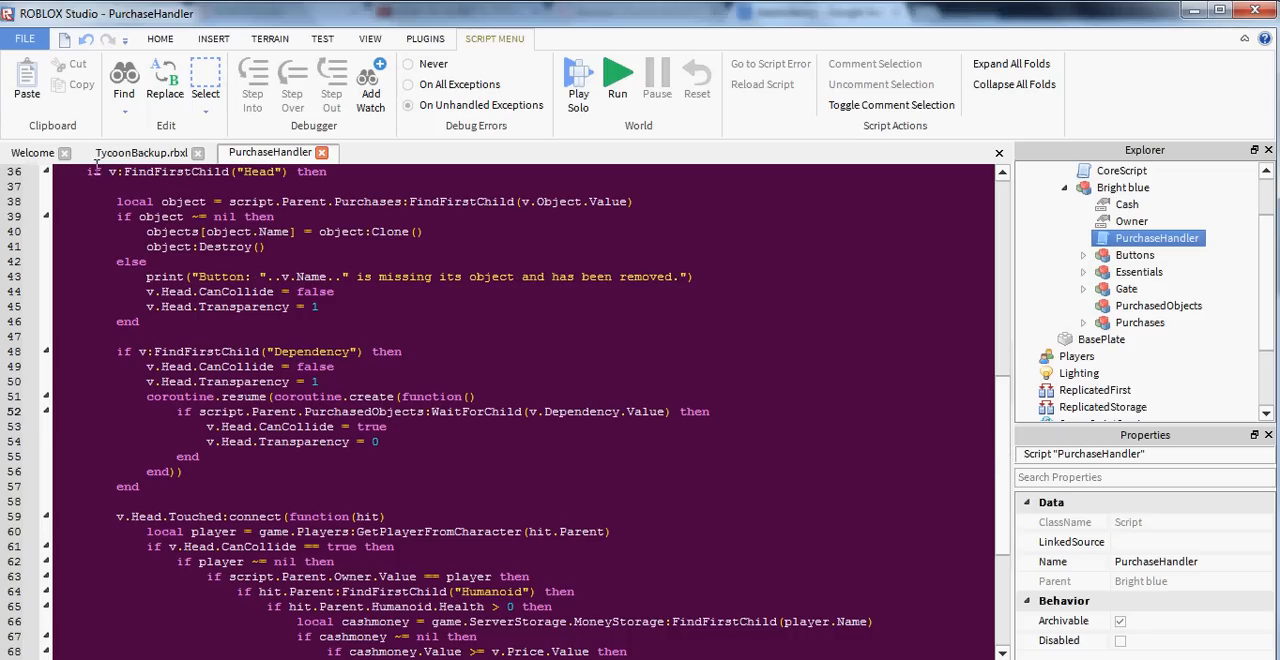
# In TycoonBackup.rbxl, select Upgrade Walls' Head and confirm its Depenency value is Walls1.
pyautogui.click(141, 152)
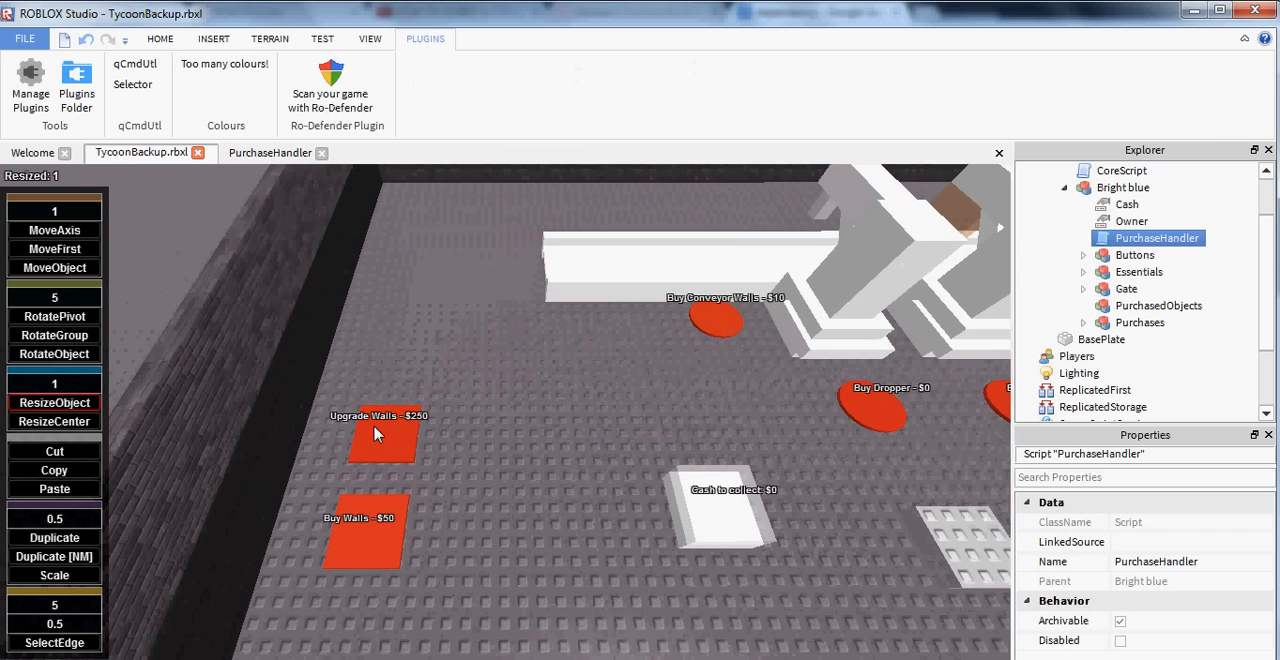
pyautogui.click(1082, 322)
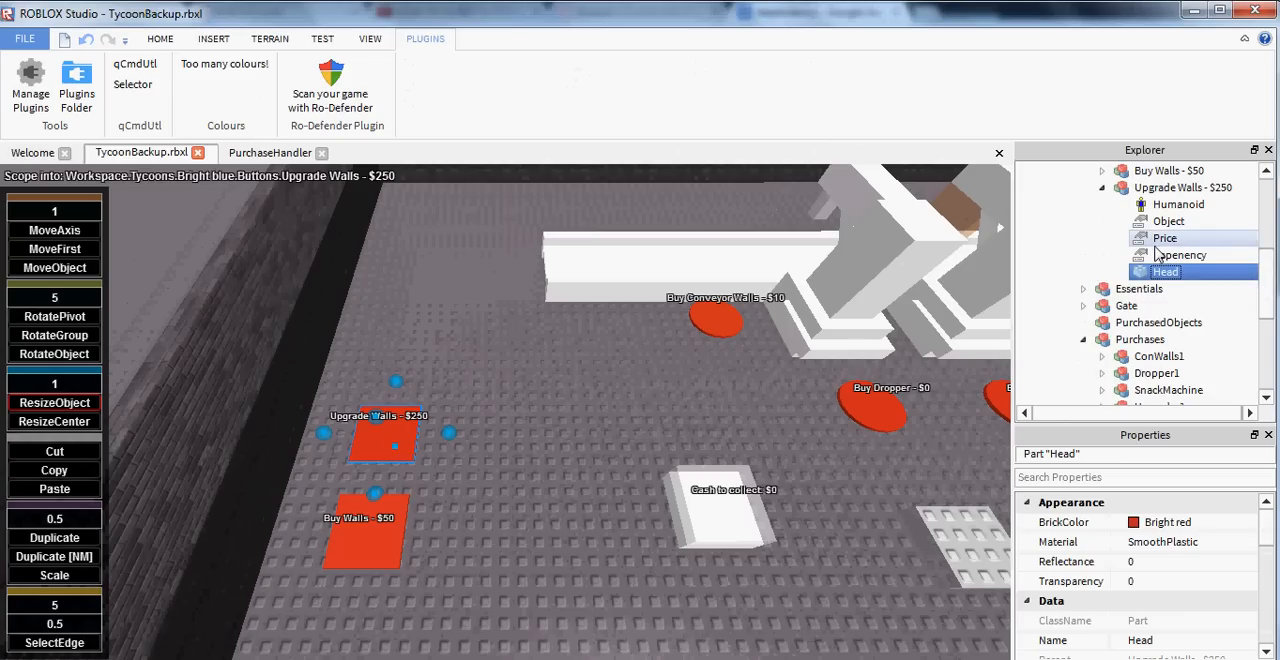
pyautogui.click(1180, 254)
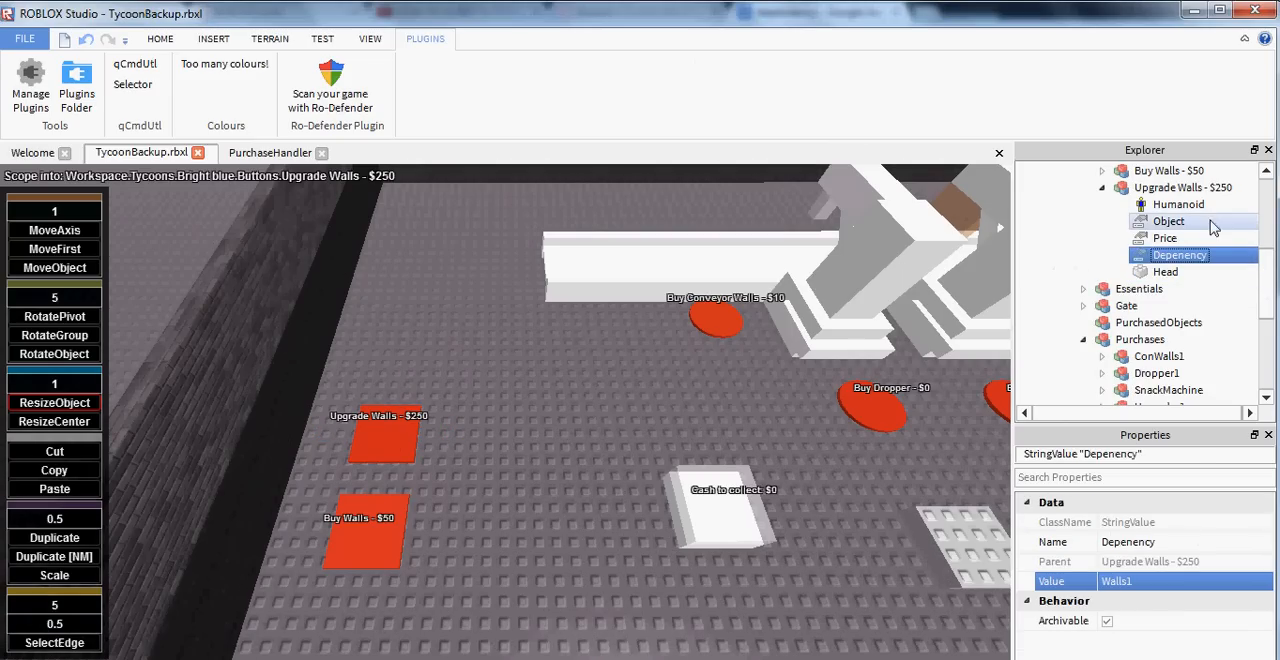
pyautogui.click(1164, 238)
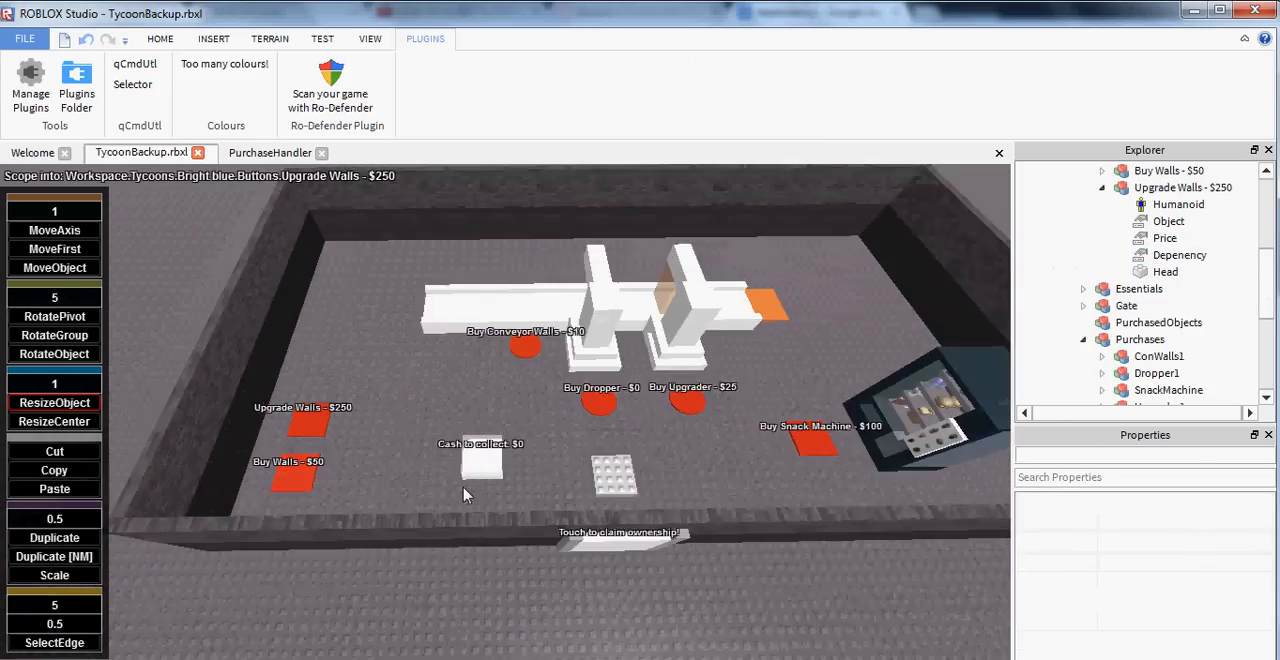
pyautogui.click(322, 38)
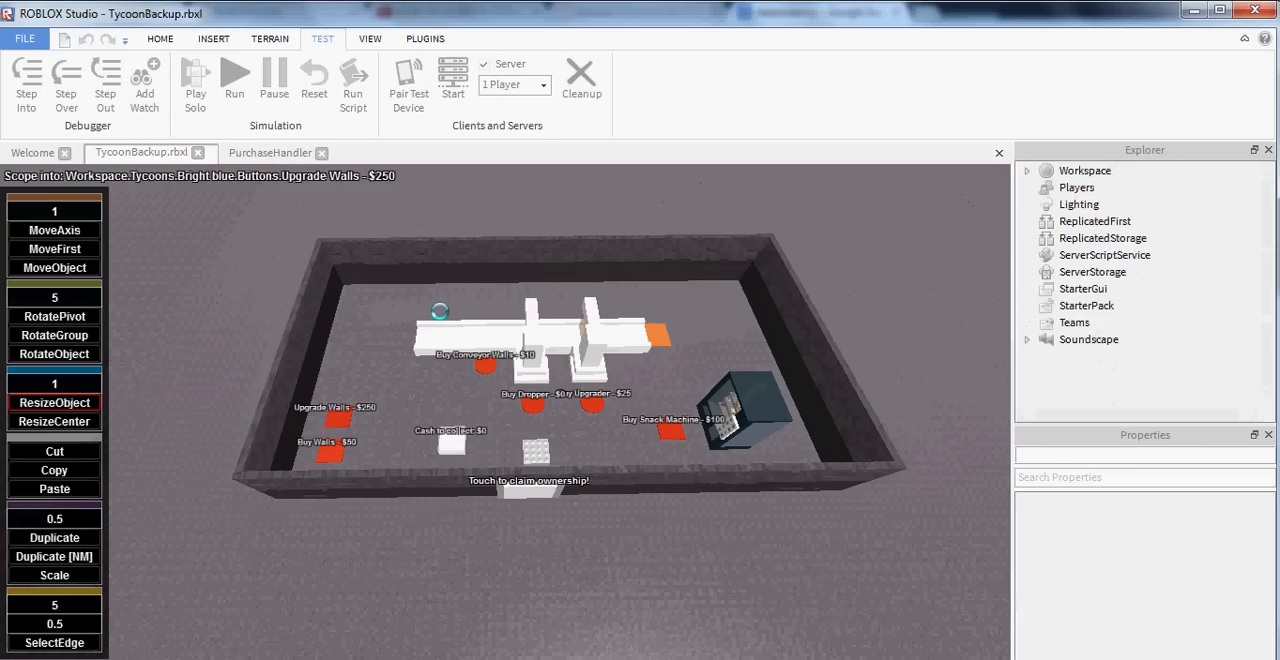
# Play Solo, inspecting Teams and server money as Player1 claims the tycoon, then stop.
pyautogui.click(234, 80)
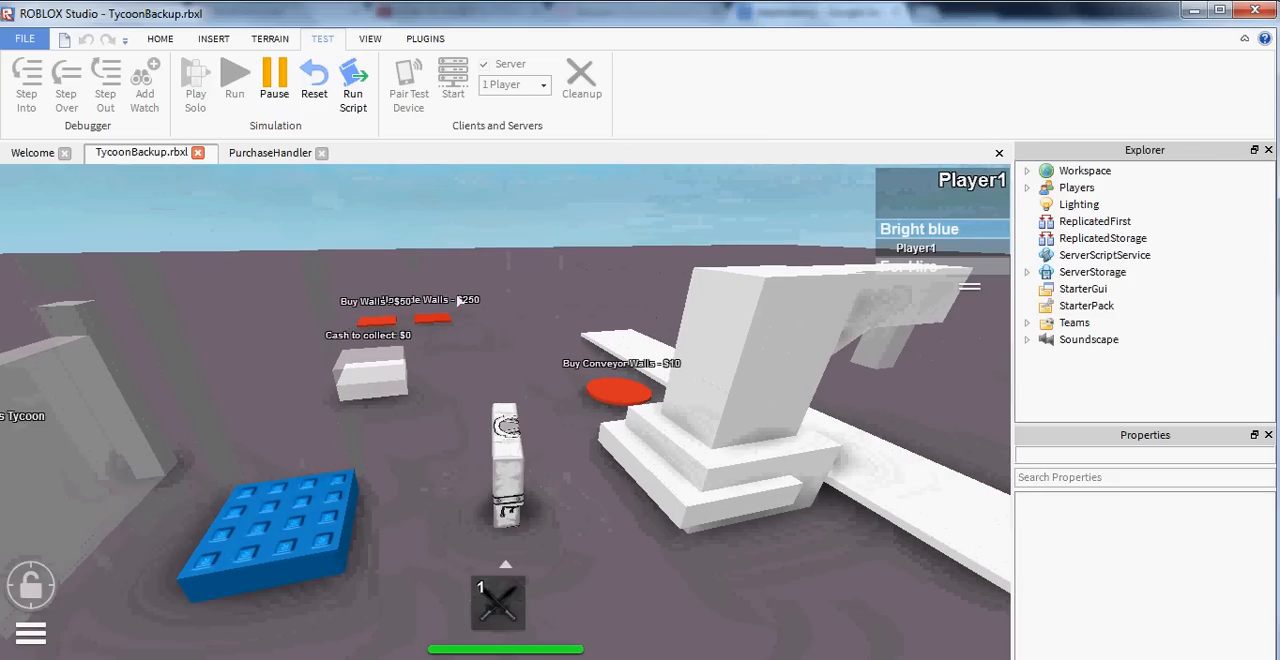
pyautogui.click(1027, 322)
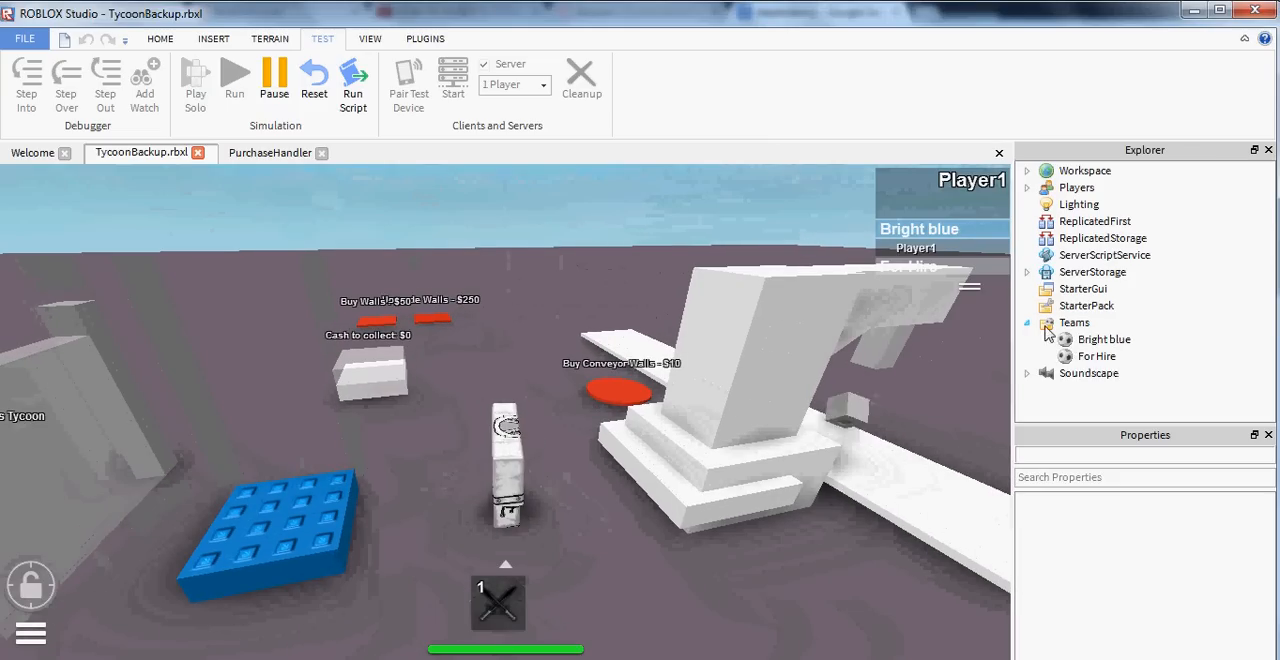
pyautogui.click(1103, 339)
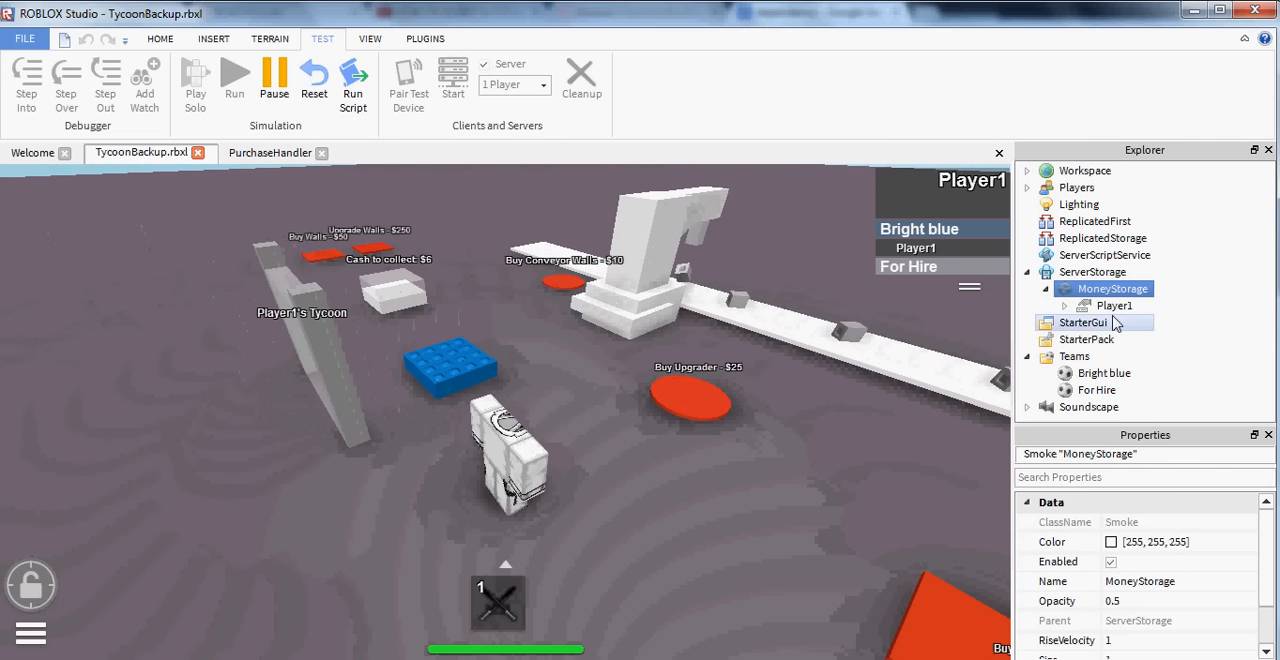
pyautogui.click(1115, 305)
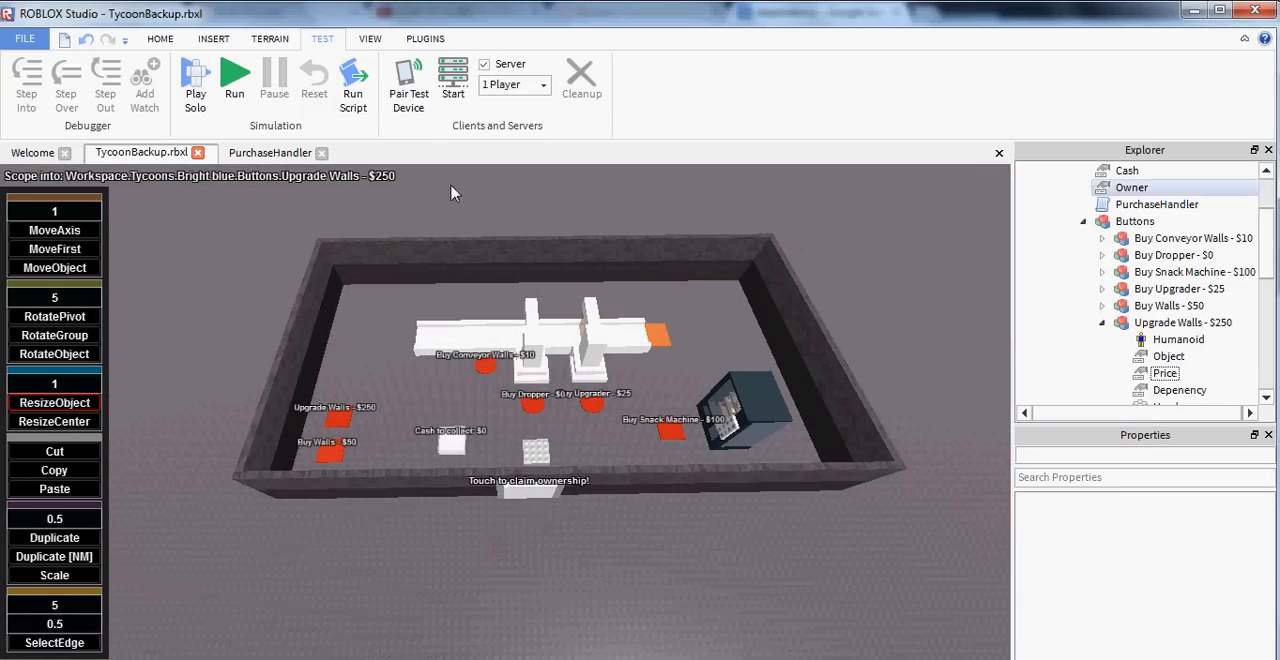
# Copy 'Dependency' from PurchaseHandler and paste it over the misspelled Depenency value name.
pyautogui.click(269, 152)
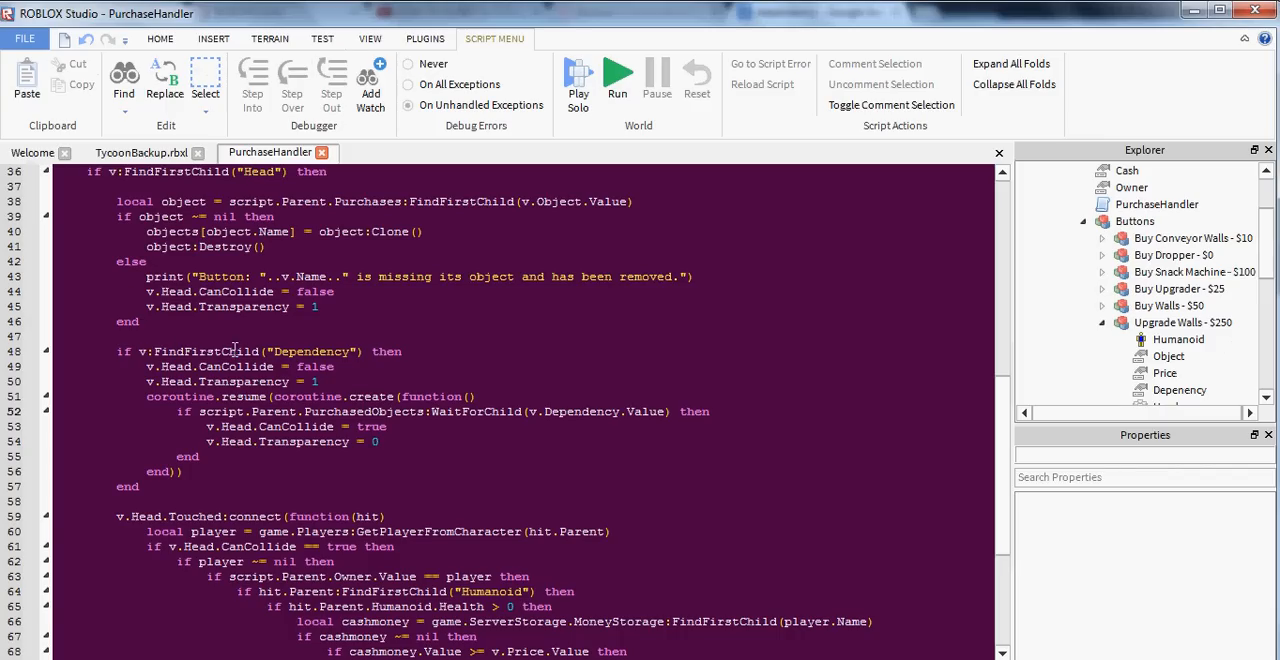
pyautogui.doubleClick(310, 351)
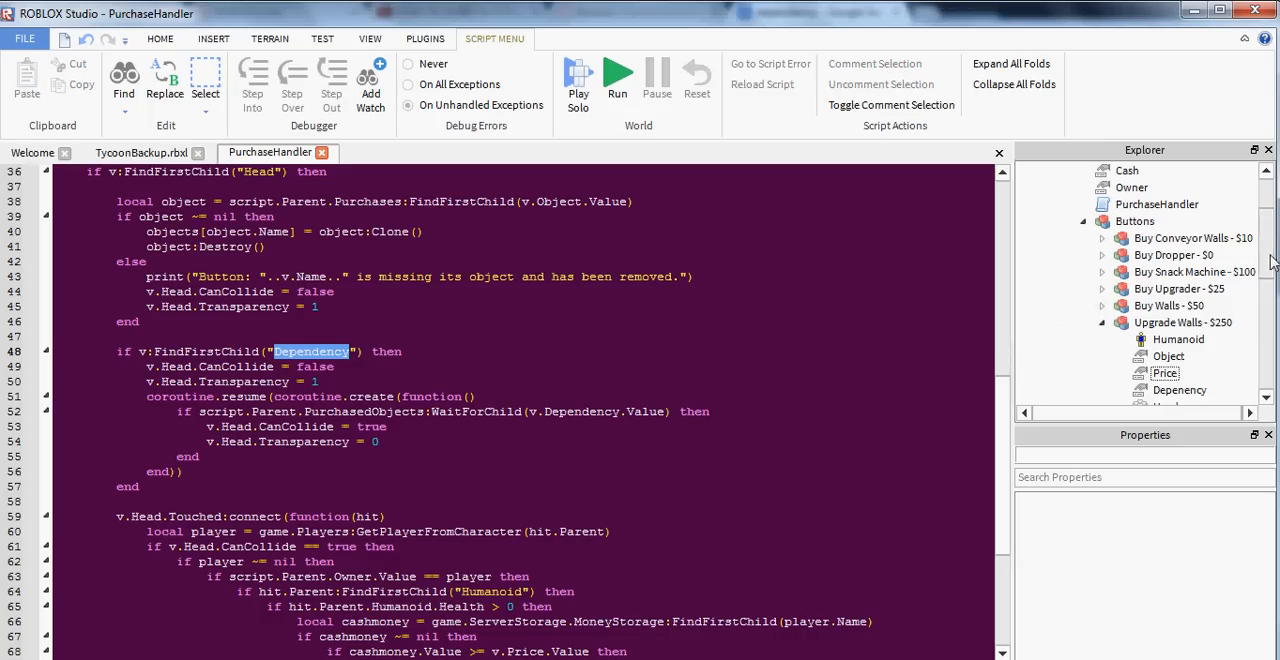
pyautogui.click(1180, 322)
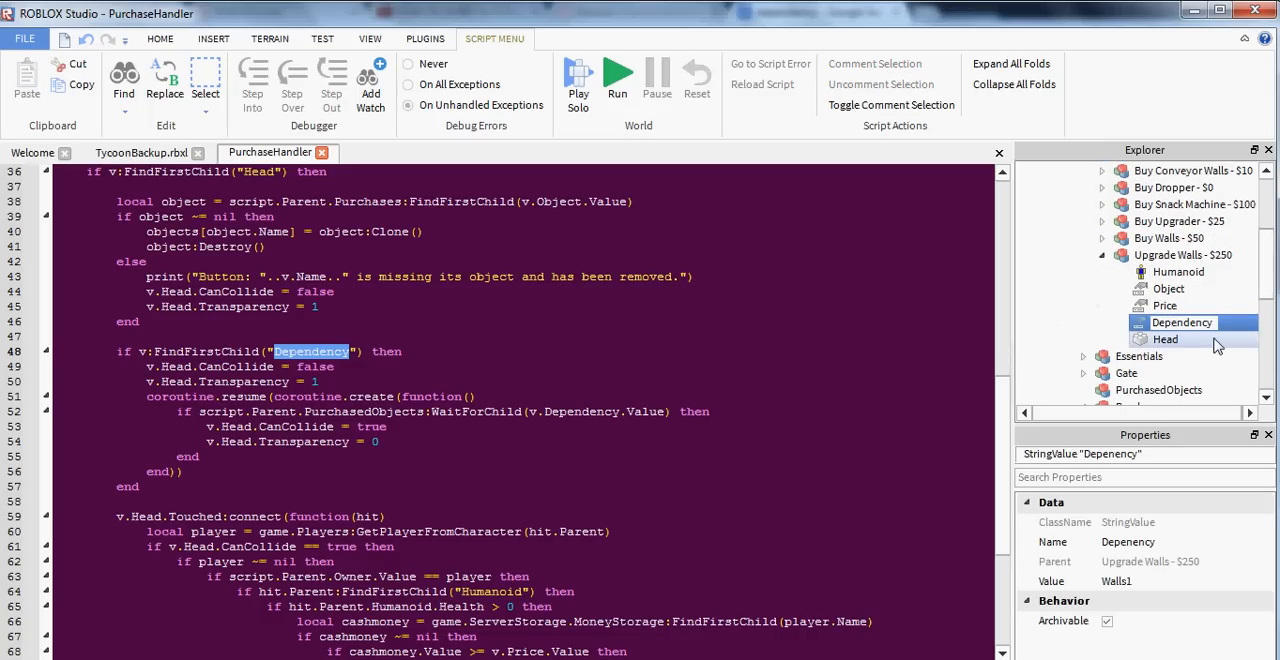
pyautogui.doubleClick(1182, 322)
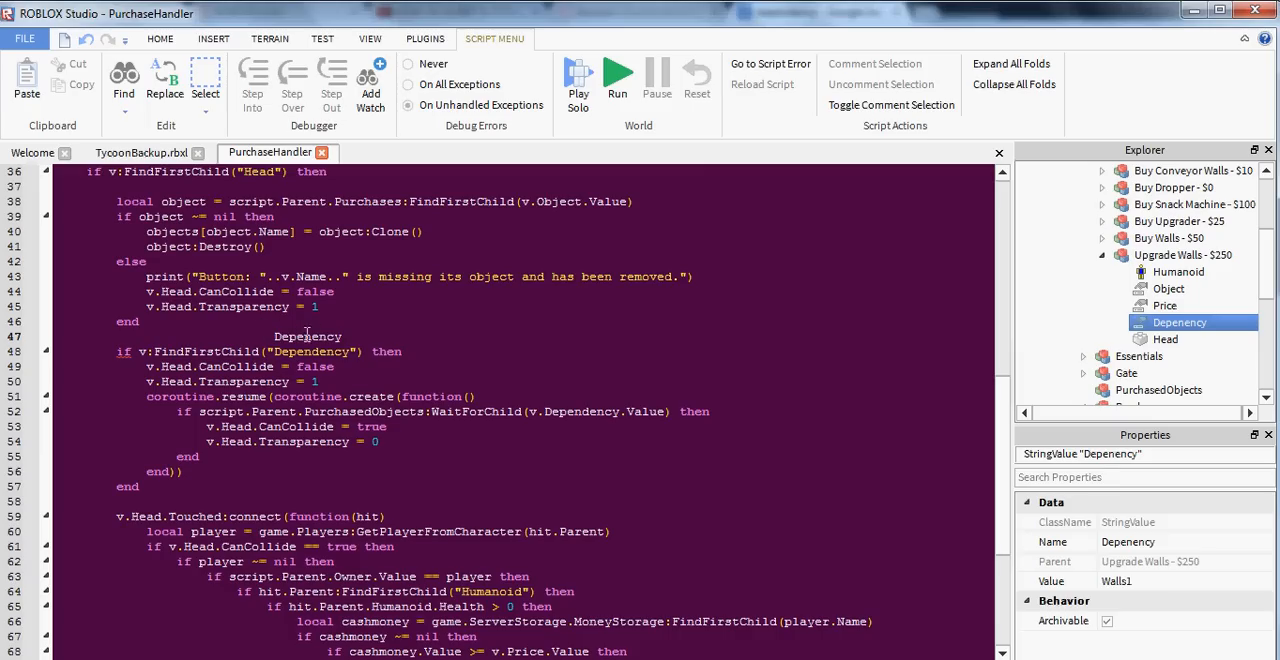
pyautogui.doubleClick(307, 336)
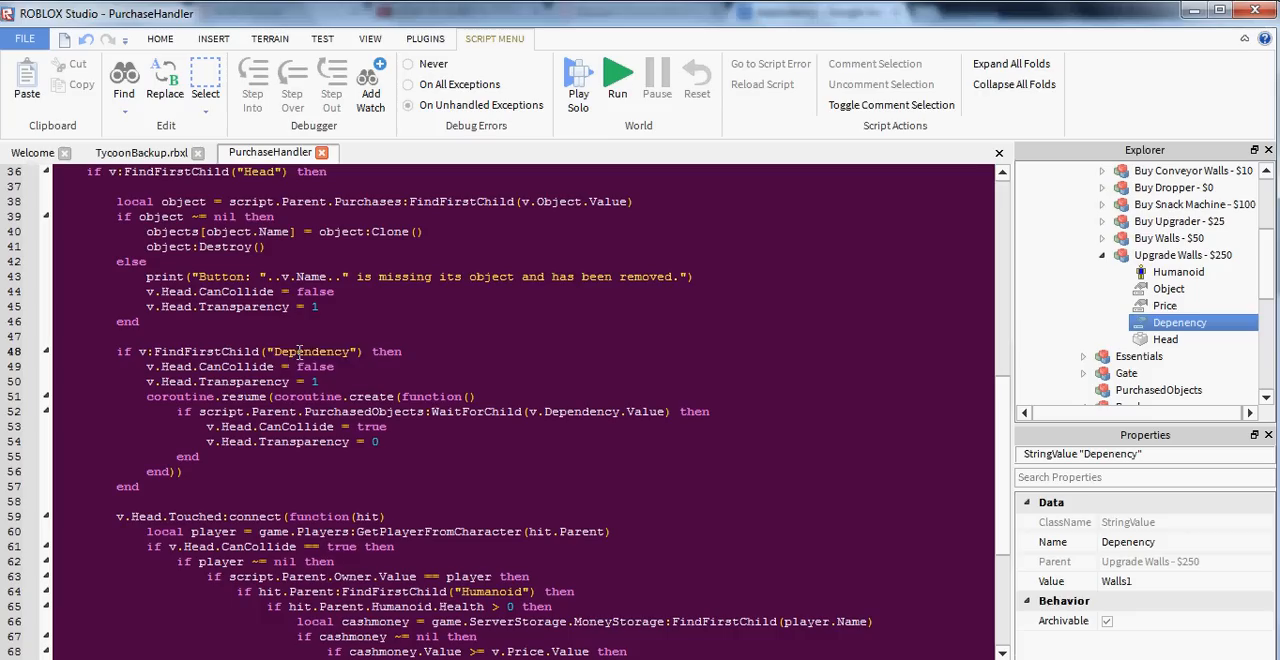
pyautogui.doubleClick(310, 351)
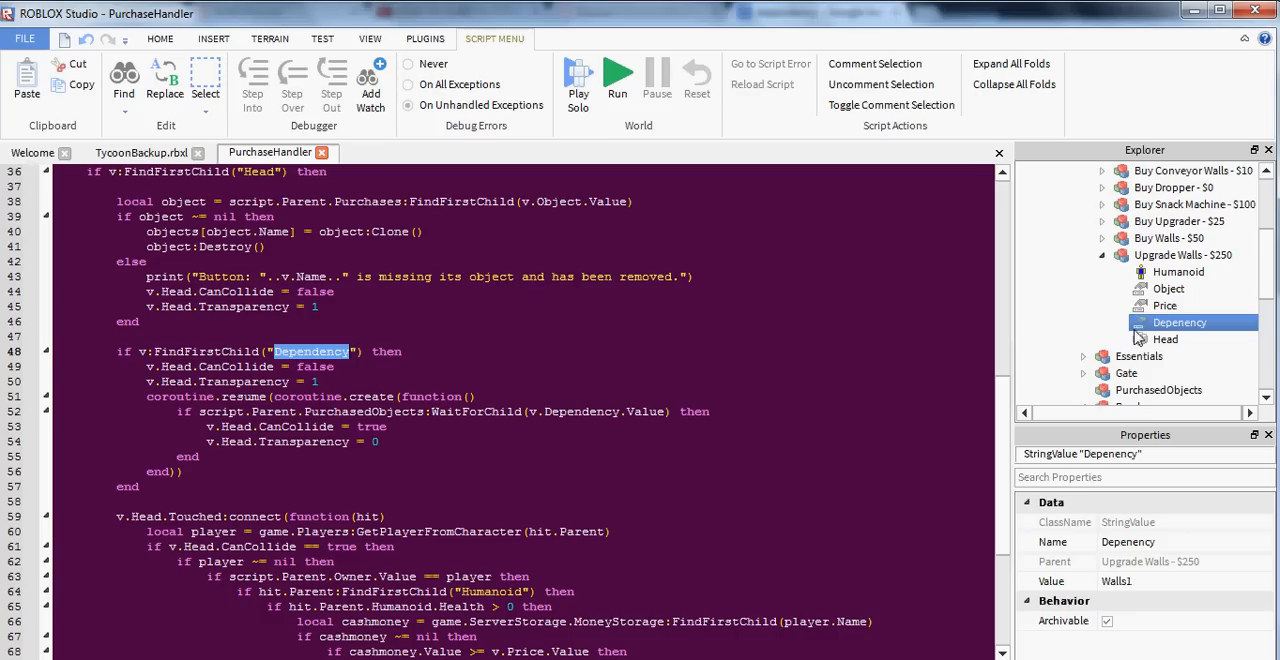
pyautogui.doubleClick(1179, 322)
pyautogui.write('d')
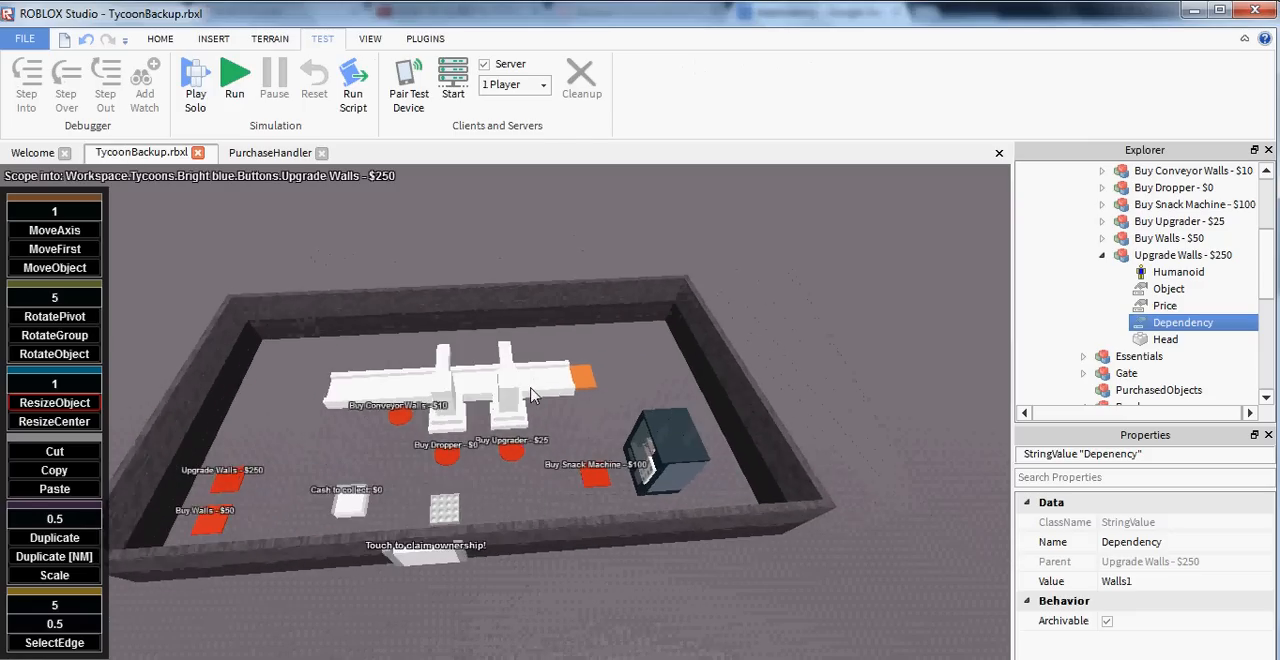
# Launch a second Roblox Studio window to load TycoonBackup.rbxl.
pyautogui.click(24, 38)
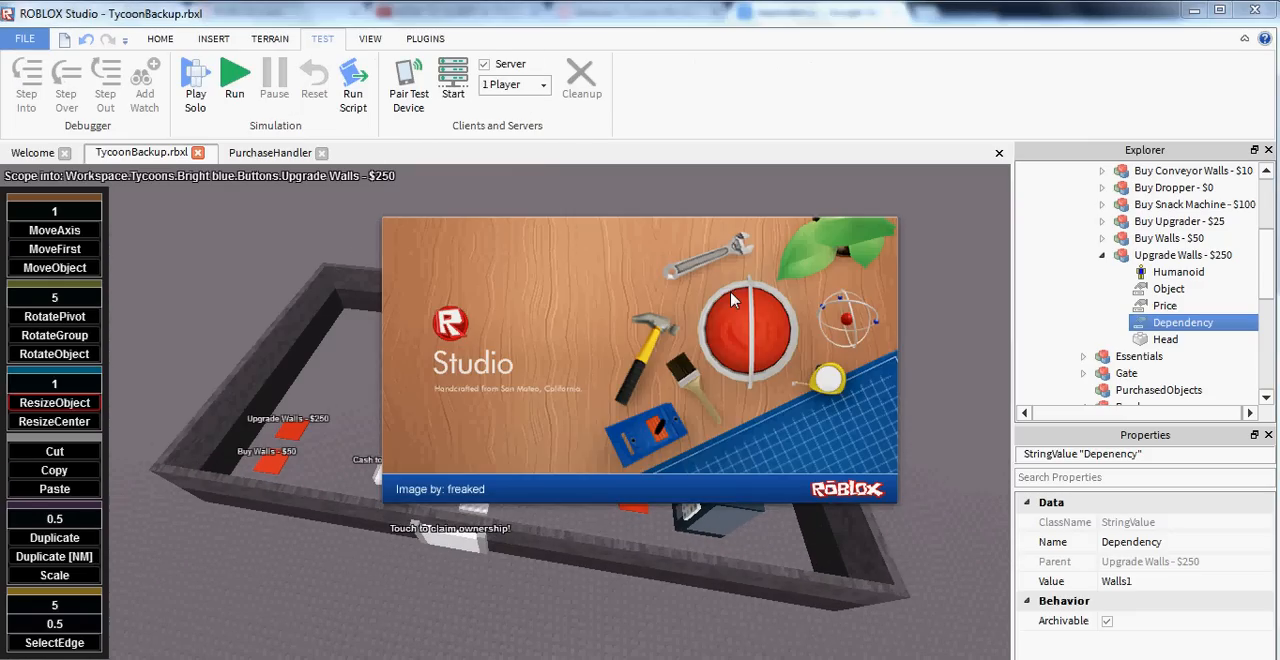
pyautogui.moveTo(567, 294)
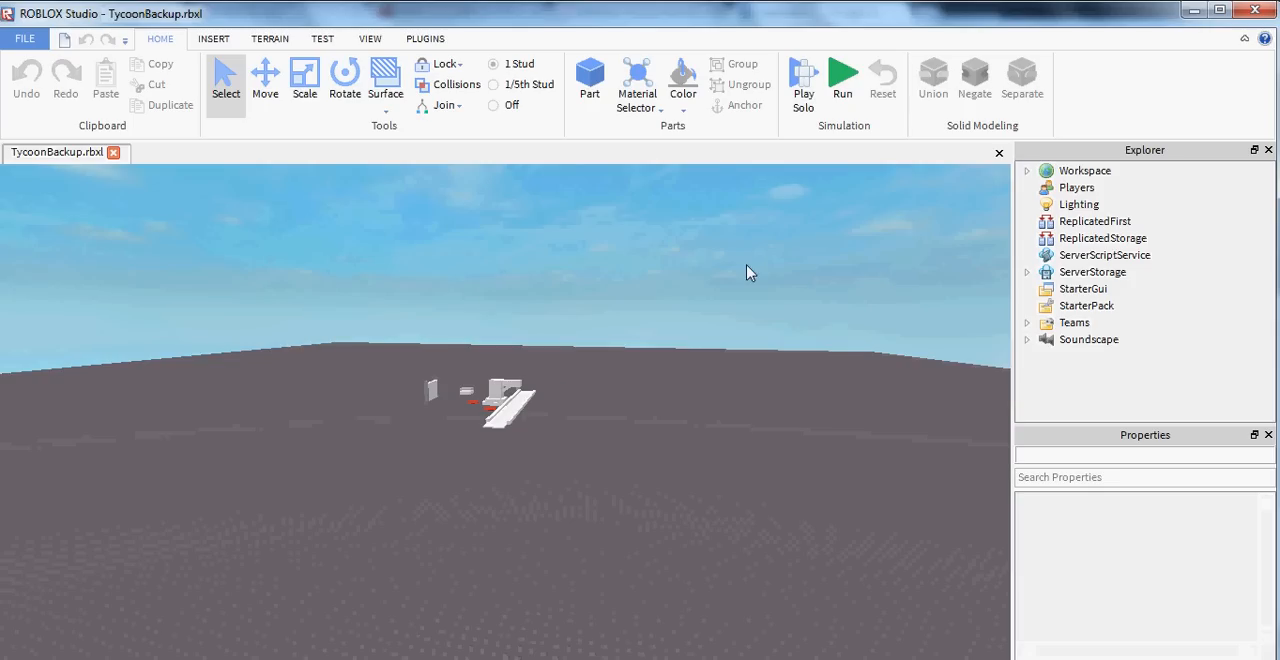
# Copy LinkedLeaderboard from the backup's Workspace and paste it into the original Tycoons model.
pyautogui.click(1027, 170)
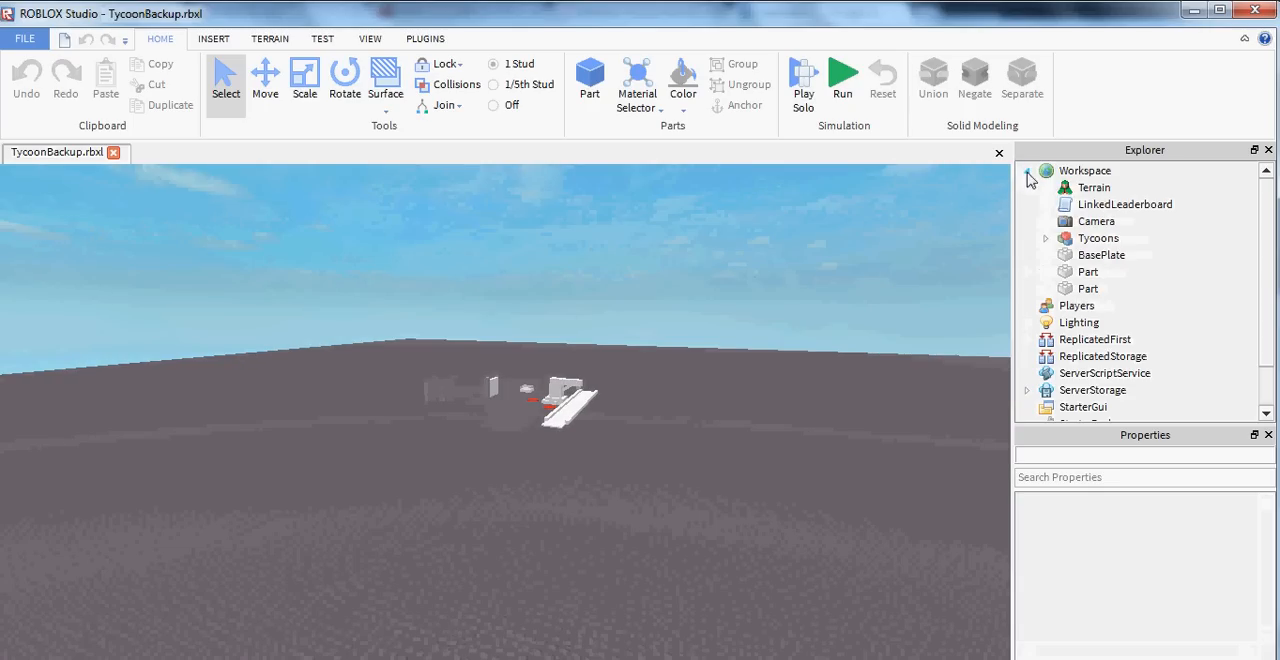
pyautogui.doubleClick(1125, 204)
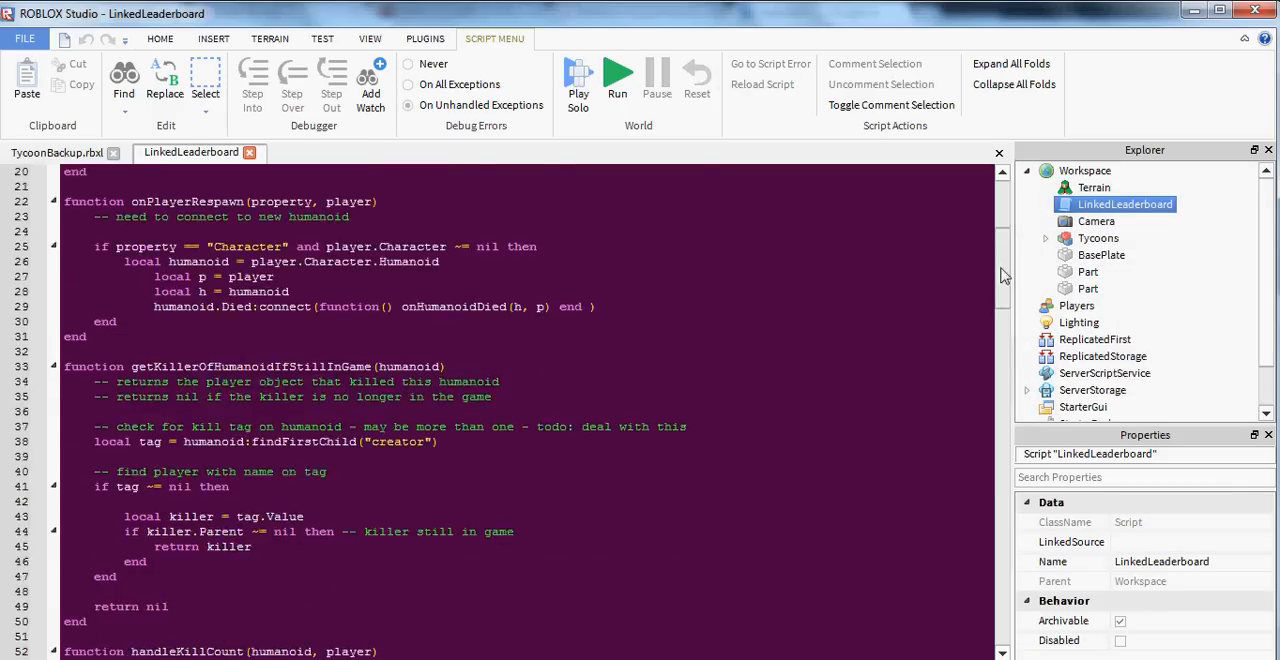
pyautogui.scroll(-3)
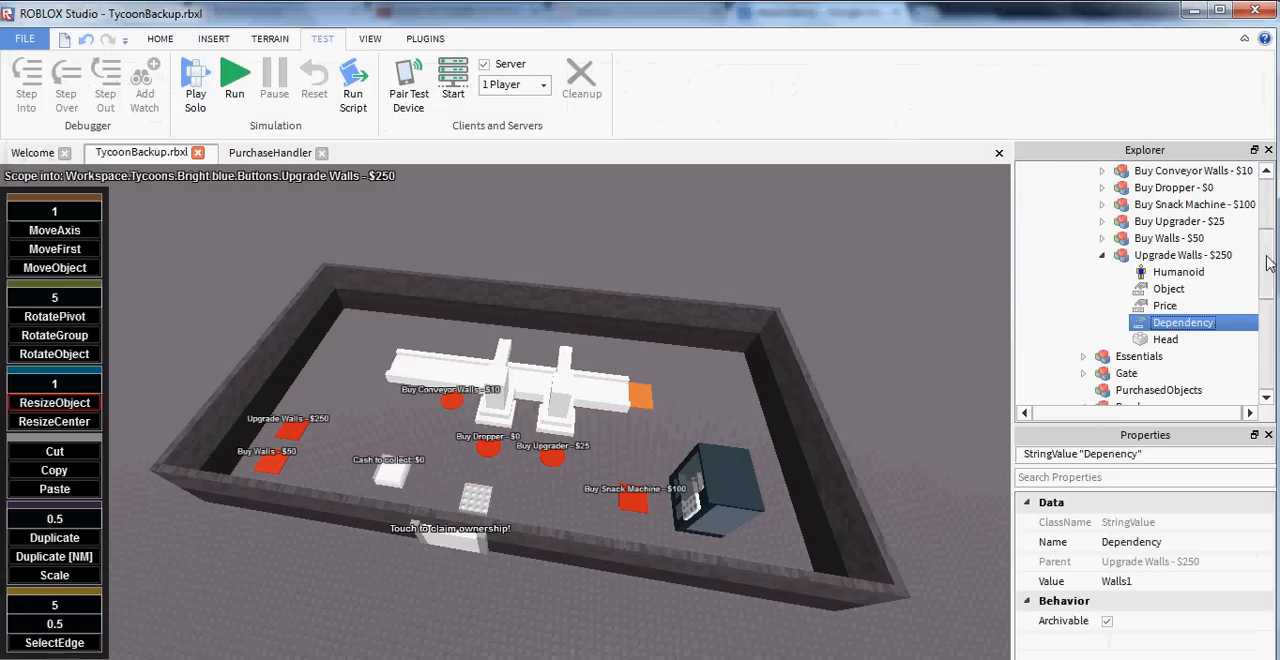
pyautogui.rightClick(1090, 221)
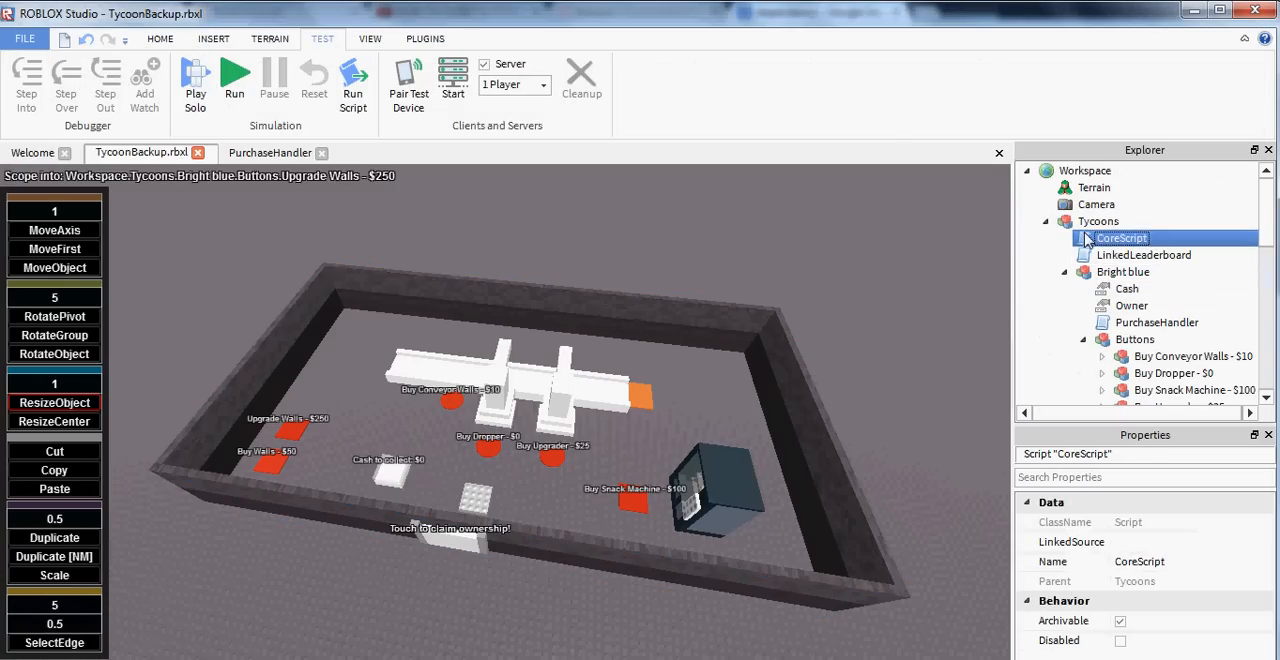
pyautogui.click(1098, 221)
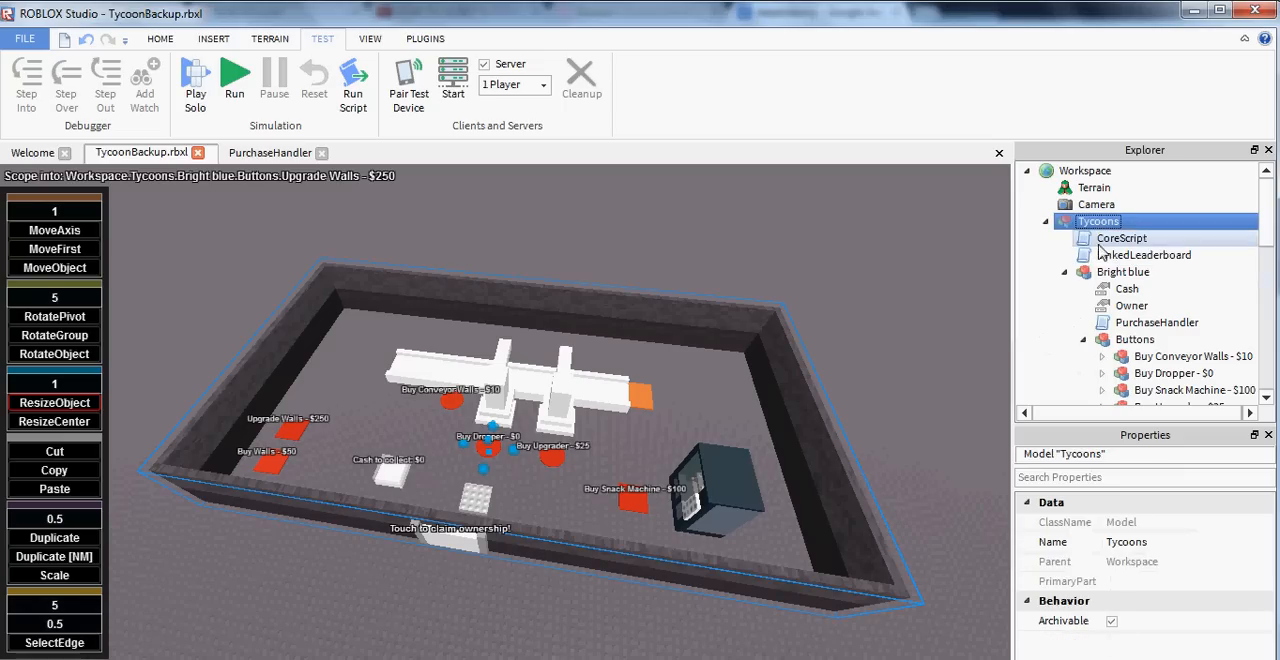
# In CoreScript, set leaderboardscript's Parent to game.ServerScriptService.
pyautogui.click(1143, 255)
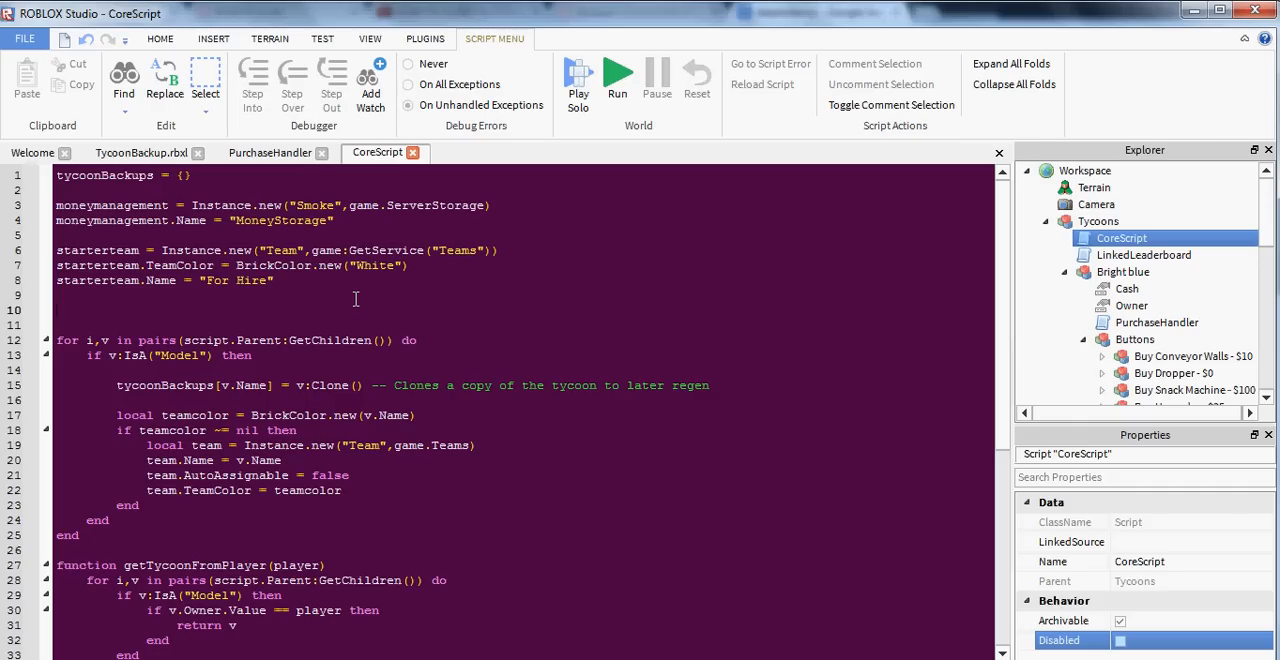
pyautogui.write('leaderboardscript =')
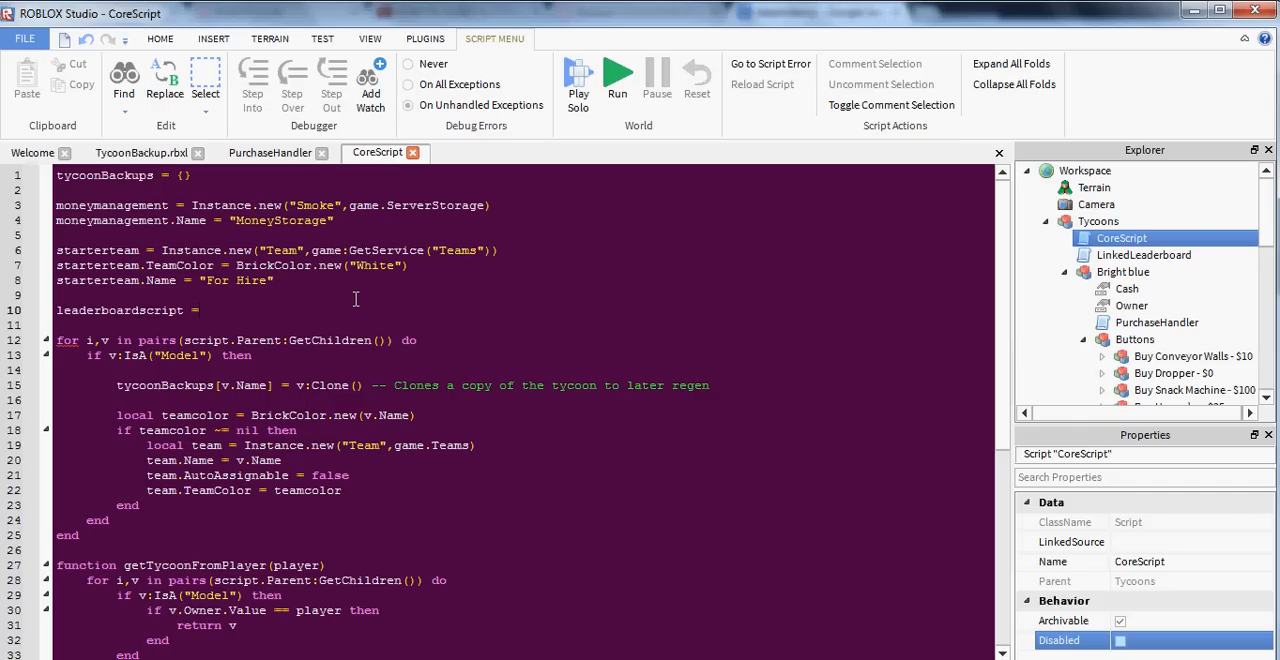
pyautogui.write('script.Parent.LinkedLeaderboard')
pyautogui.click(525, 325)
pyautogui.write('leaderboardscript.Parent =')
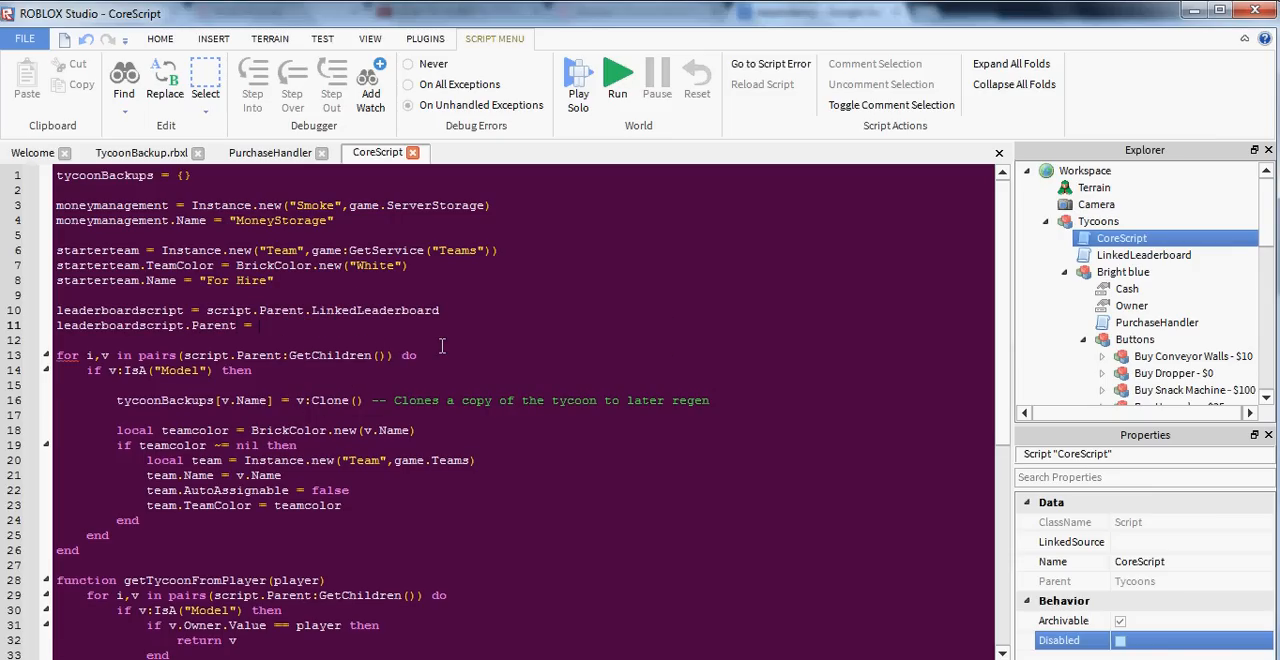
pyautogui.write('game.Ser')
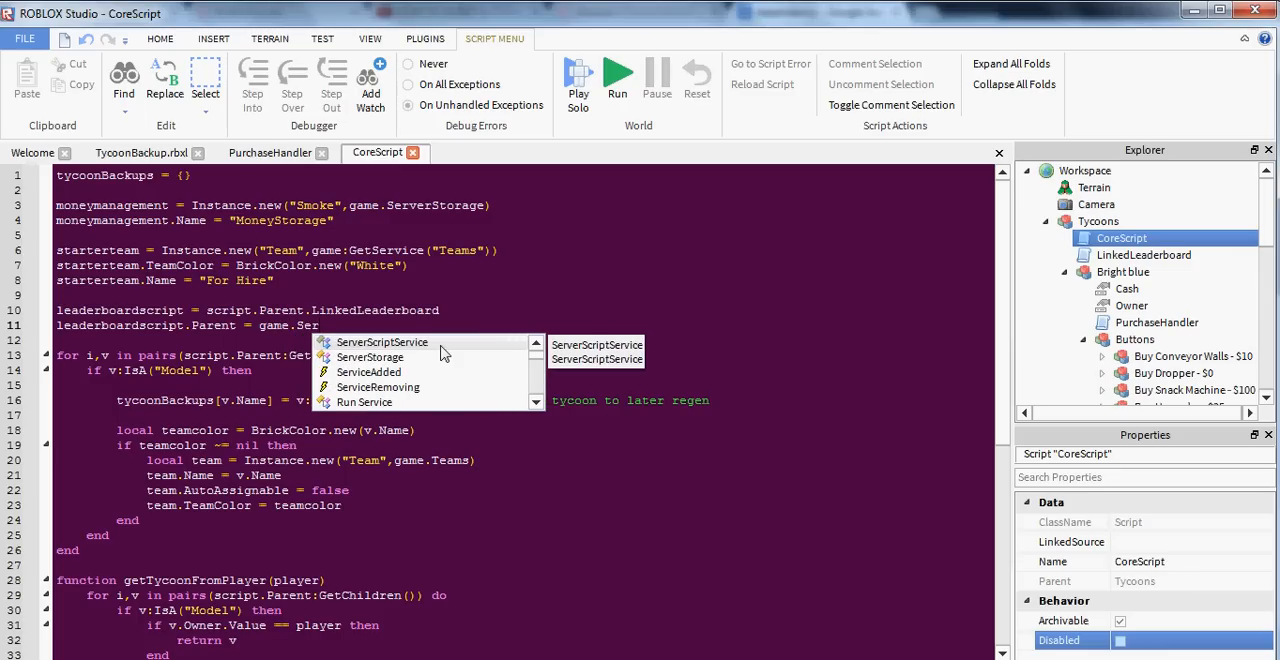
pyautogui.click(381, 342)
pyautogui.write('leaderboardscript.Disabled =')
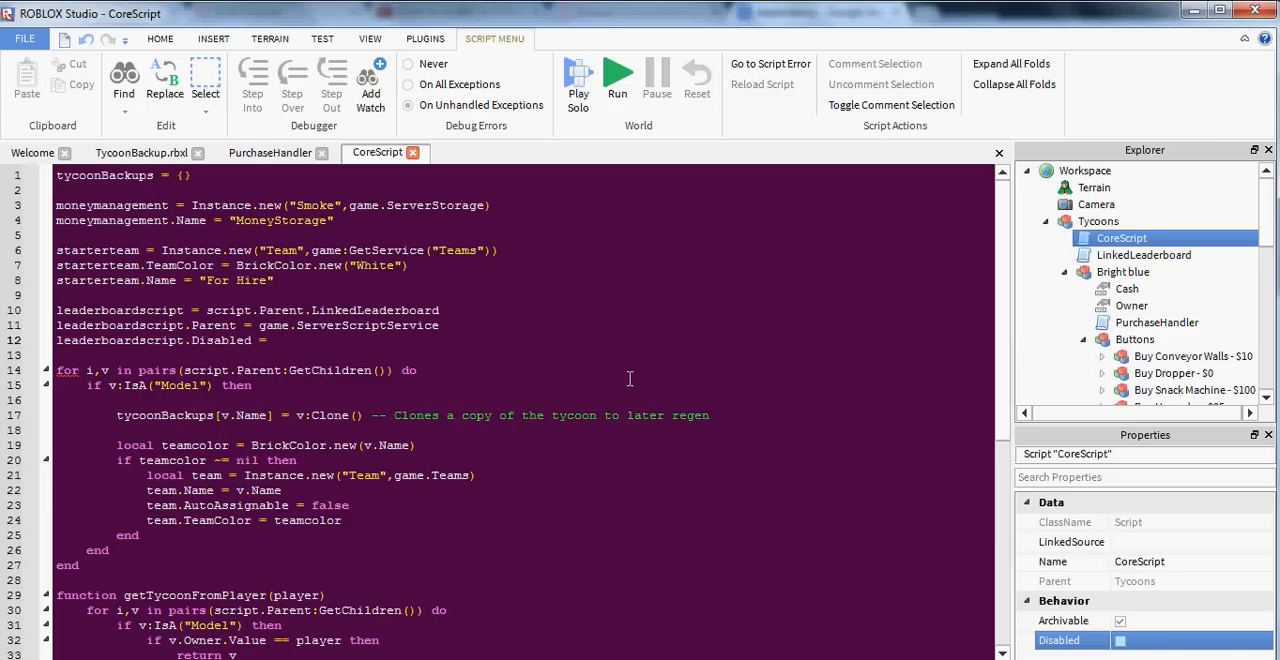
# Tick Disabled on LinkedLeaderboard and add a berezaa's Tycoon Kit header comment.
pyautogui.click(1143, 254)
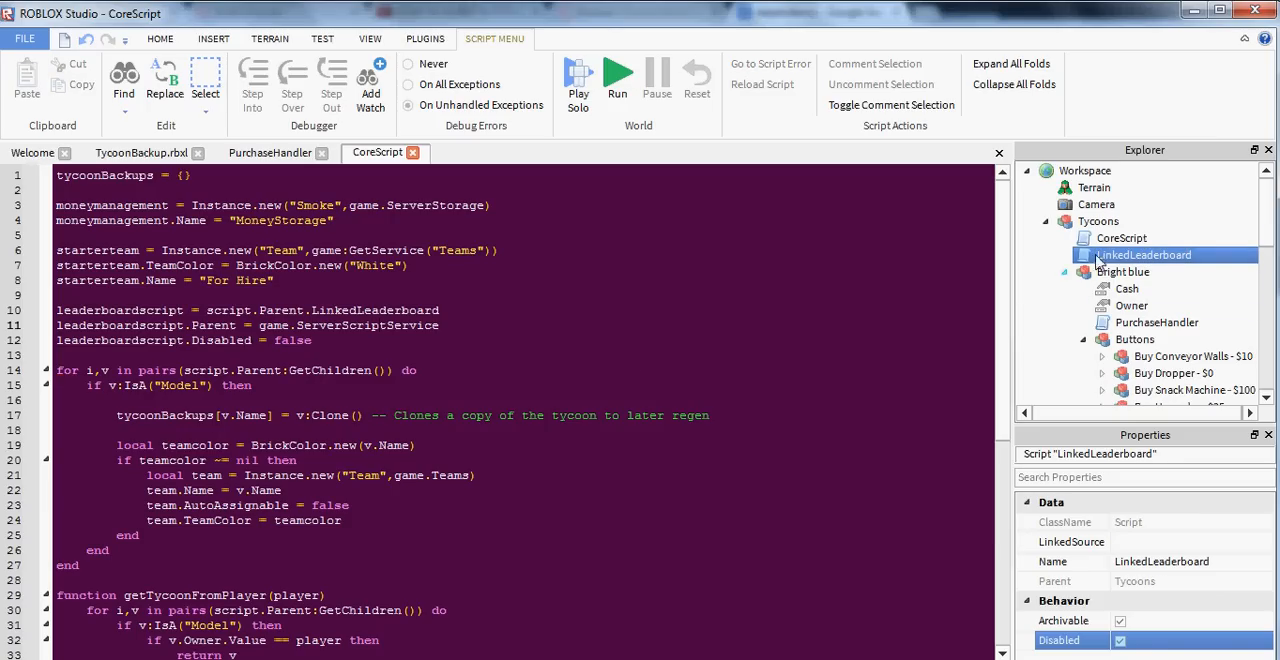
pyautogui.click(1122, 237)
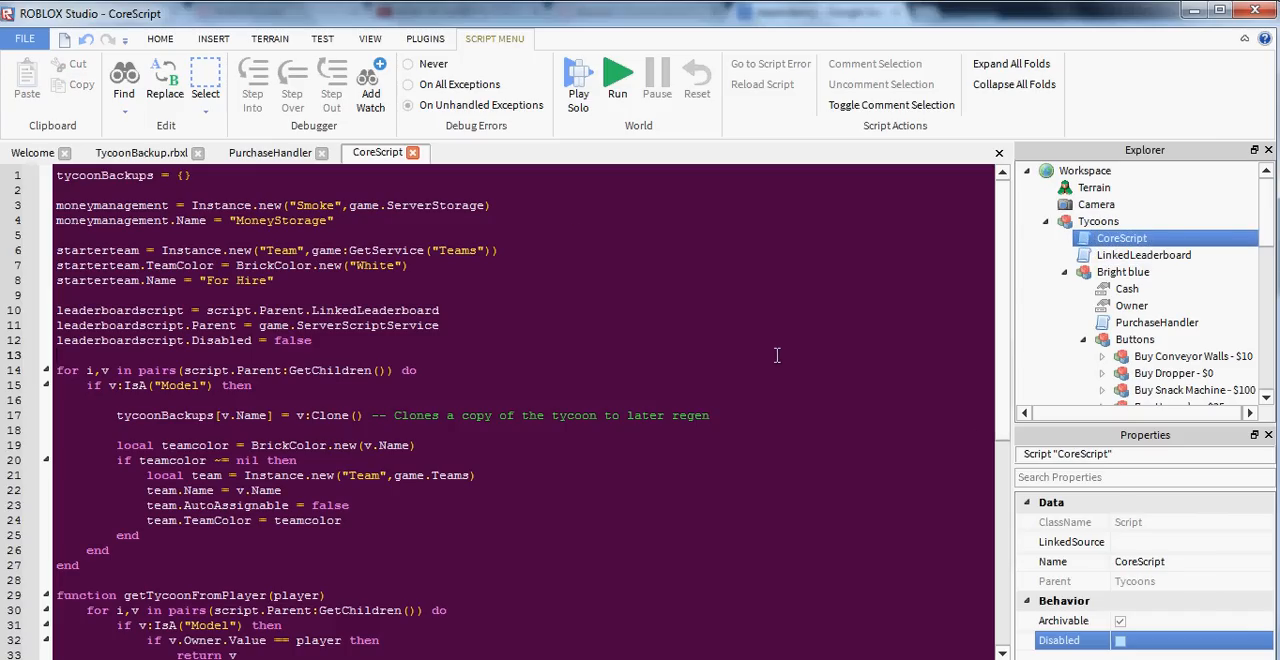
pyautogui.moveTo(463, 195)
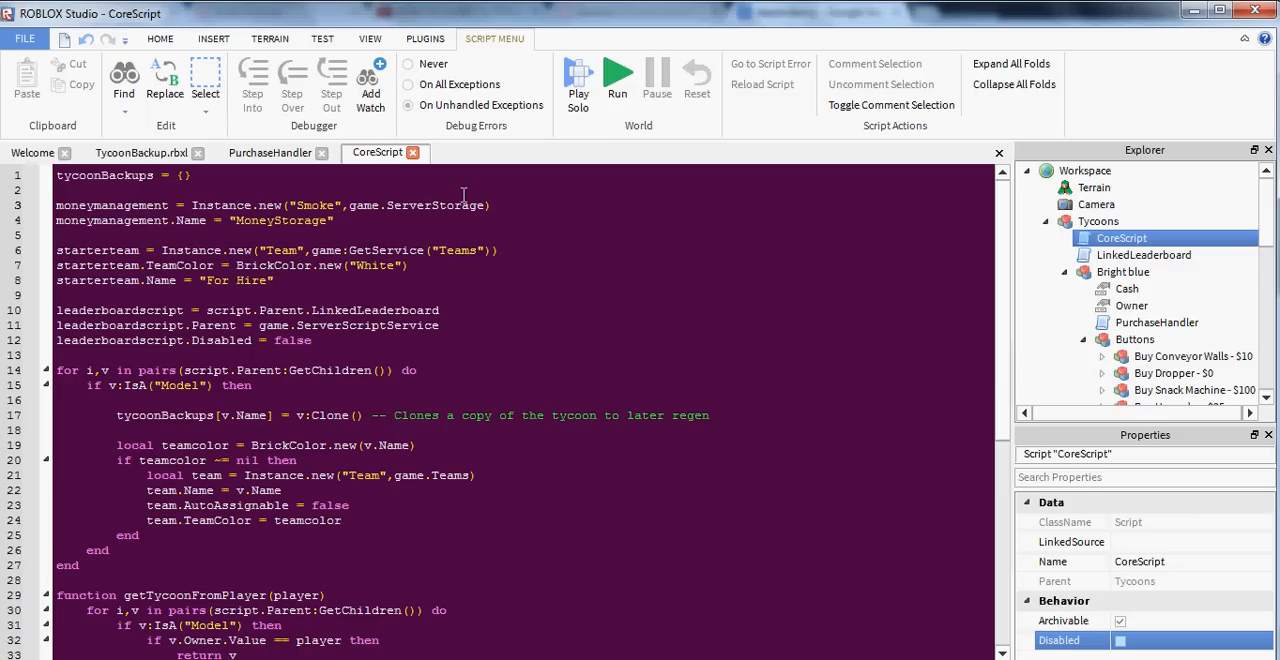
pyautogui.moveTo(408, 176)
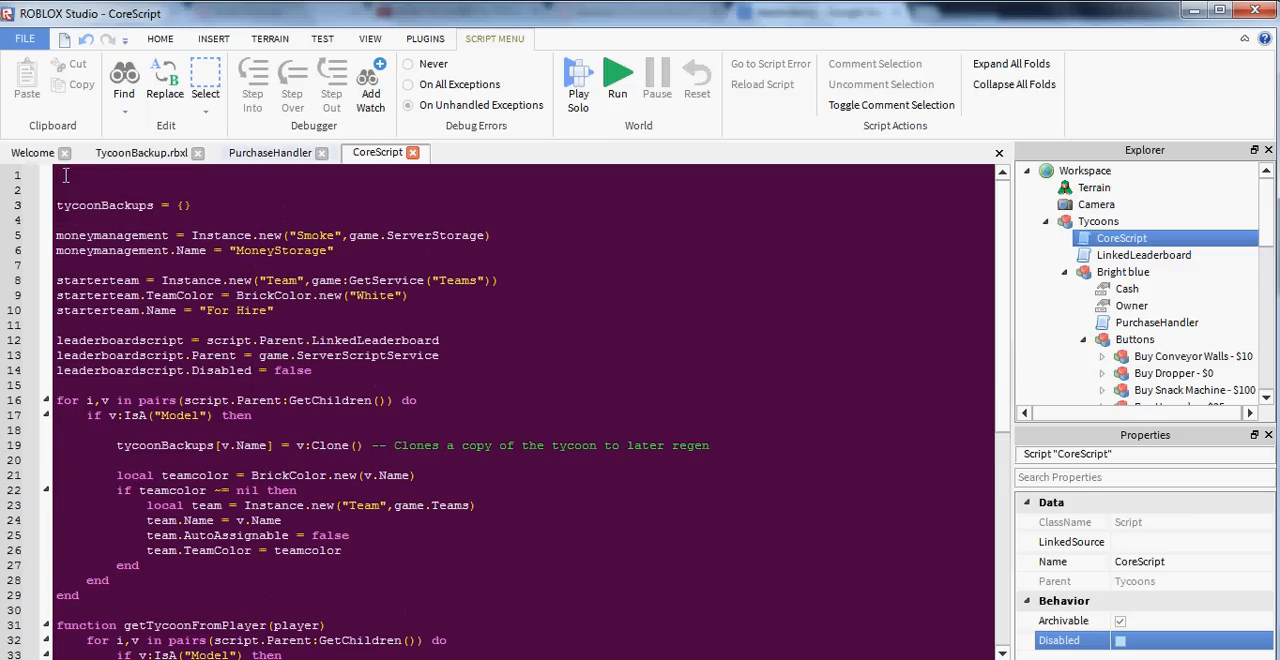
pyautogui.write('--M')
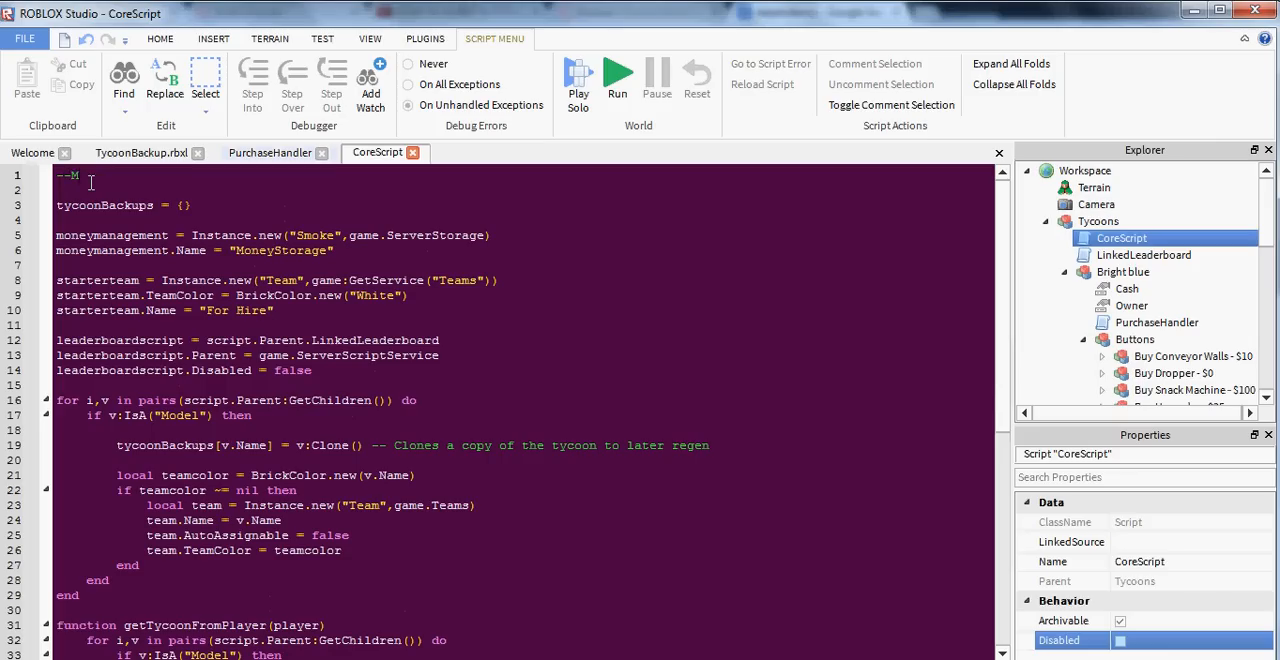
pyautogui.write("berezaa's Tu")
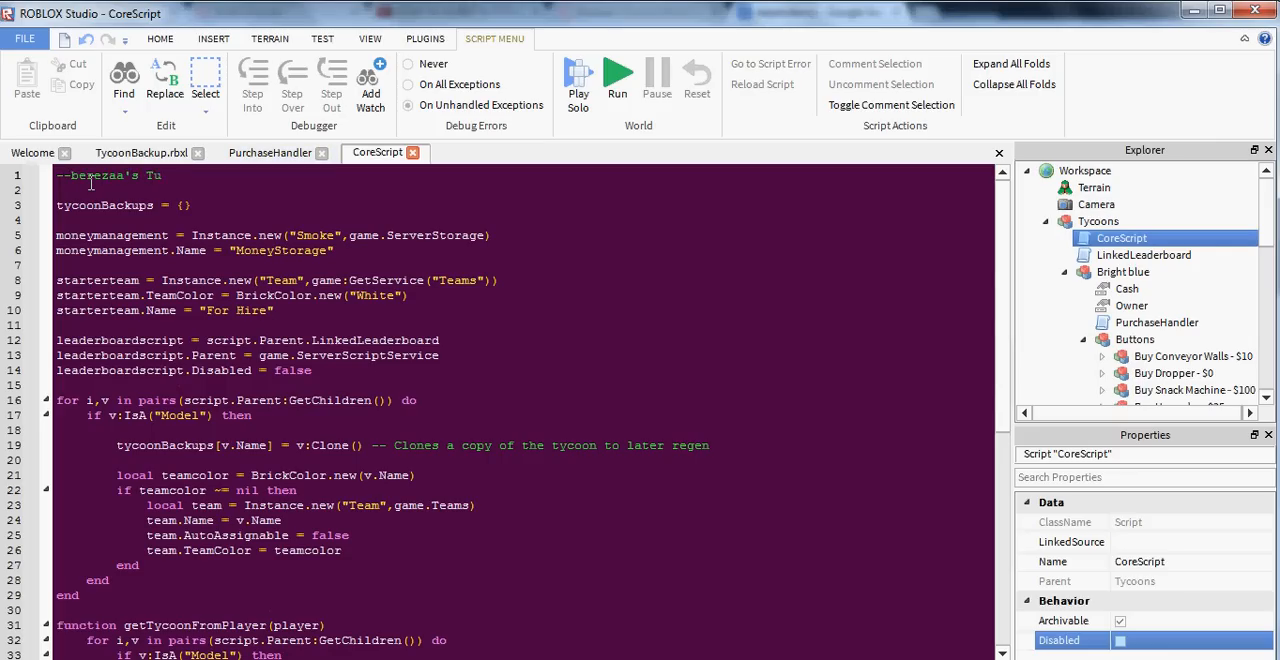
pyautogui.write('ycoon Ki')
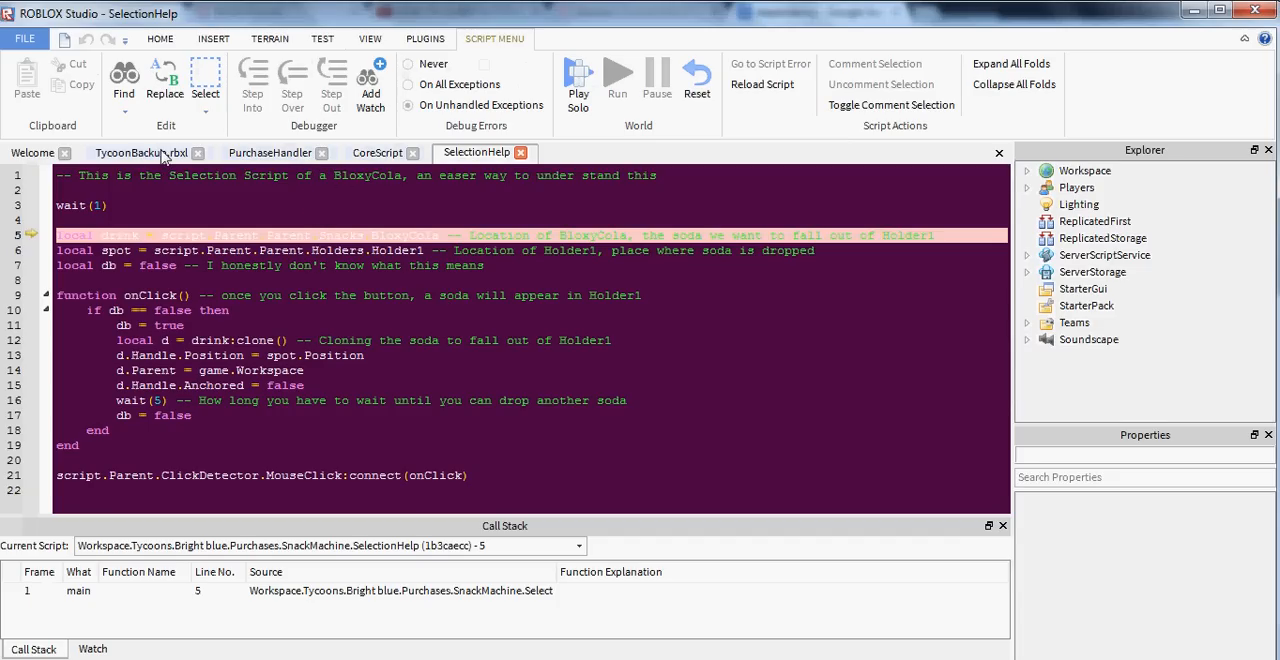
pyautogui.moveTo(435, 124)
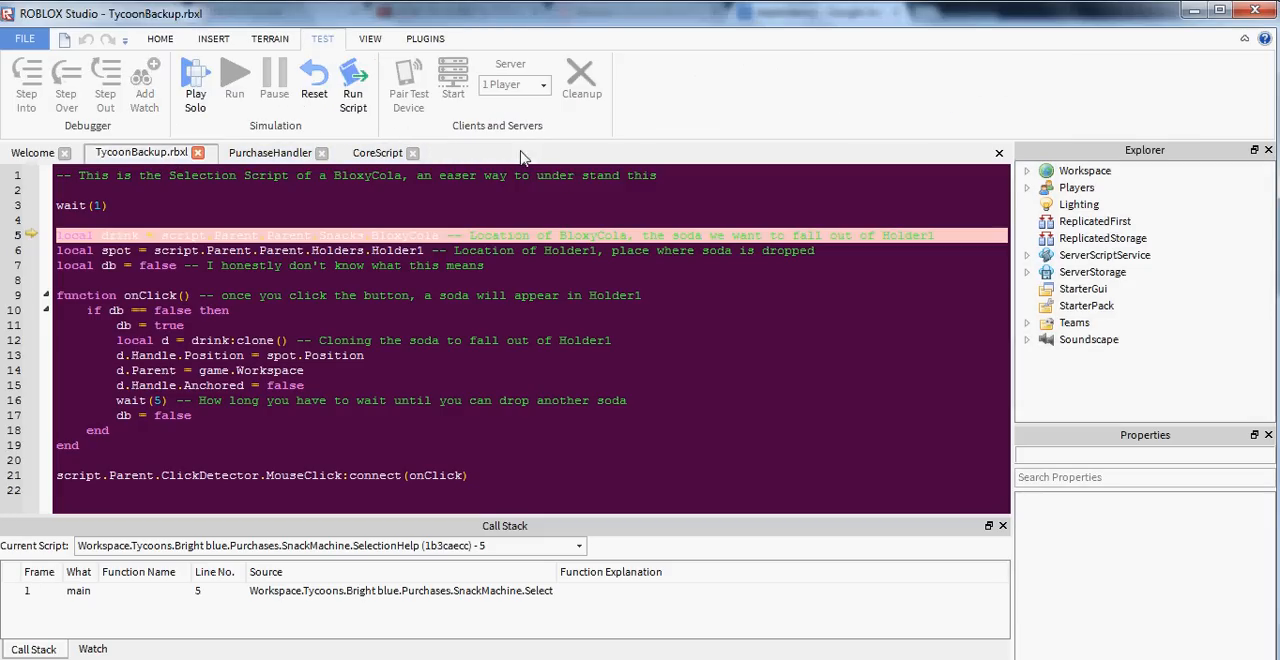
# Open SnackMachine's SelectionHelp script for review, then return to the tycoon place view.
pyautogui.click(314, 80)
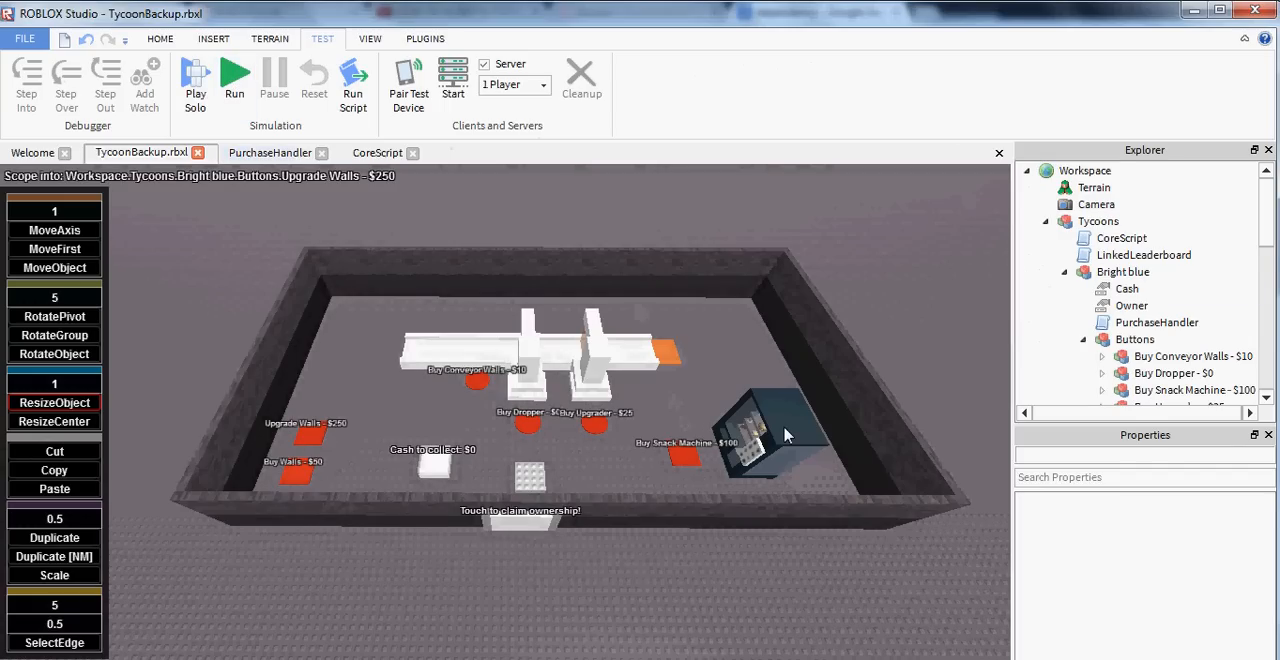
pyautogui.click(770, 430)
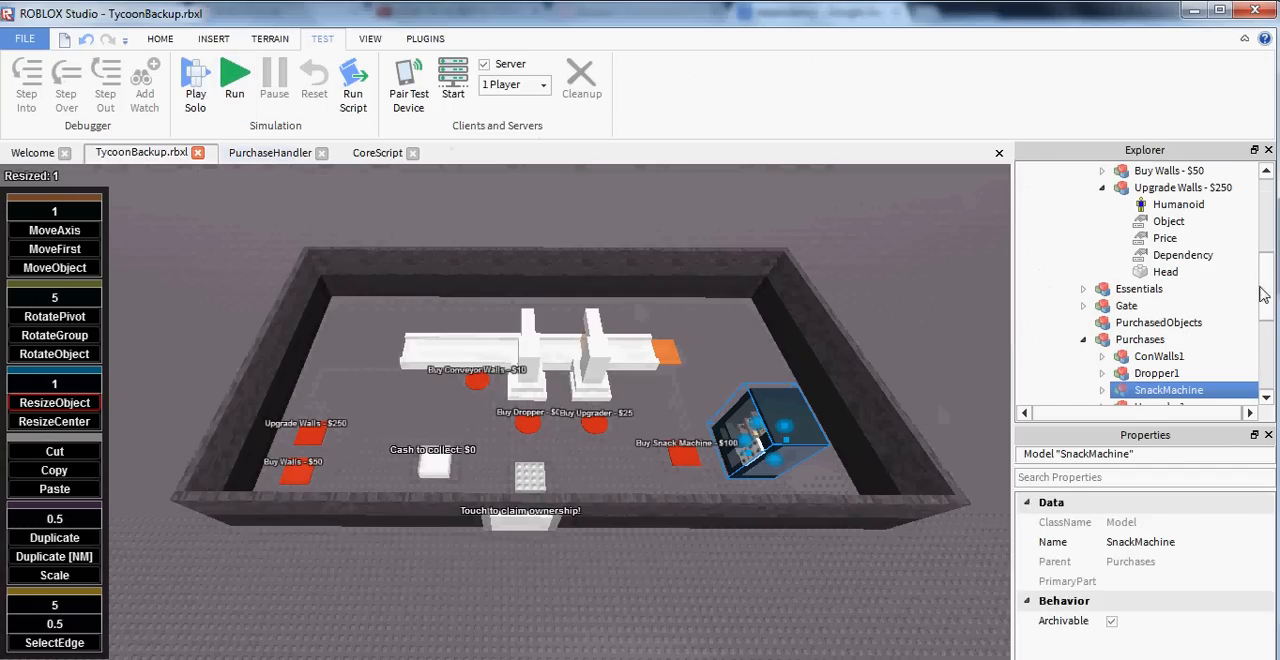
pyautogui.click(1120, 388)
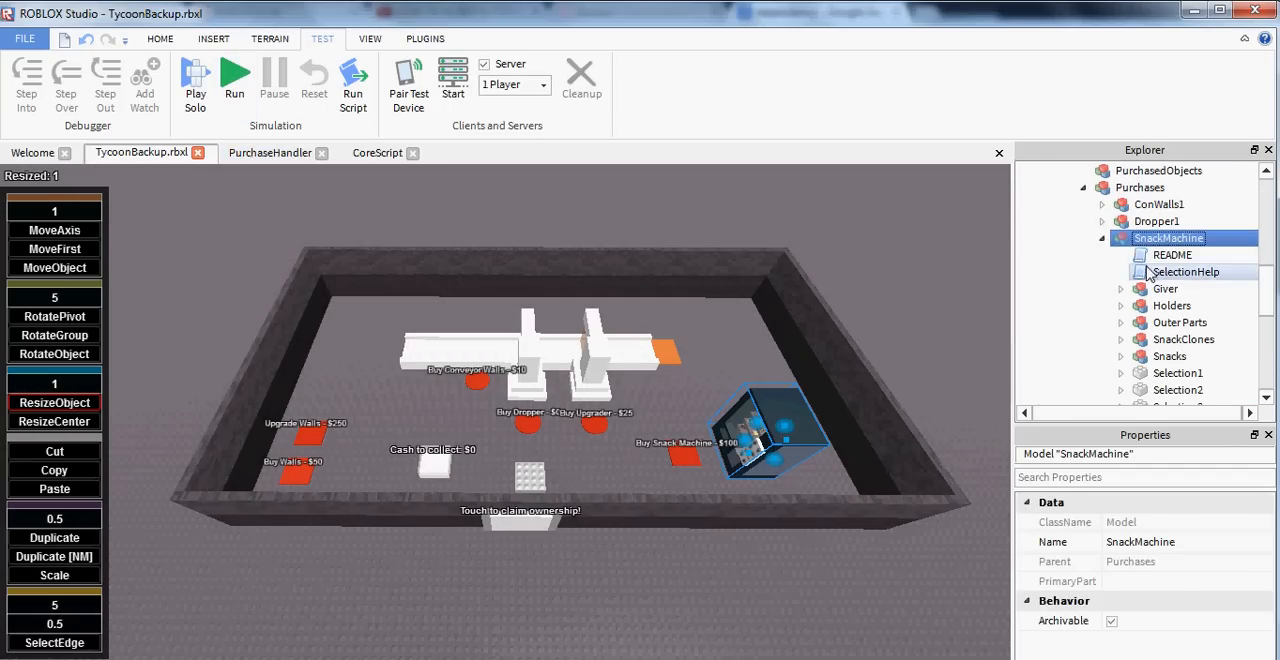
pyautogui.doubleClick(1185, 271)
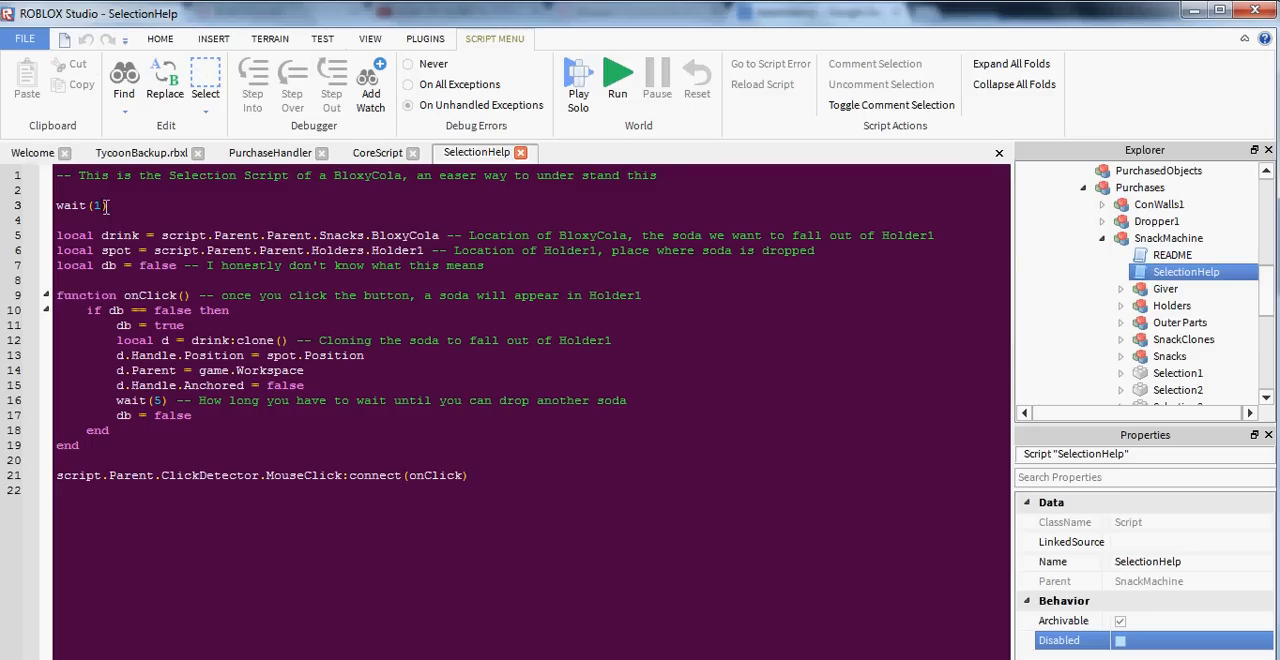
pyautogui.click(140, 152)
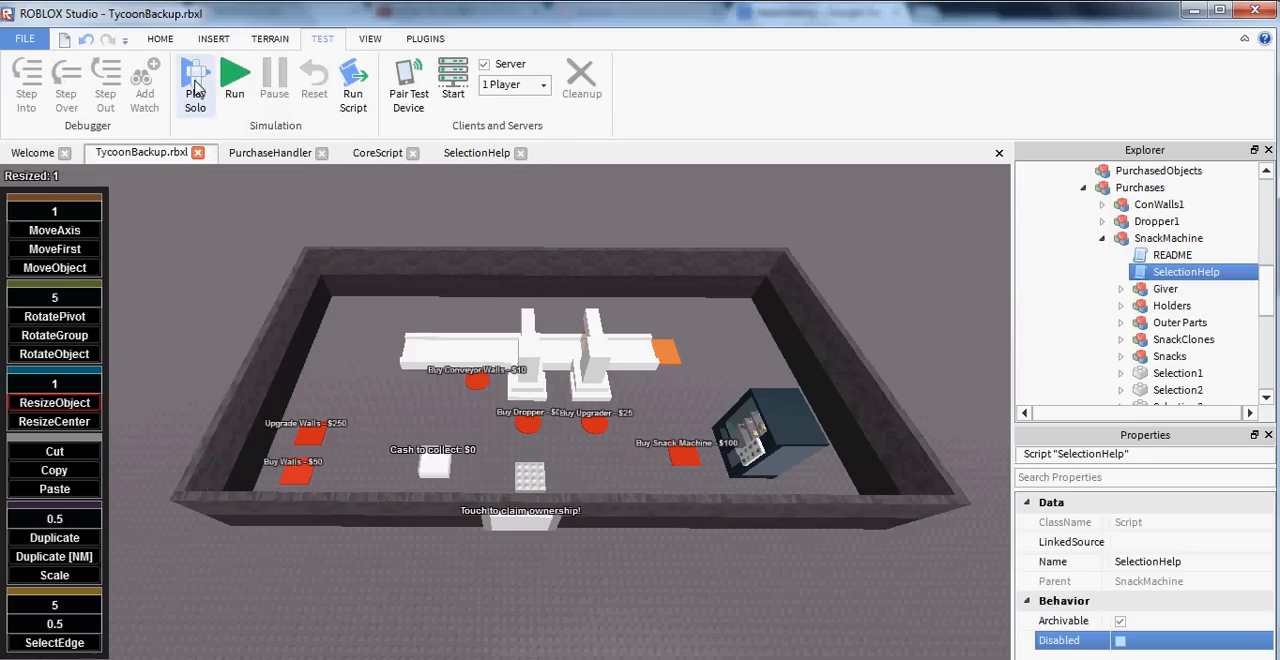
# Start a Play Solo test and set Player1's MoneyStorage value to 5000.
pyautogui.click(195, 85)
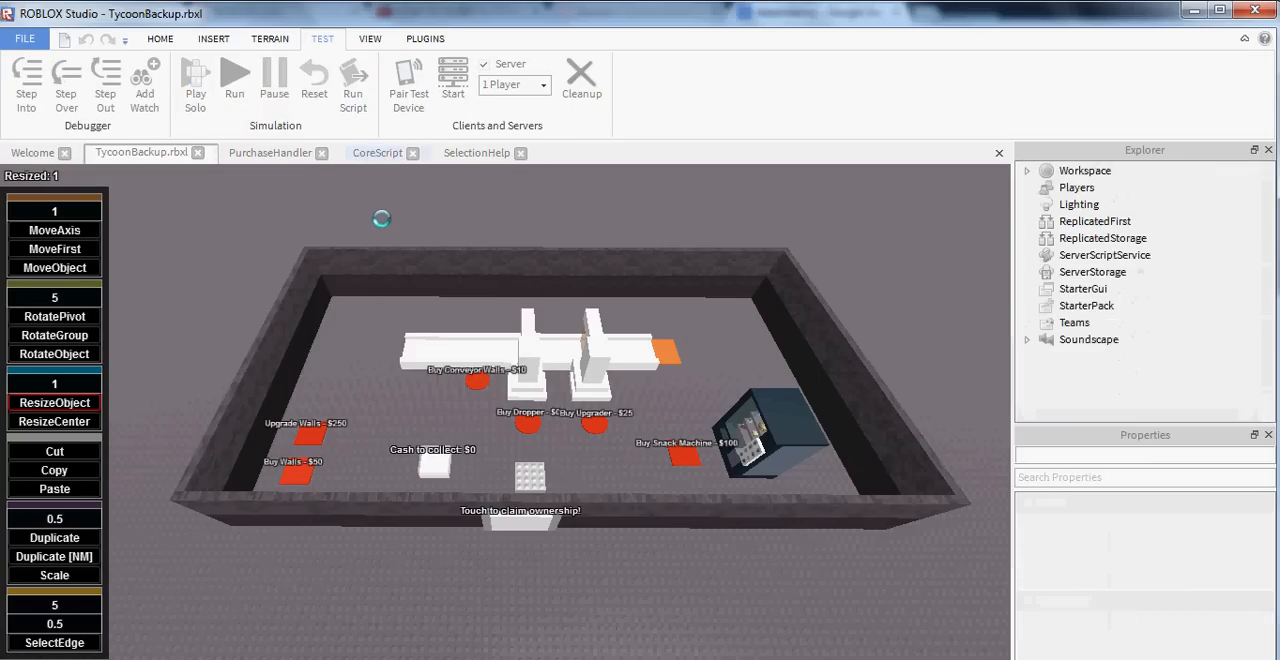
pyautogui.click(234, 75)
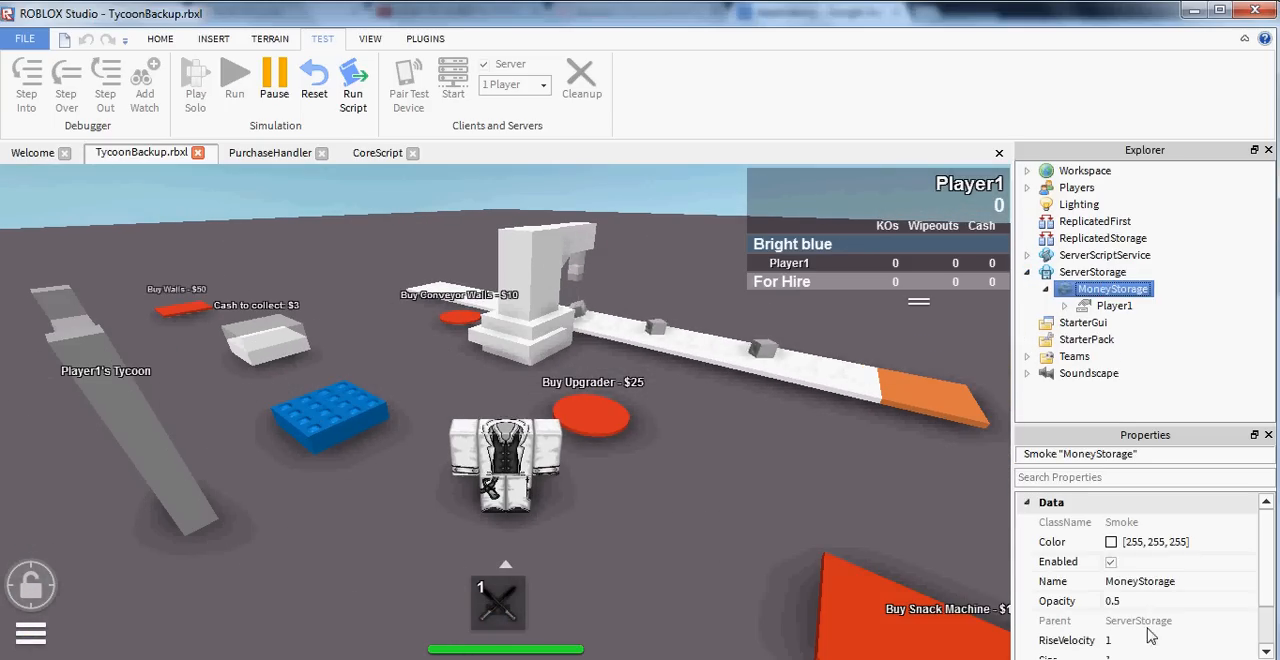
pyautogui.click(1114, 305)
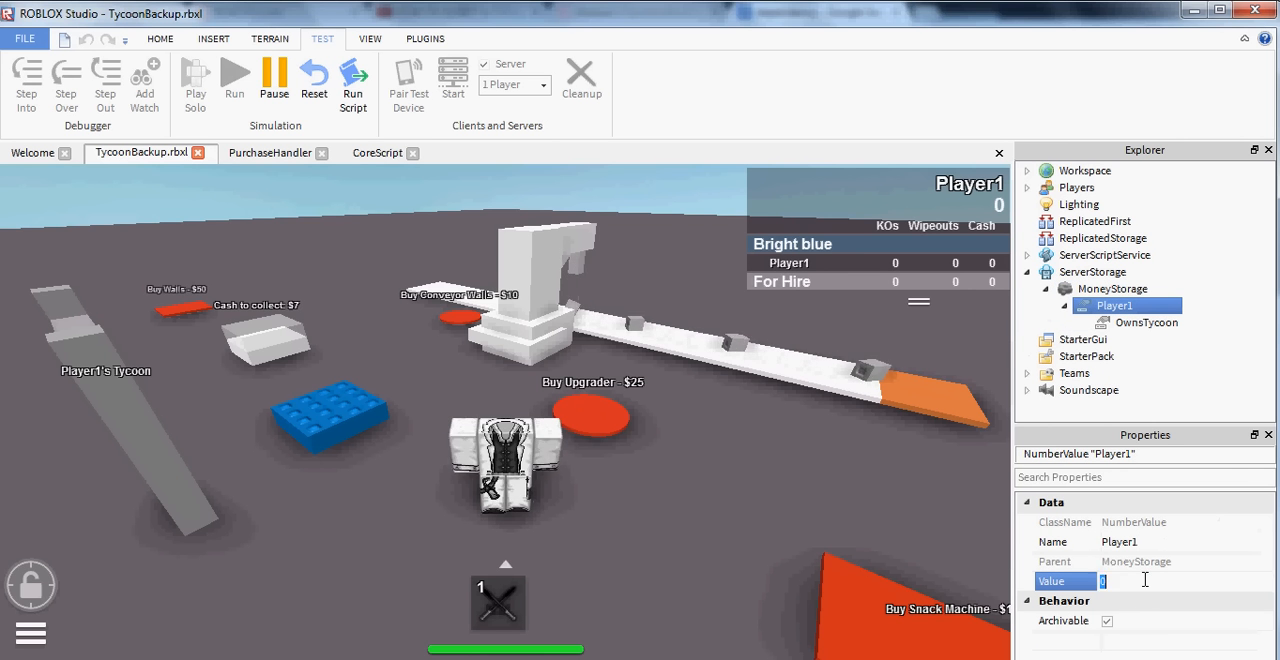
pyautogui.write('5000')
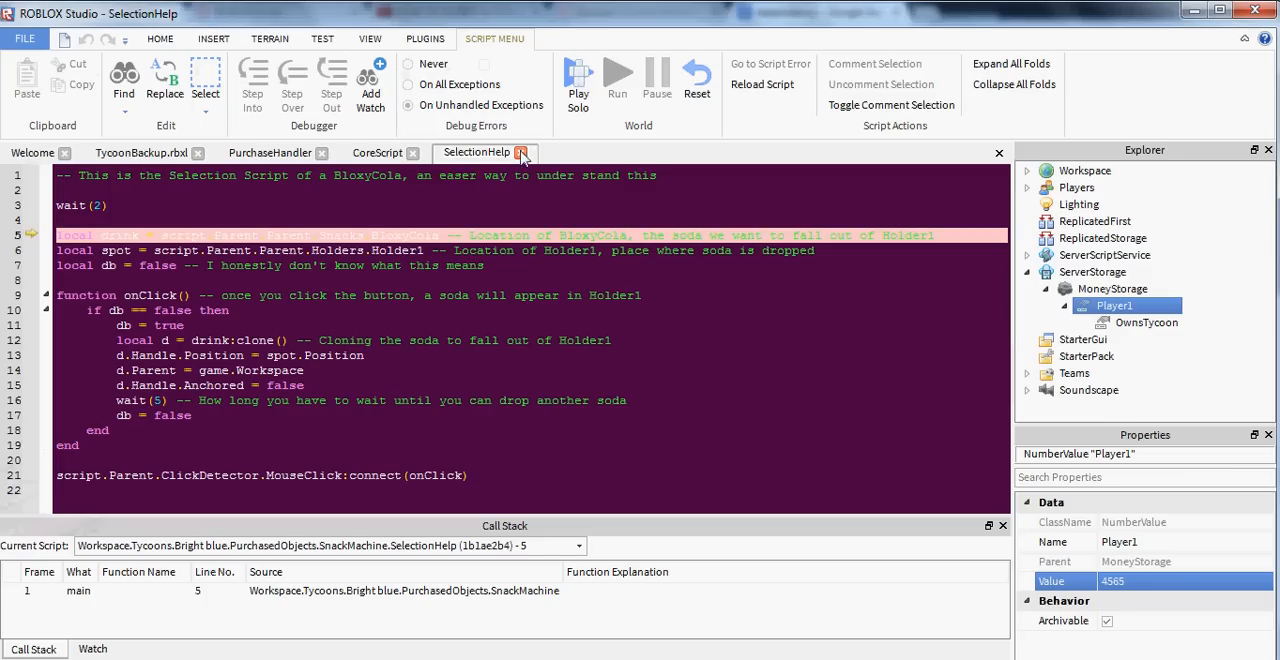
# Stop the halted test, reopen SelectionHelp, and return to the TycoonBackup.rbxl view.
pyautogui.click(375, 152)
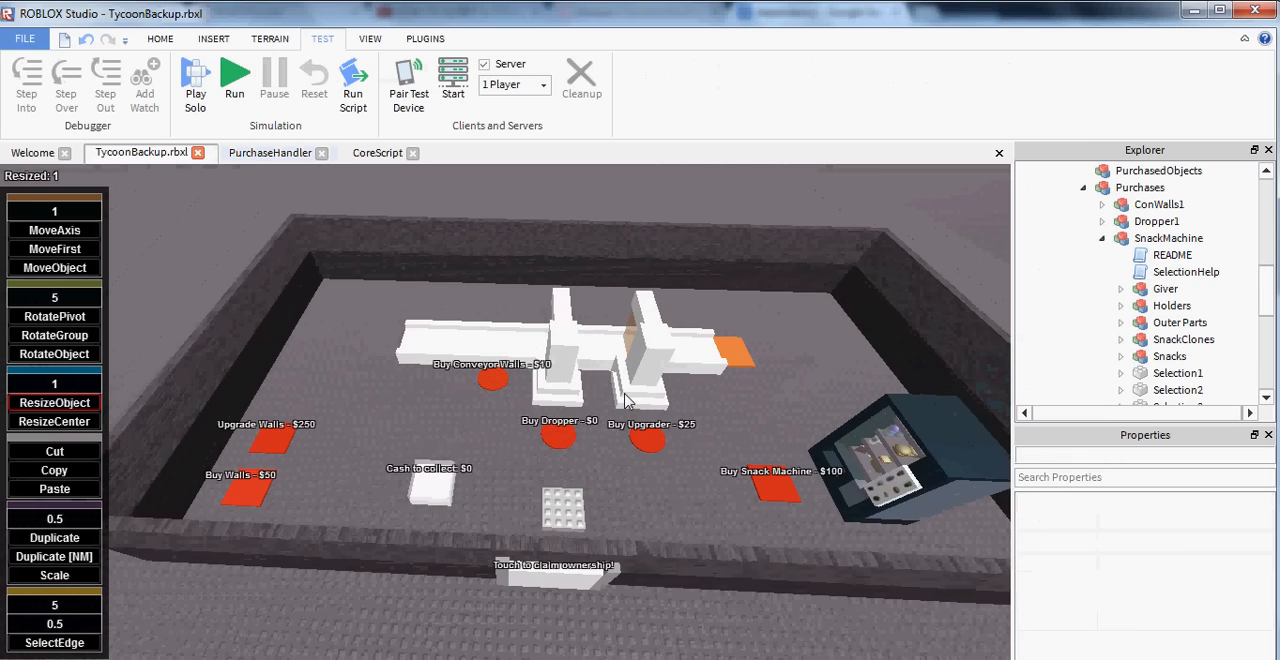
pyautogui.doubleClick(1173, 254)
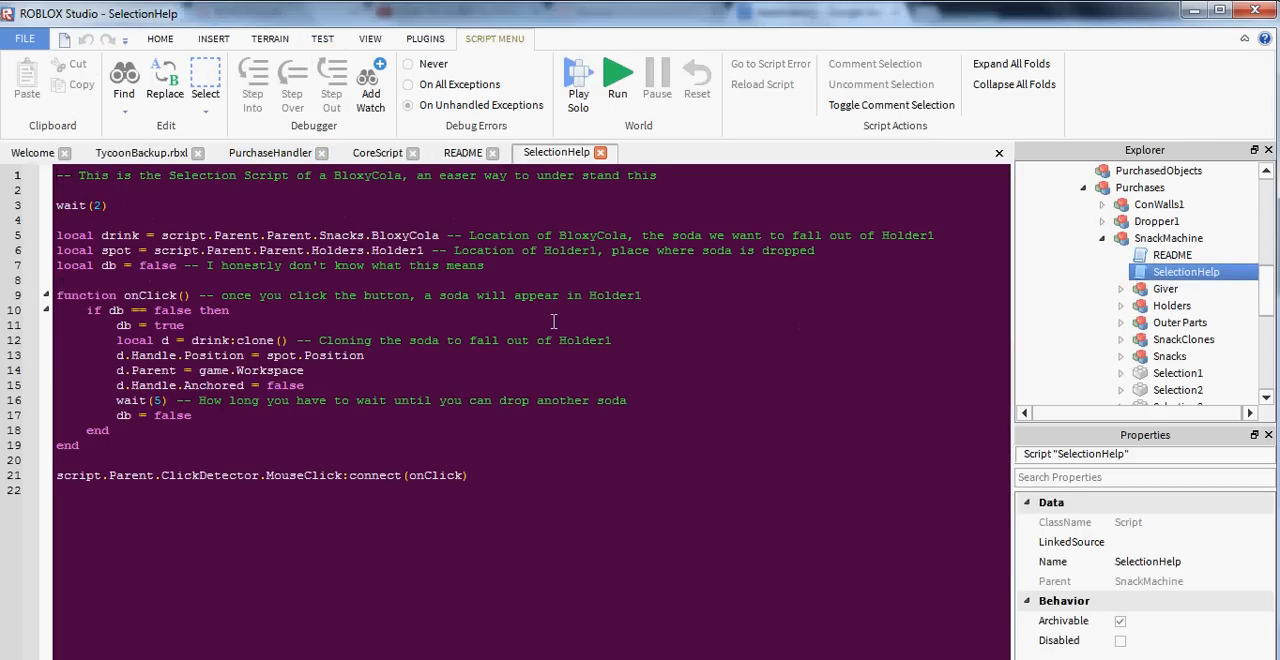
pyautogui.click(1169, 238)
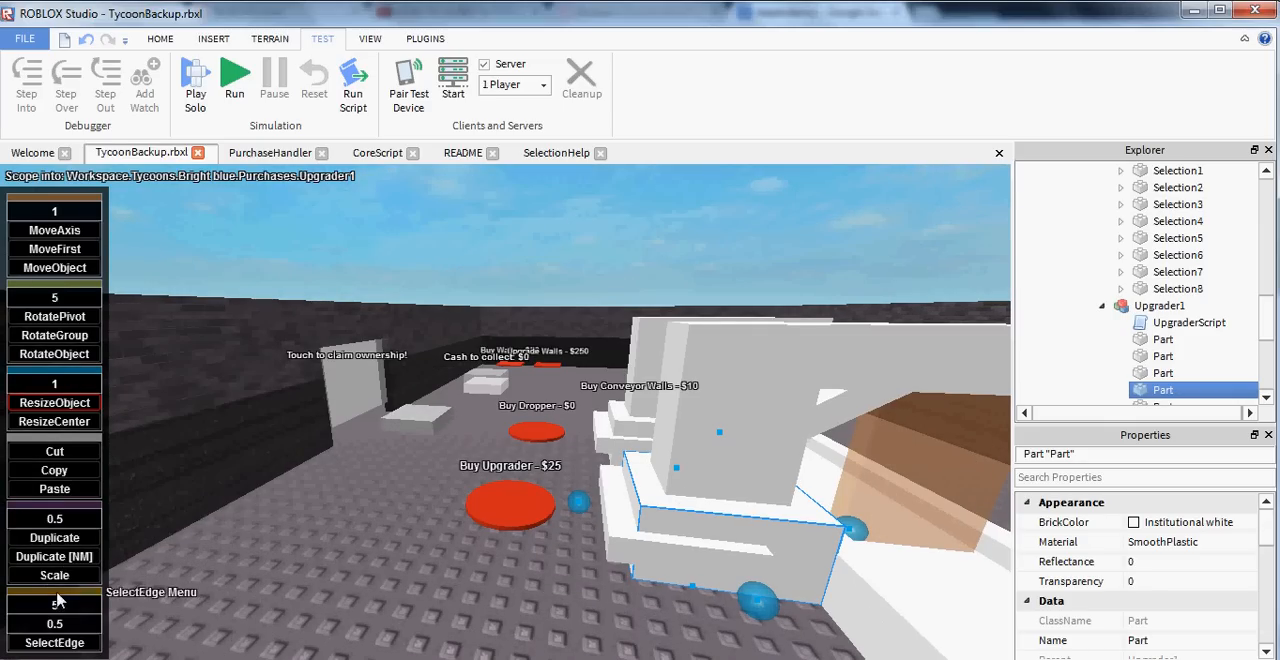
# Duplicate an Upgrader1 part, then stretch Essentials > Floor out to the walls and color it green.
pyautogui.click(54, 537)
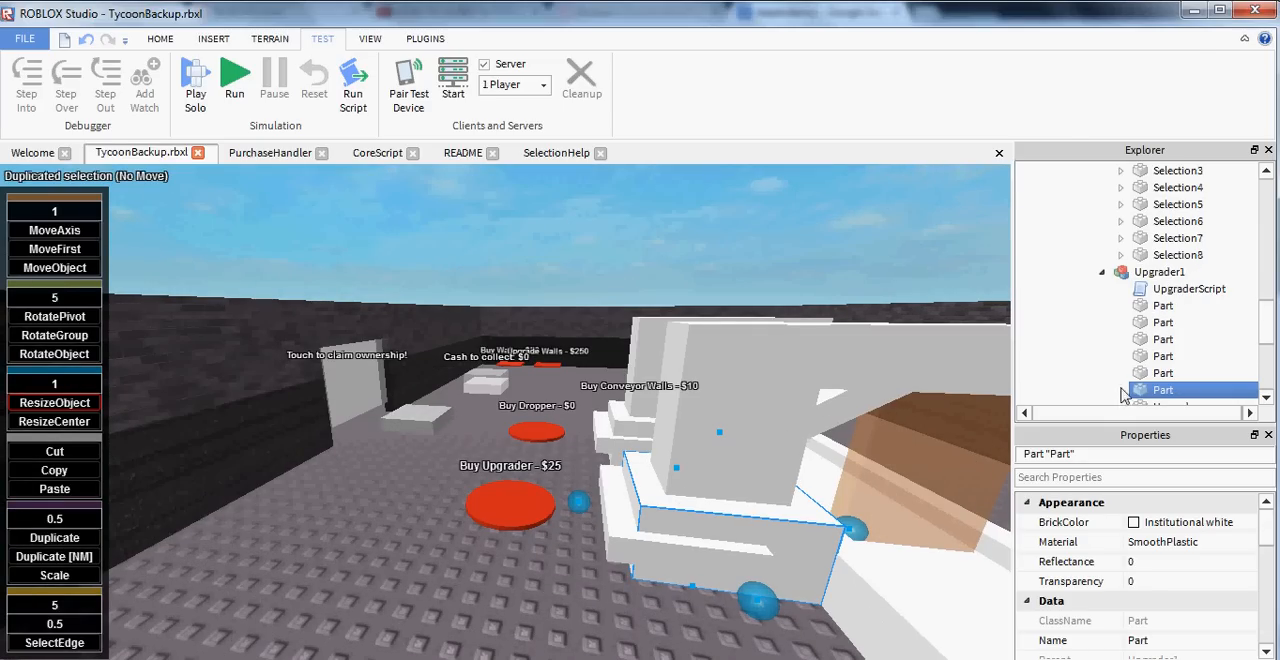
pyautogui.click(1161, 271)
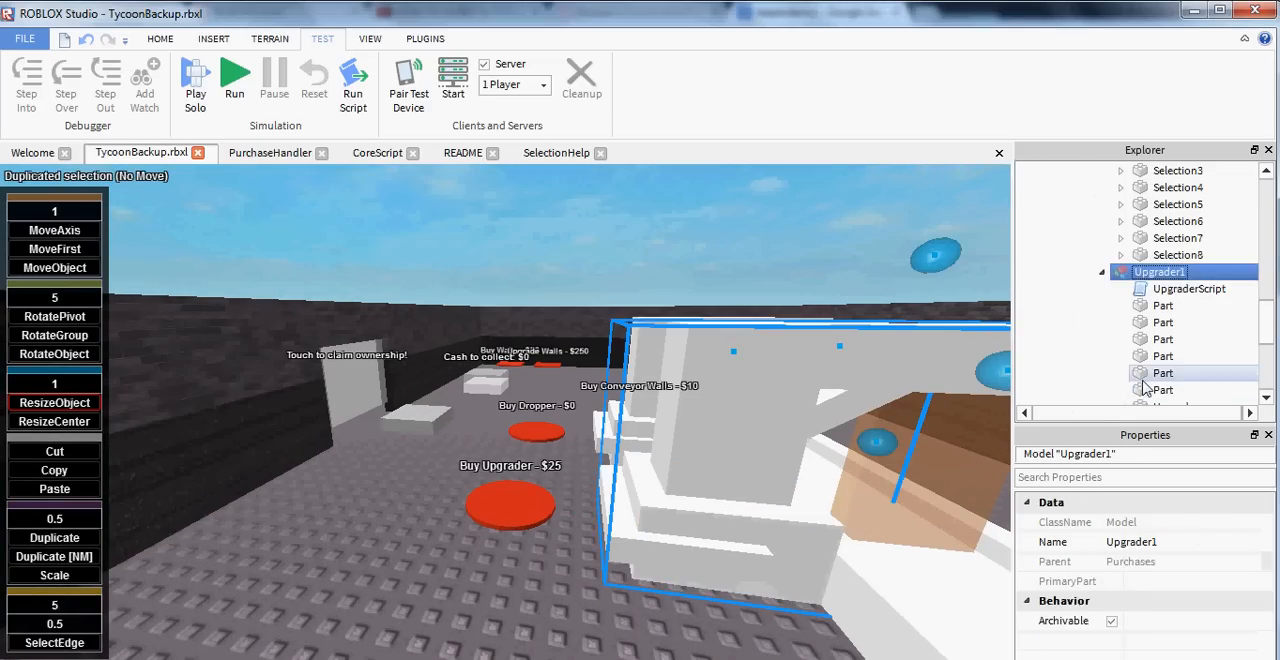
pyautogui.click(1163, 372)
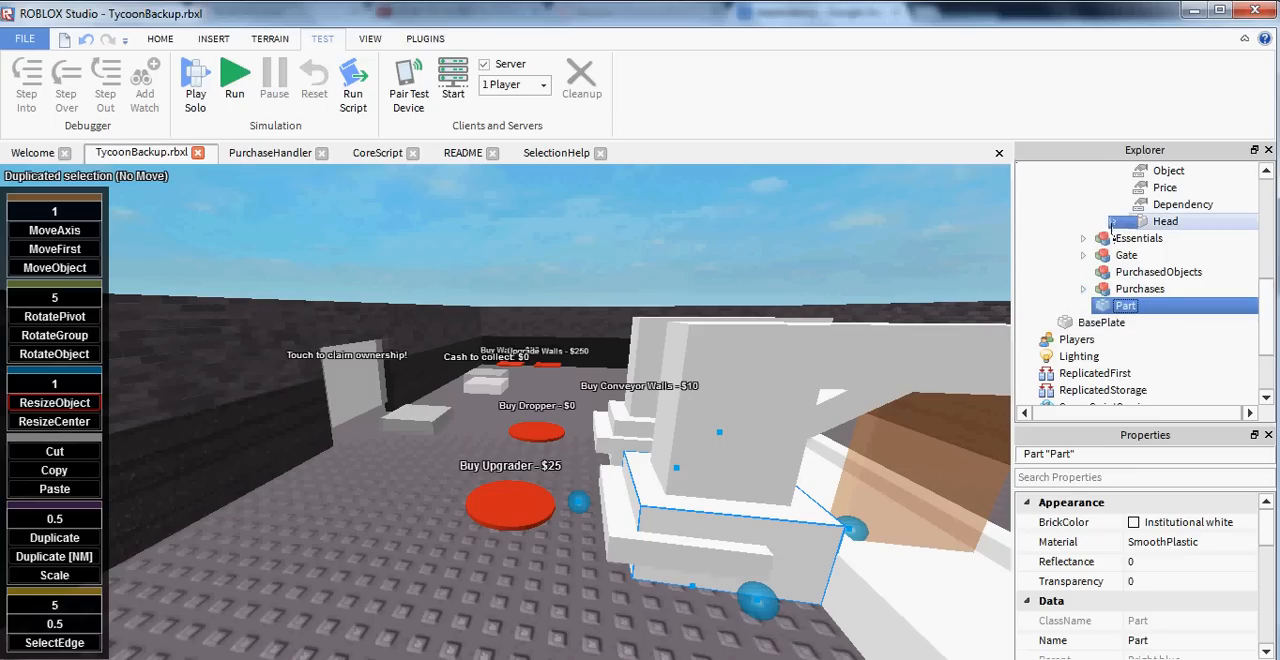
pyautogui.click(1083, 238)
pyautogui.write('Floor')
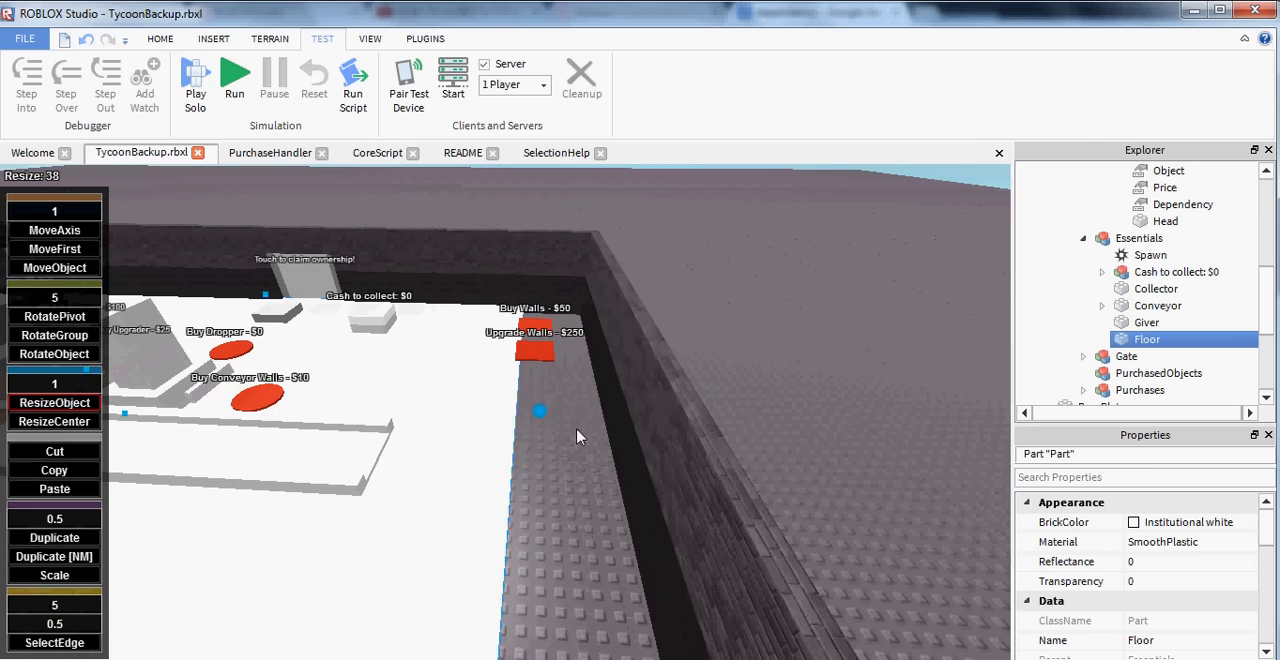
pyautogui.moveTo(540, 410); pyautogui.dragTo(635, 415)
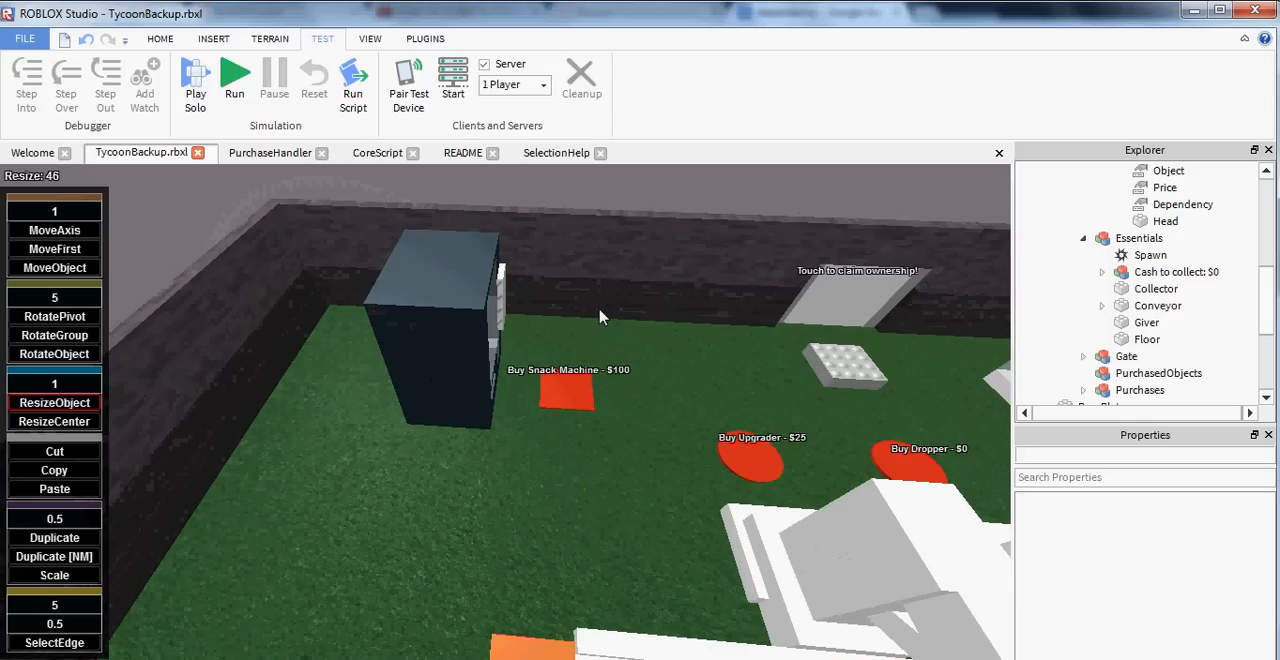
pyautogui.click(568, 390)
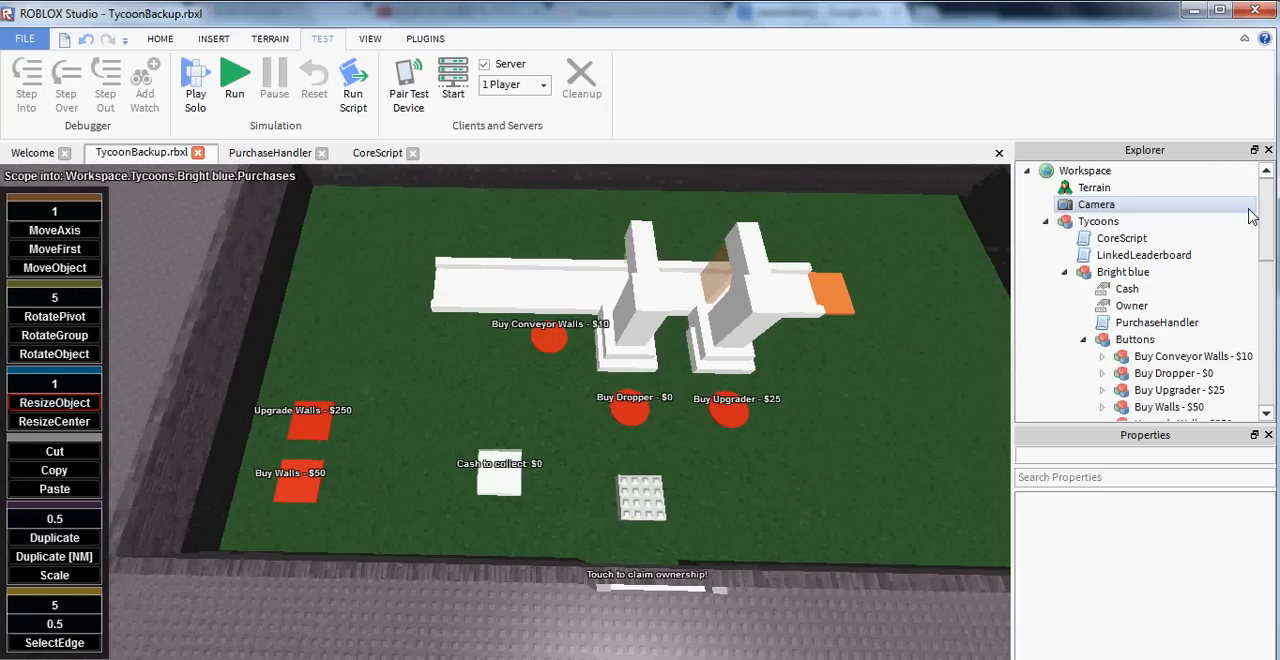
# Upload the Tycoons model to Roblox as berezaa's Tycoon Kit.
pyautogui.click(1065, 271)
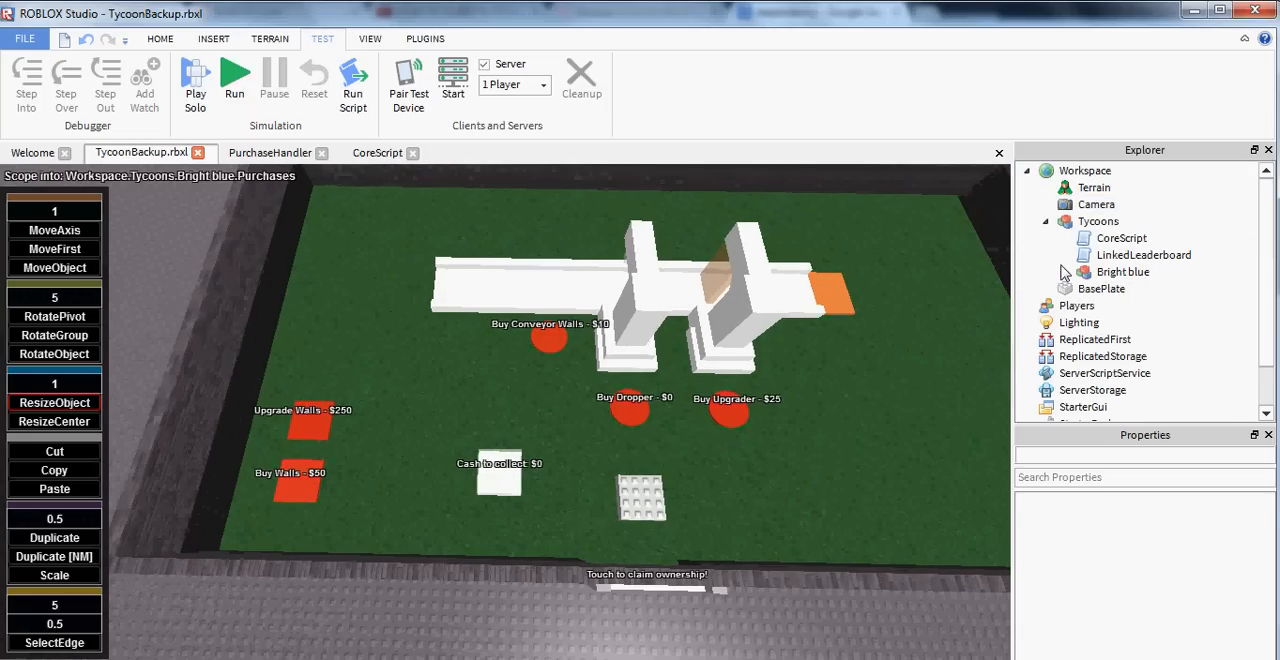
pyautogui.click(1122, 238)
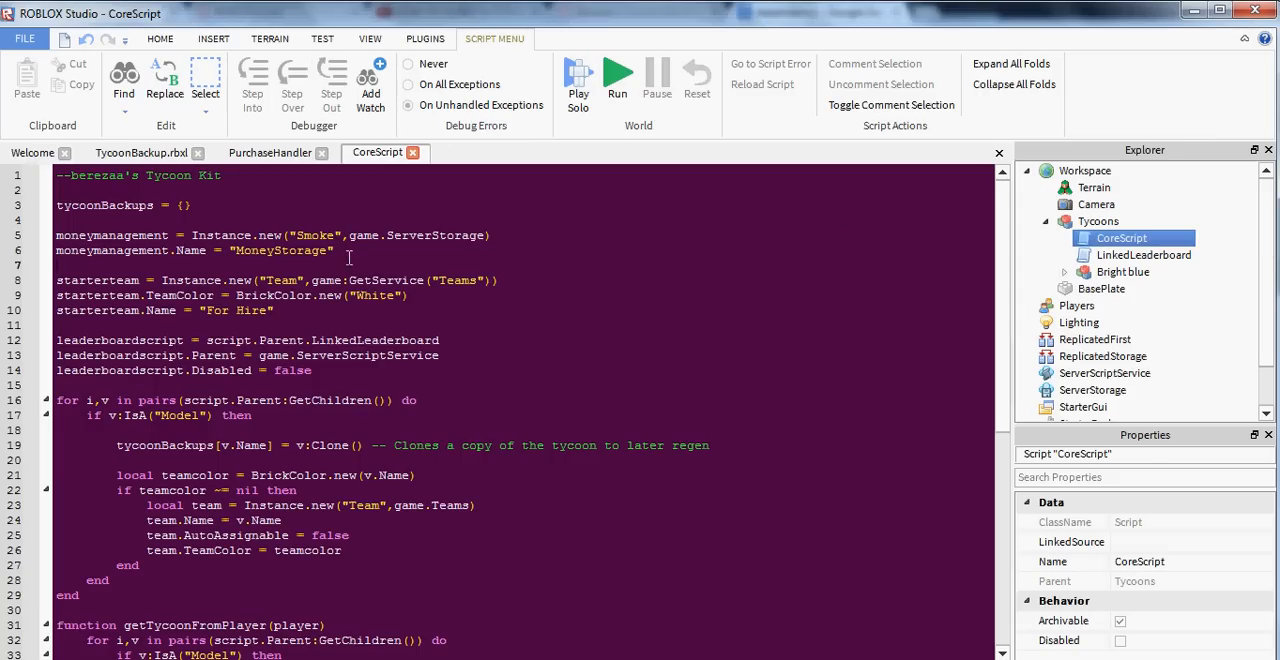
pyautogui.moveTo(56, 235); pyautogui.dragTo(348, 257)
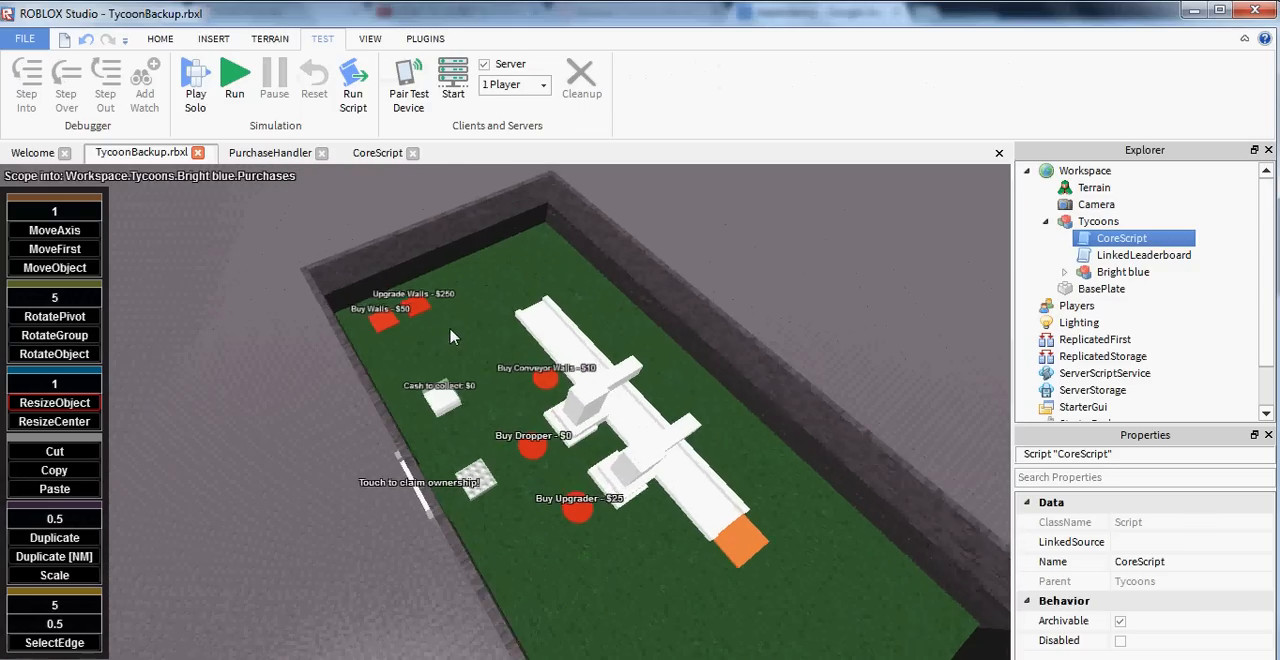
pyautogui.rightClick(1098, 221)
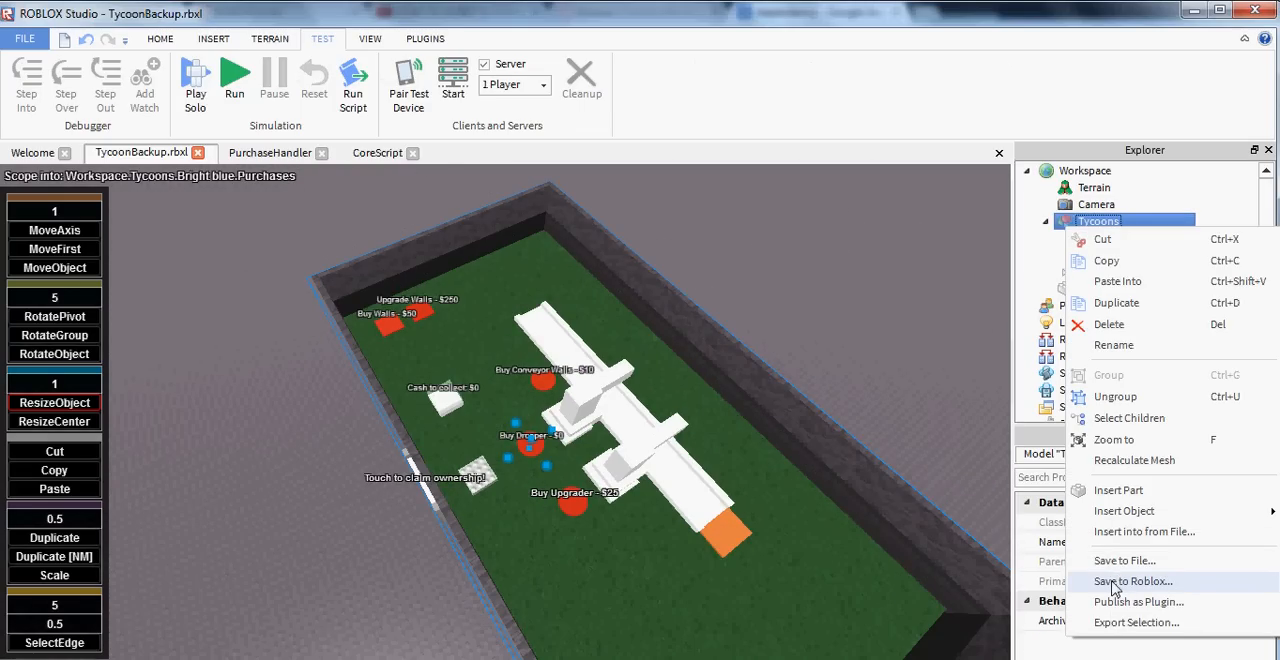
pyautogui.click(1133, 581)
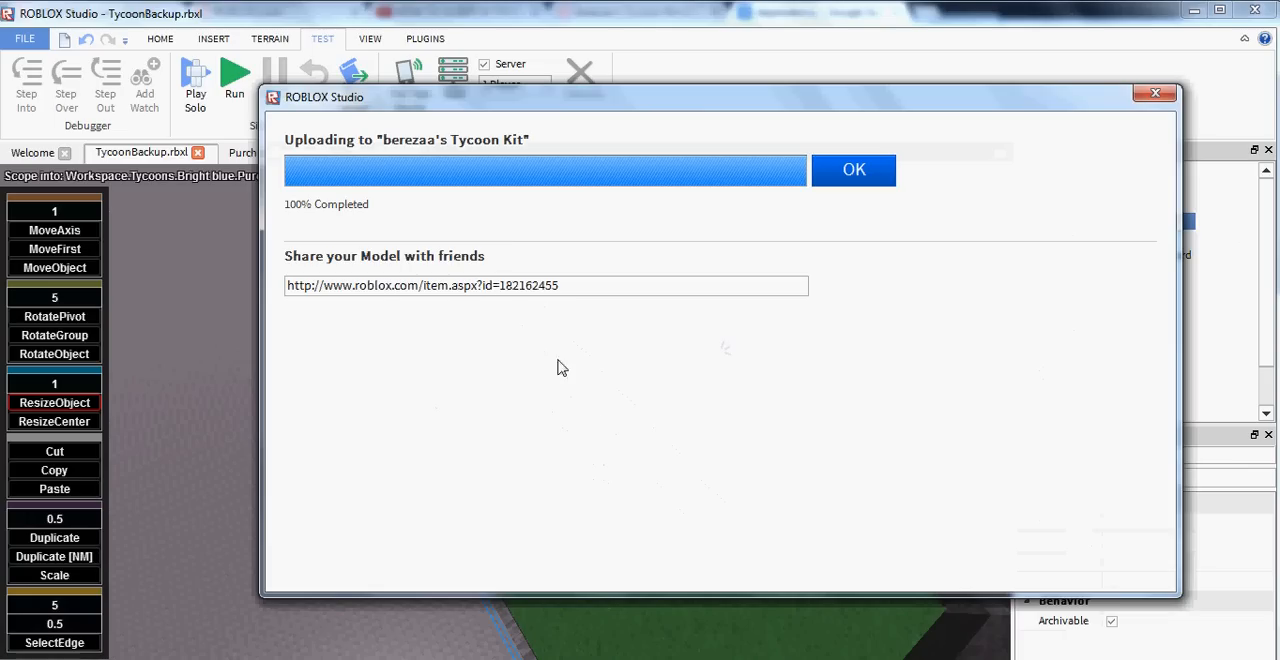
pyautogui.click(853, 169)
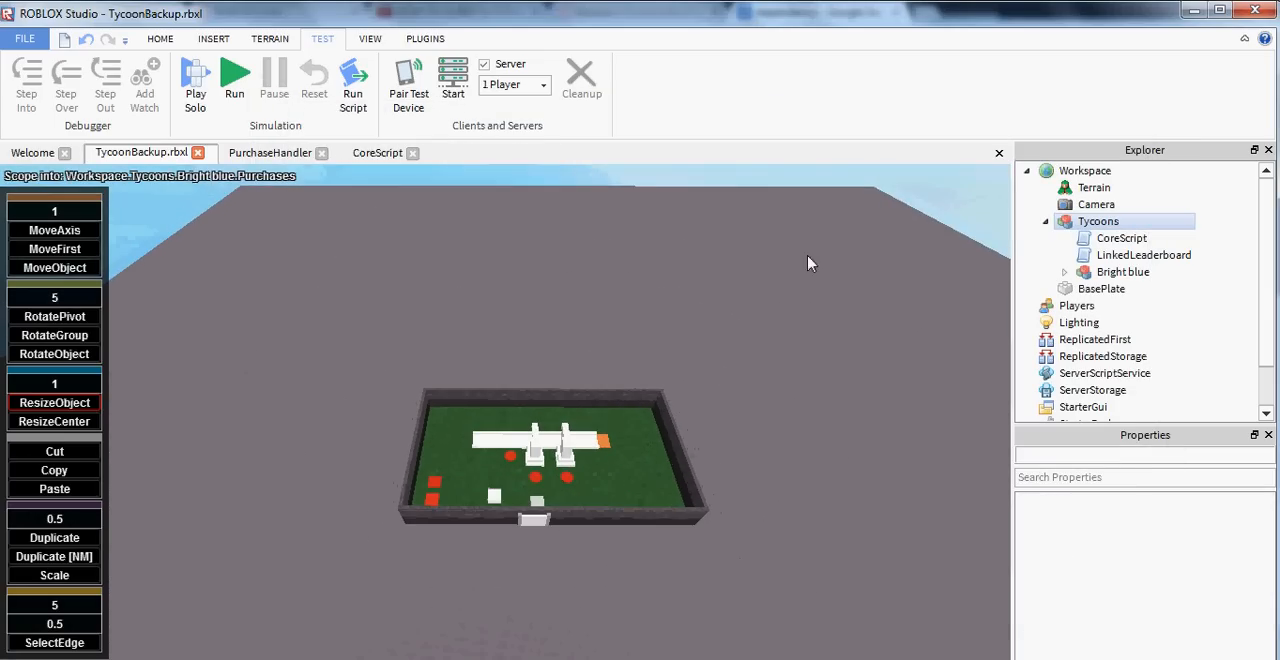
# Give the BasePlate Bright green color, Grass material and a larger size.
pyautogui.click(1101, 288)
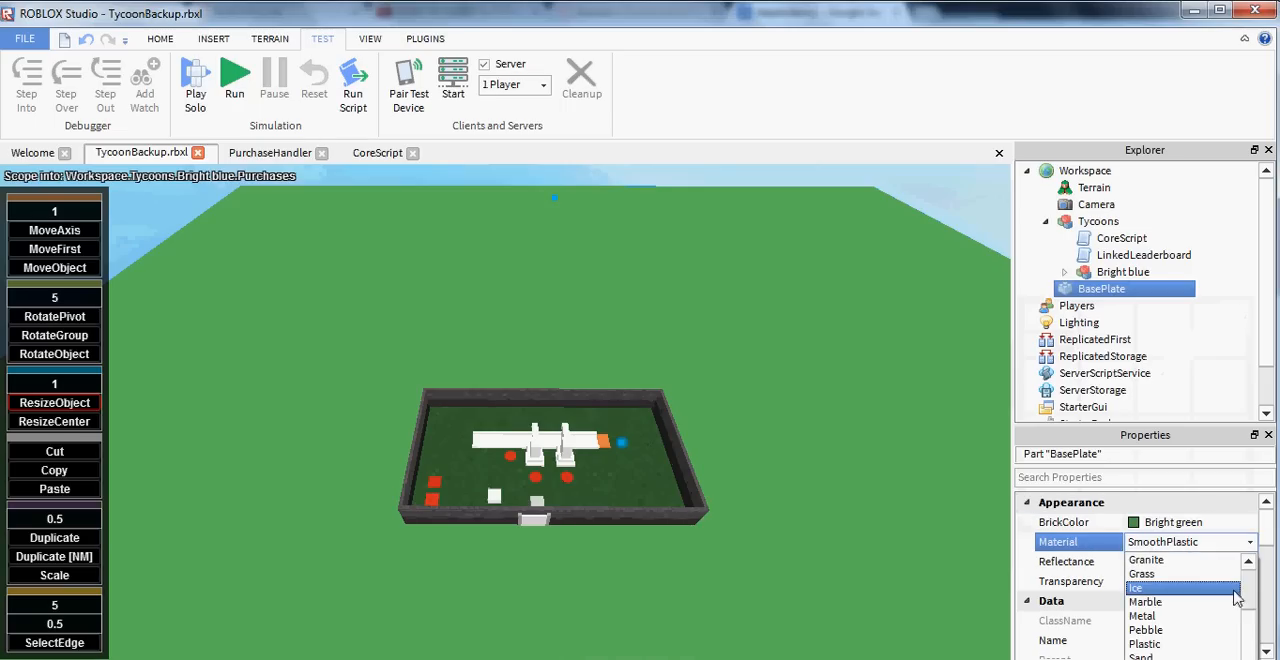
pyautogui.scroll(3)
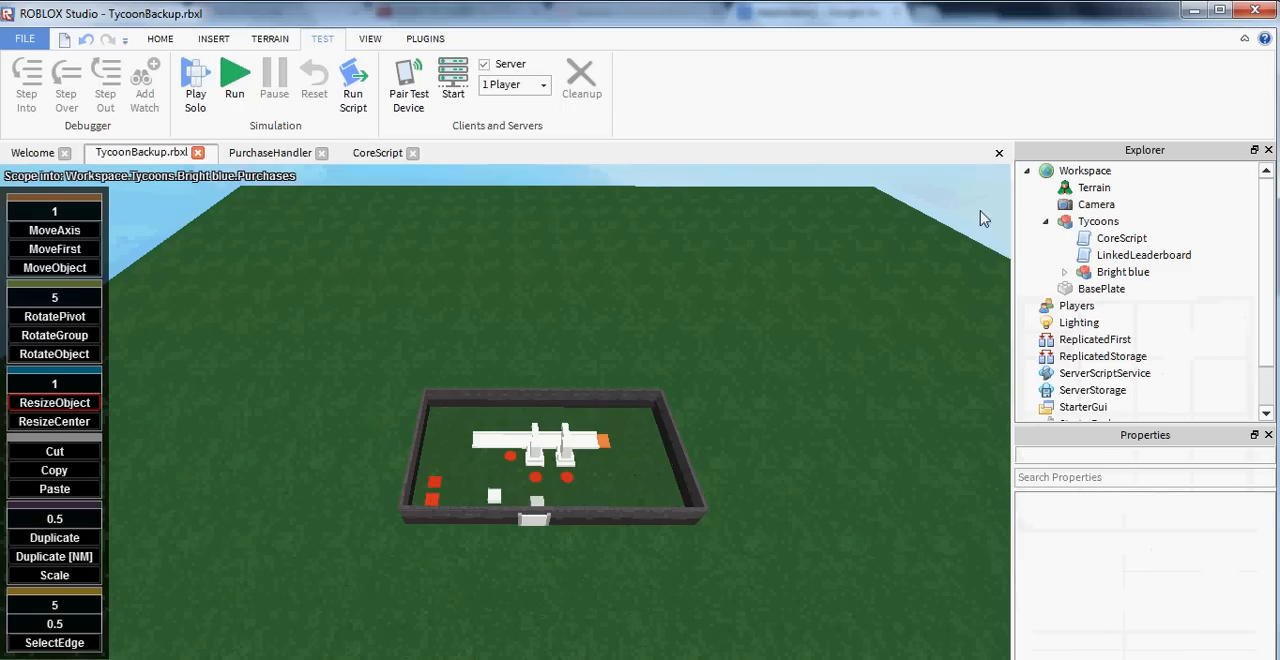
pyautogui.click(1123, 271)
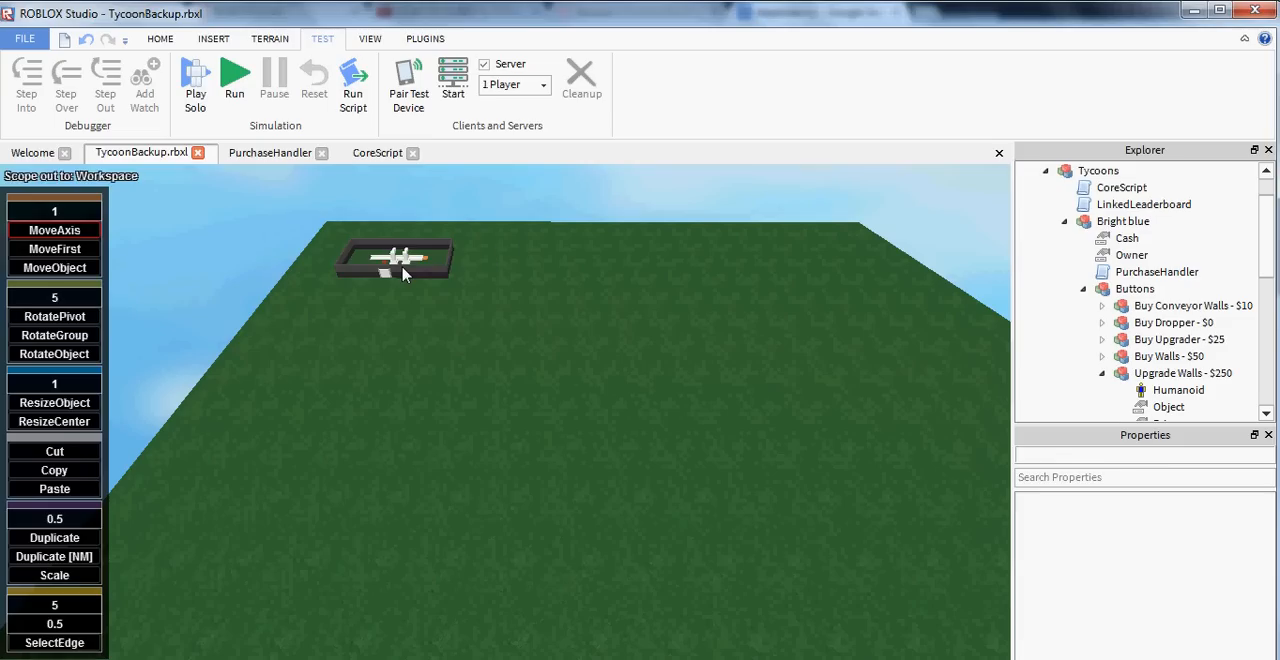
# Duplicate Bright blue to complete four tycoons, then duplicate and rotate those four into a facing row.
pyautogui.click(1097, 170)
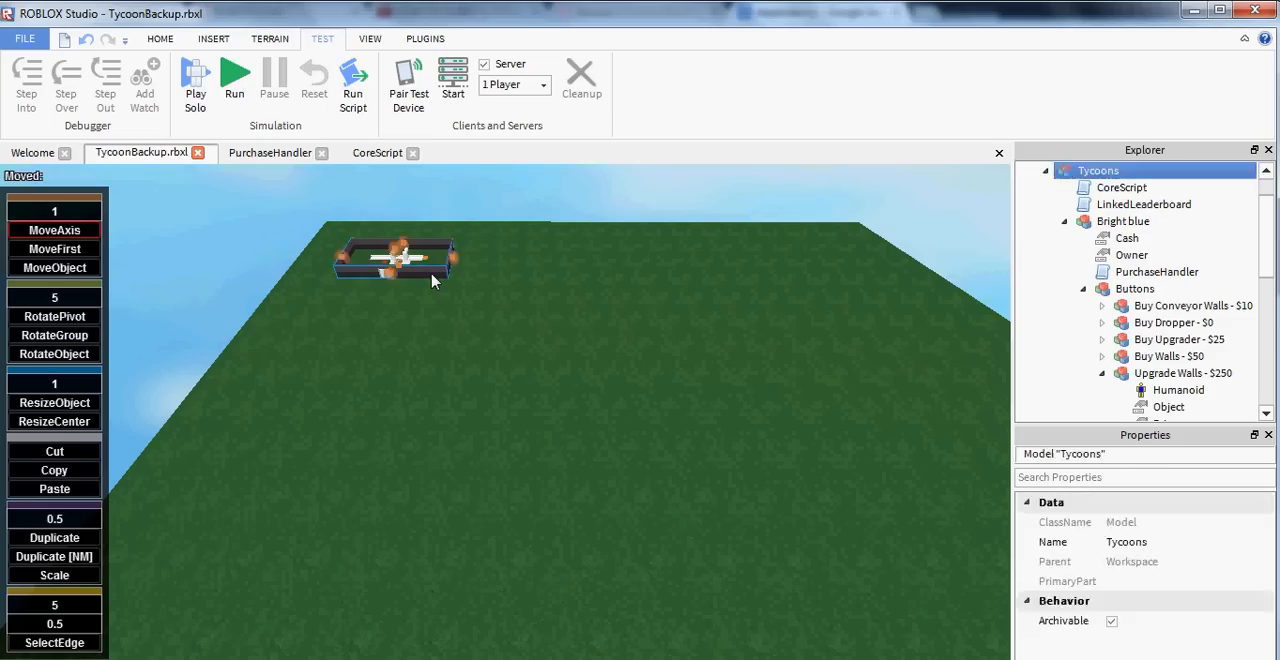
pyautogui.click(1123, 221)
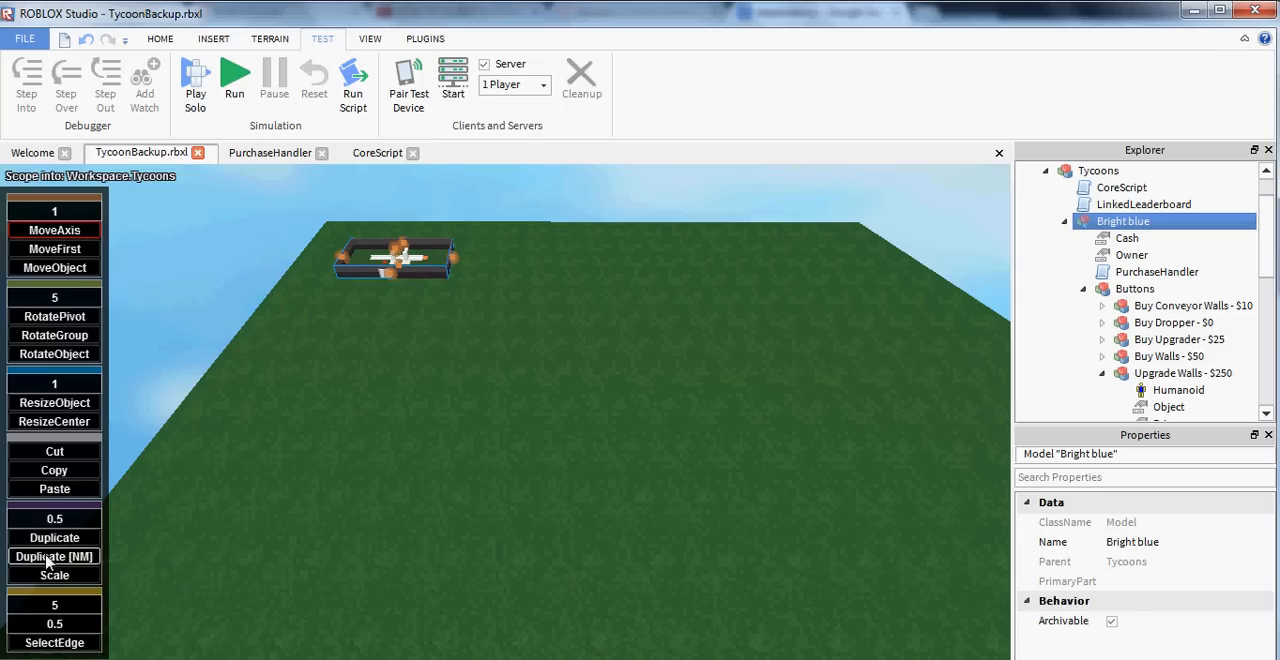
pyautogui.click(54, 556)
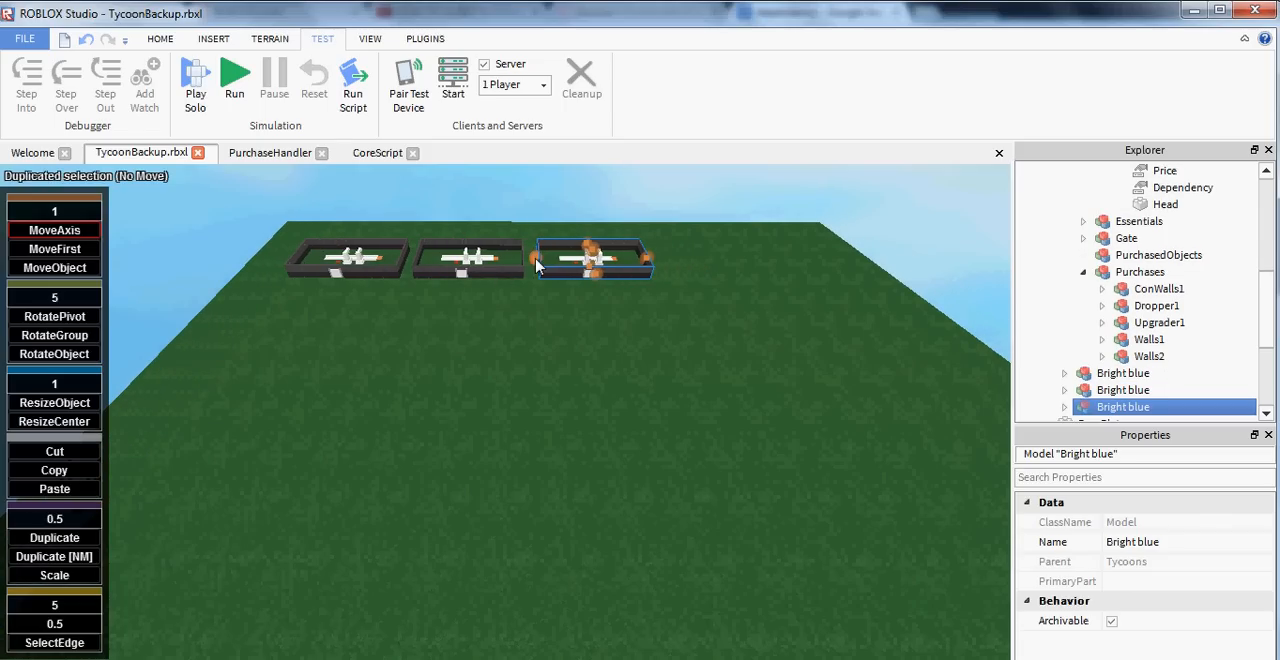
pyautogui.moveTo(593, 259); pyautogui.dragTo(730, 260)
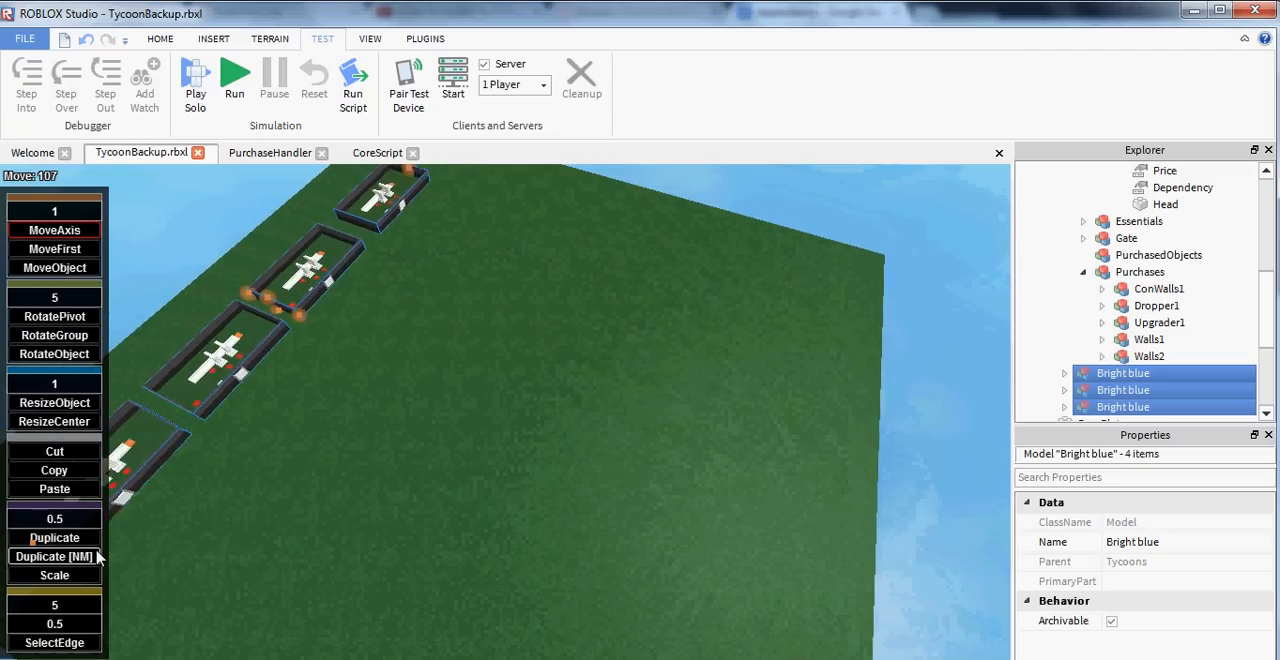
pyautogui.click(54, 556)
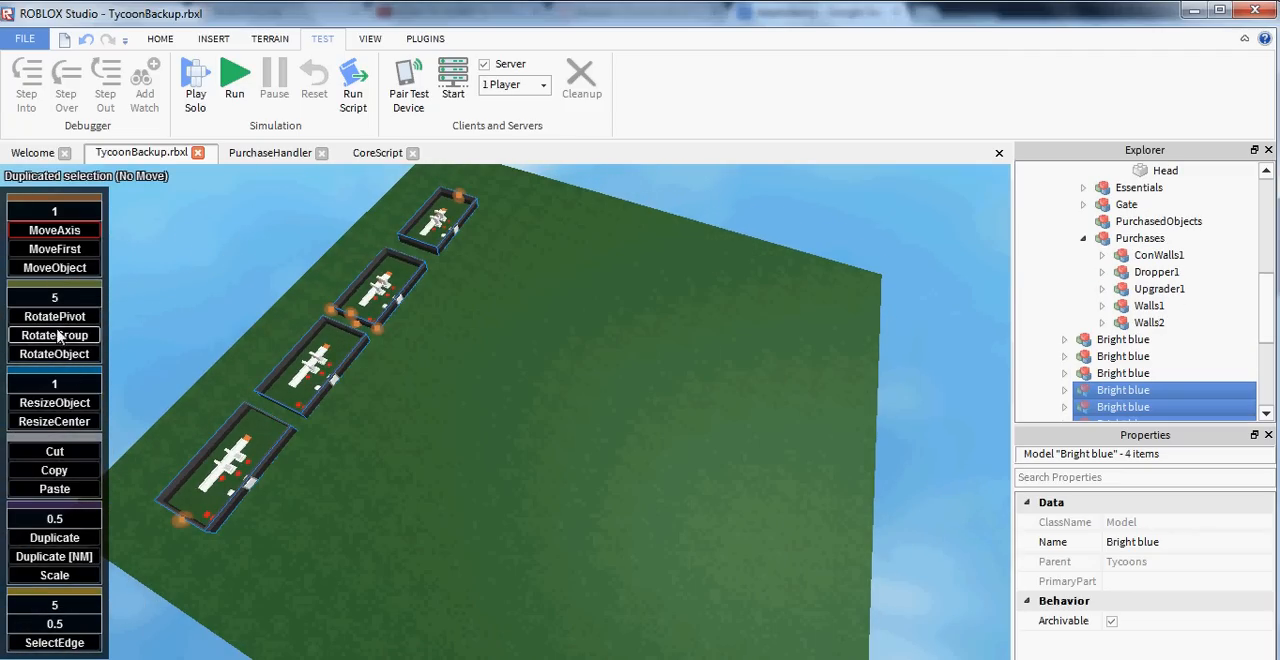
pyautogui.click(54, 335)
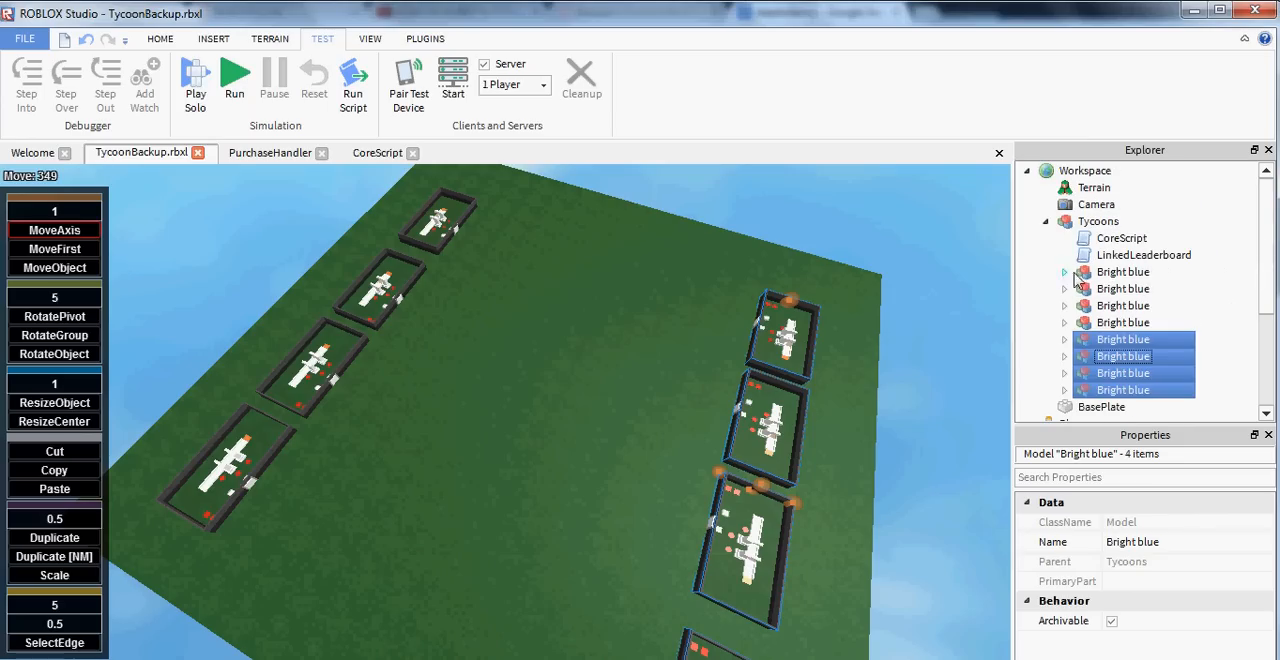
# Rename the Explorer duplicates Bright red, Bright yellow, Bright green, Cyan, Hot pink, New Yeller, Black.
pyautogui.click(1122, 288)
pyautogui.write('red')
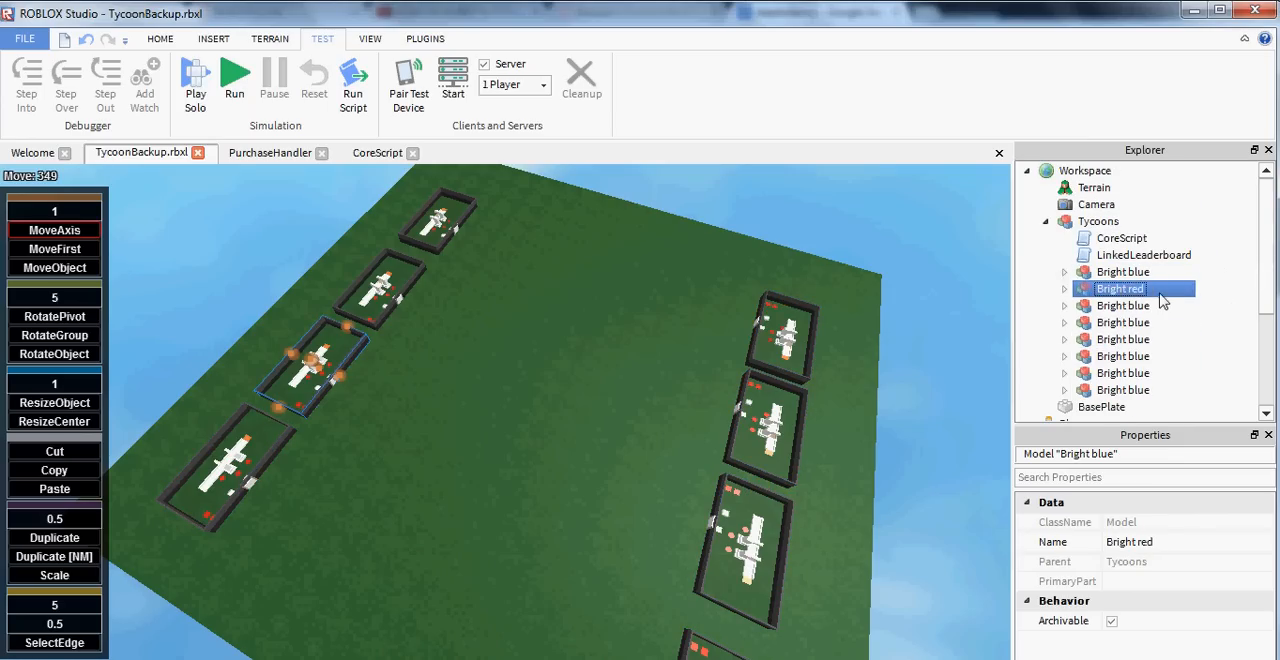
pyautogui.click(1122, 305)
pyautogui.write('yellow')
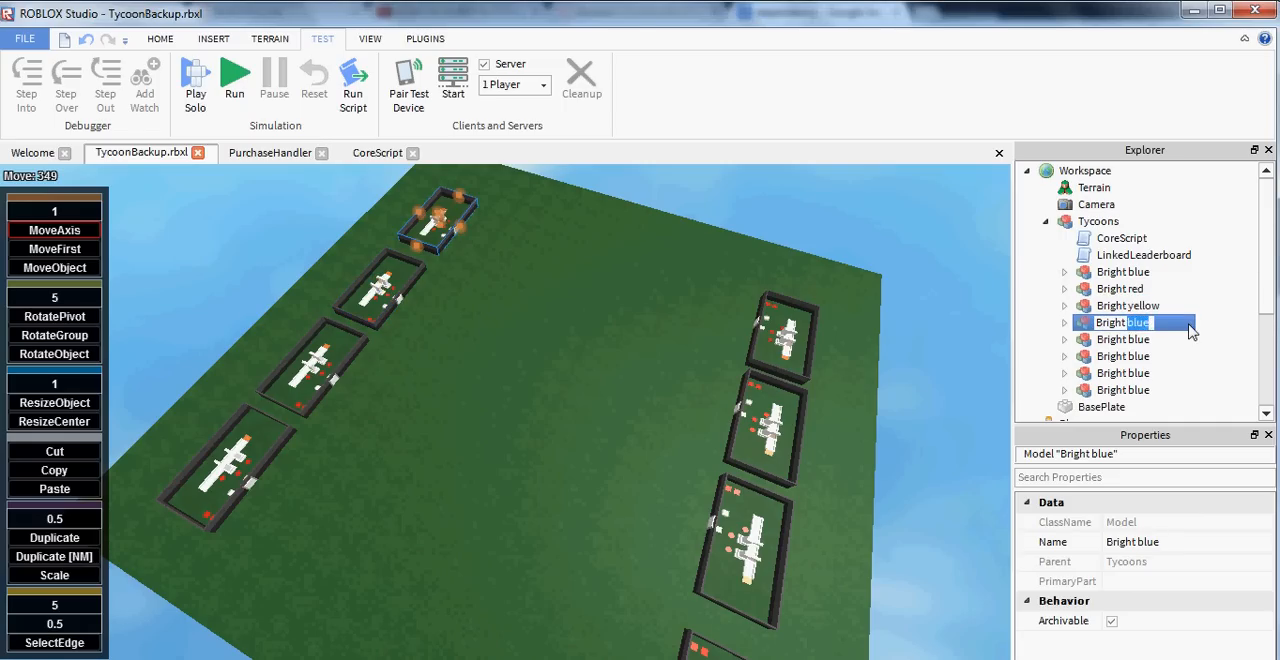
pyautogui.click(1122, 339)
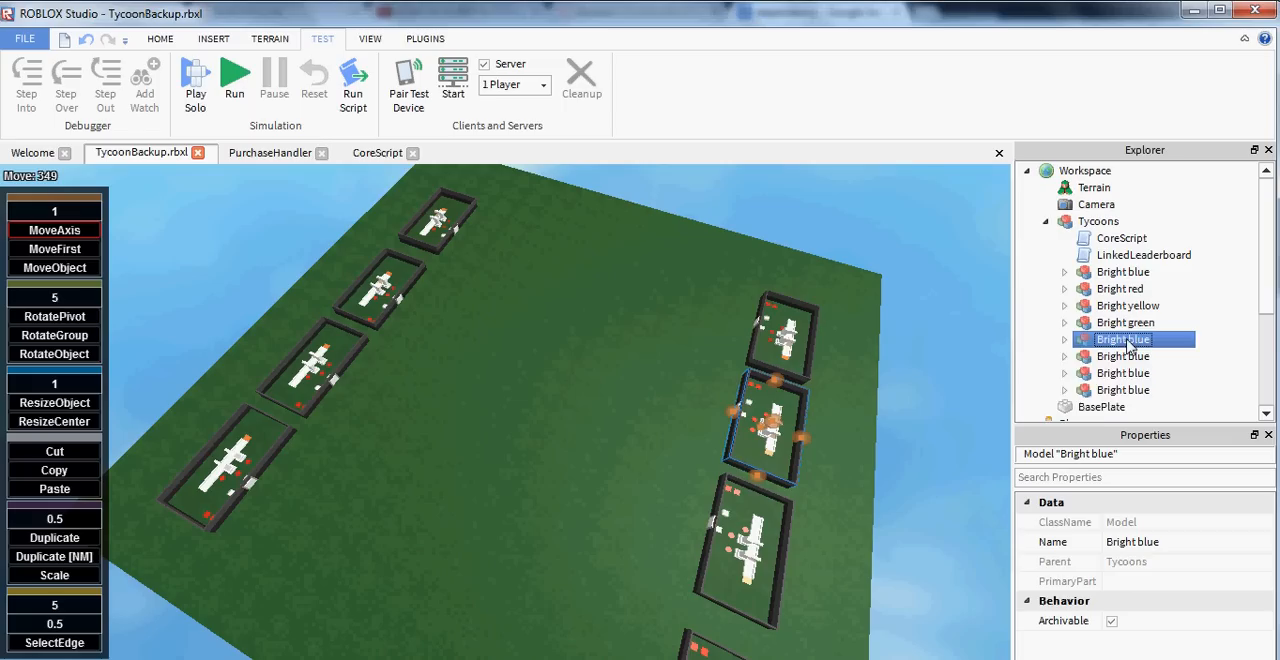
pyautogui.click(1065, 339)
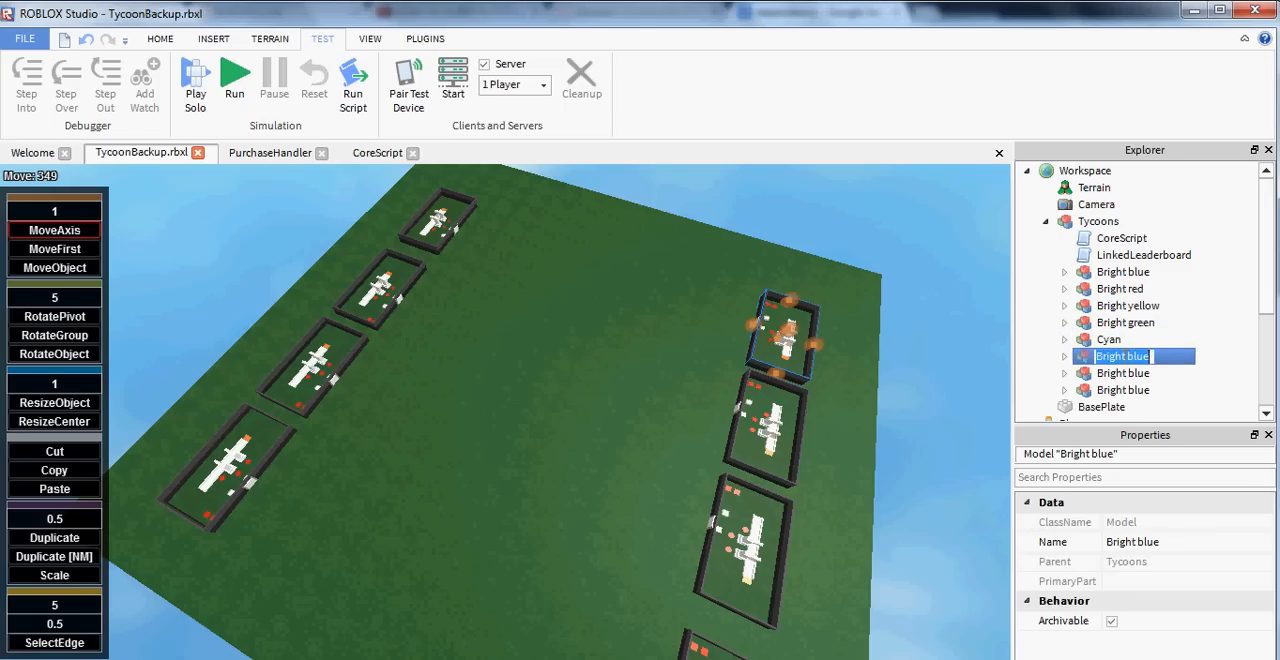
pyautogui.write('Hot pink')
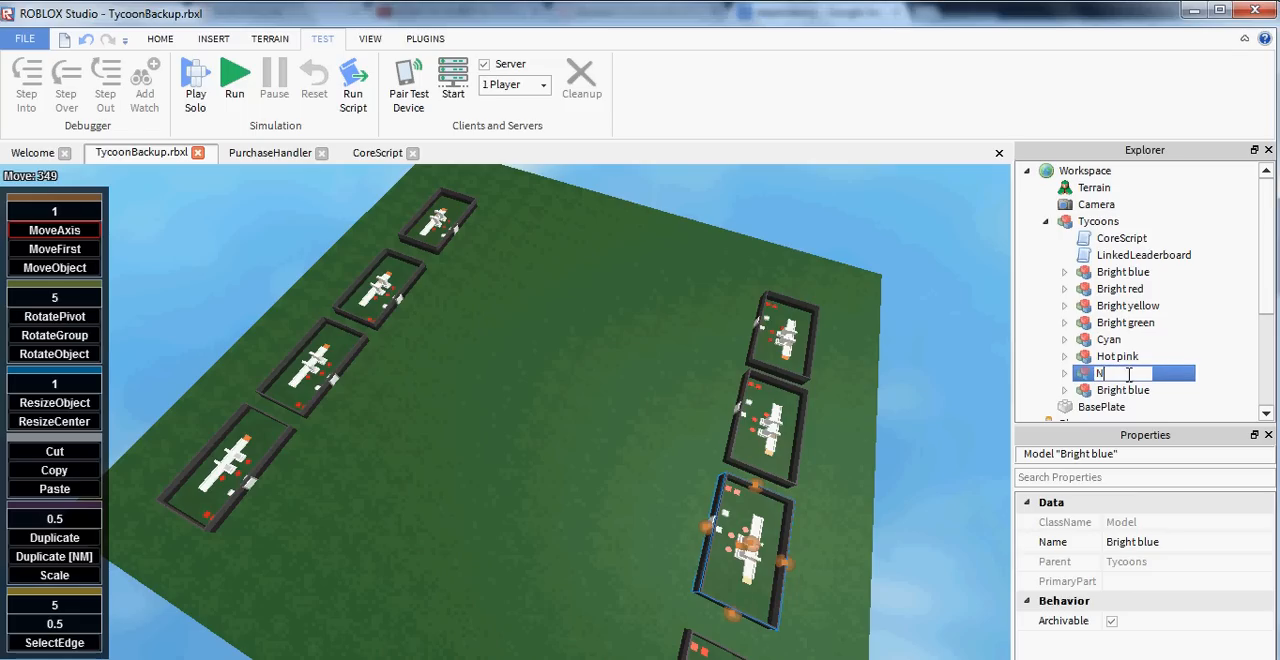
pyautogui.write('New Yeller')
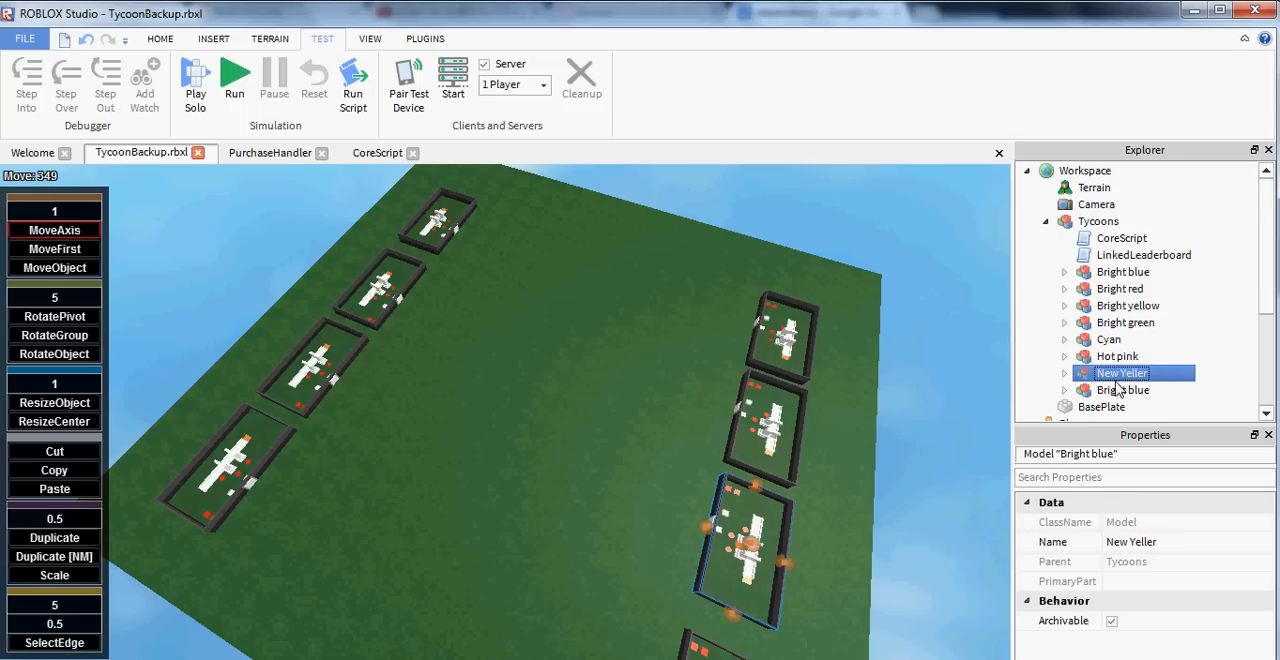
pyautogui.click(1122, 389)
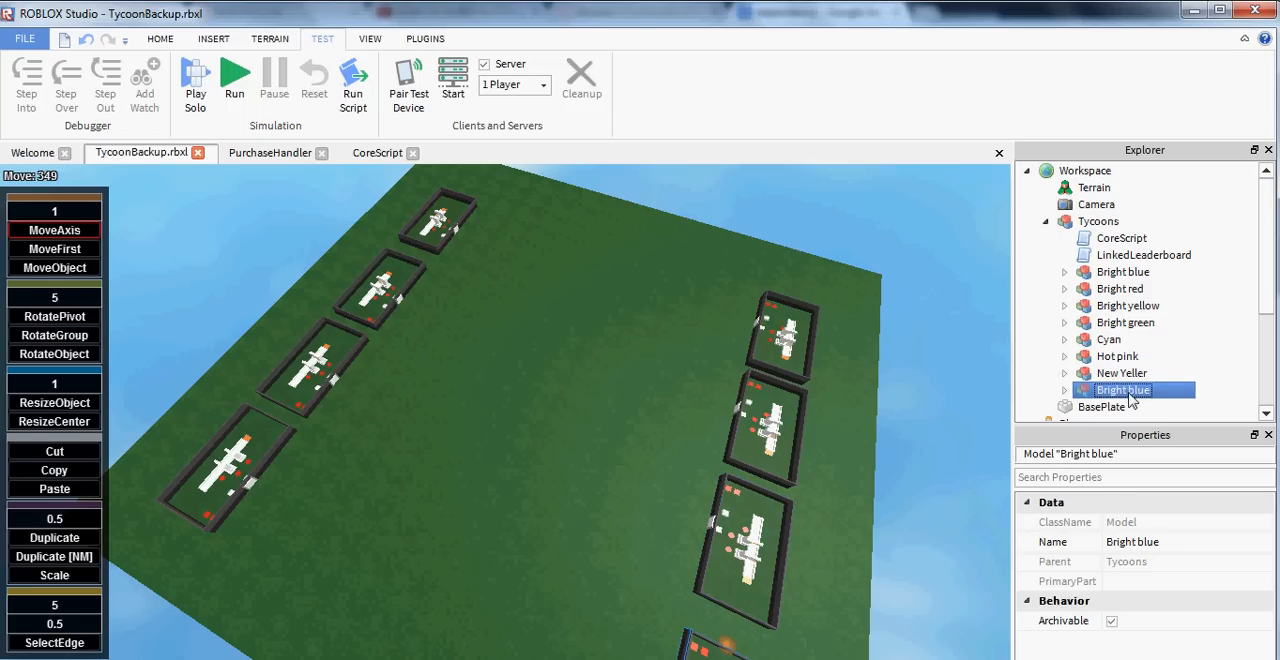
pyautogui.doubleClick(1122, 389)
pyautogui.write('Black')
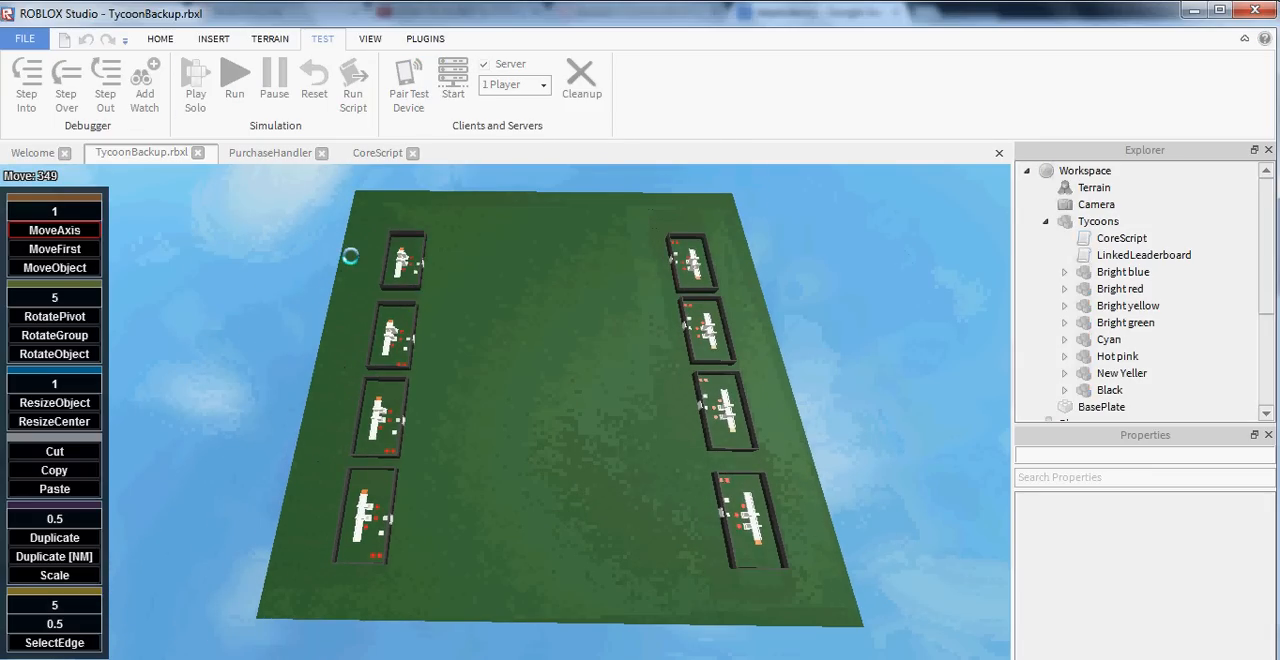
pyautogui.click(234, 75)
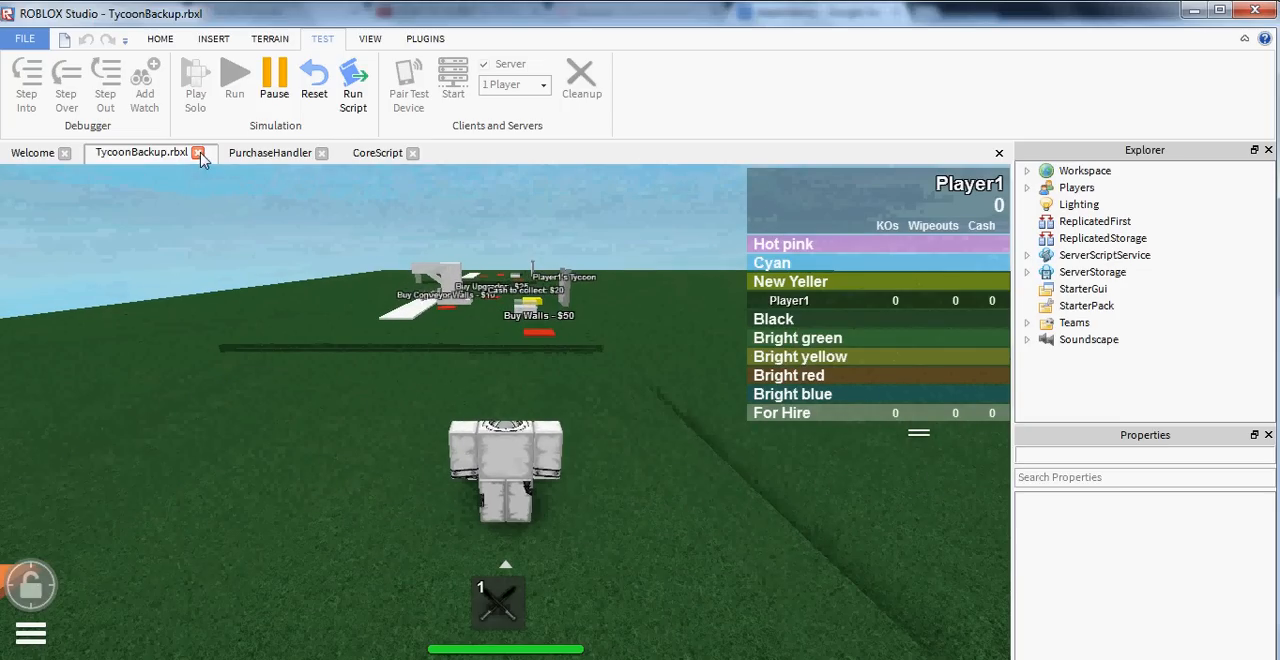
pyautogui.moveTo(199, 152)
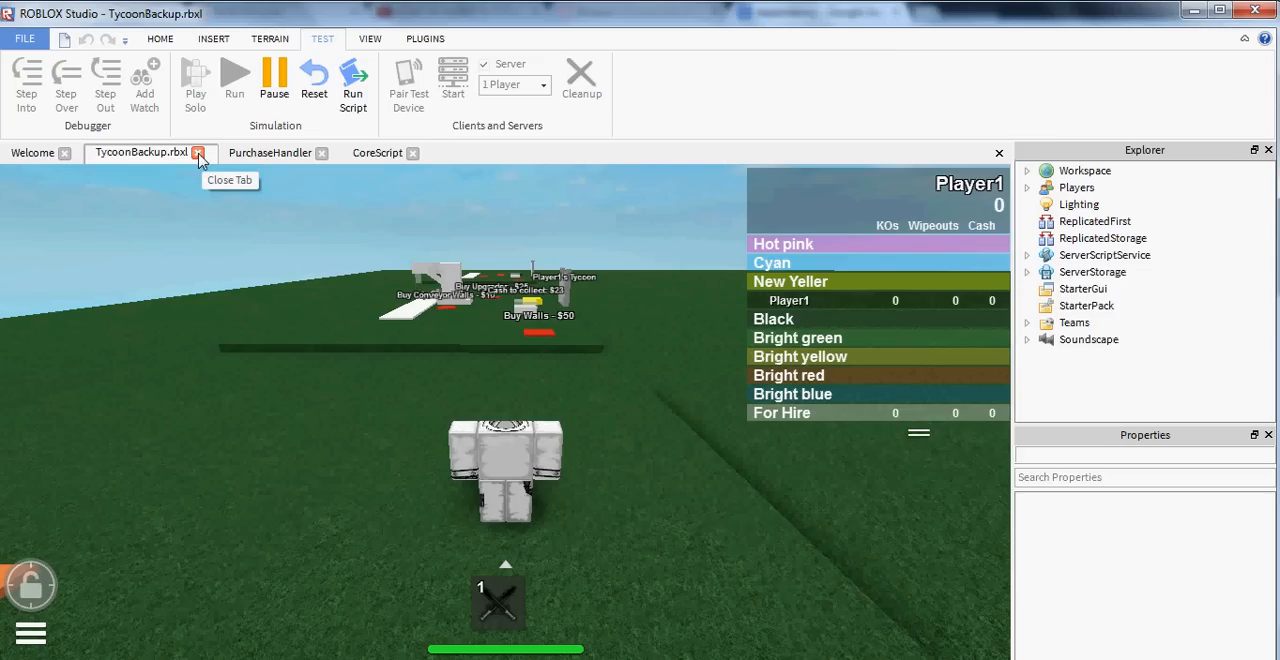
pyautogui.click(313, 75)
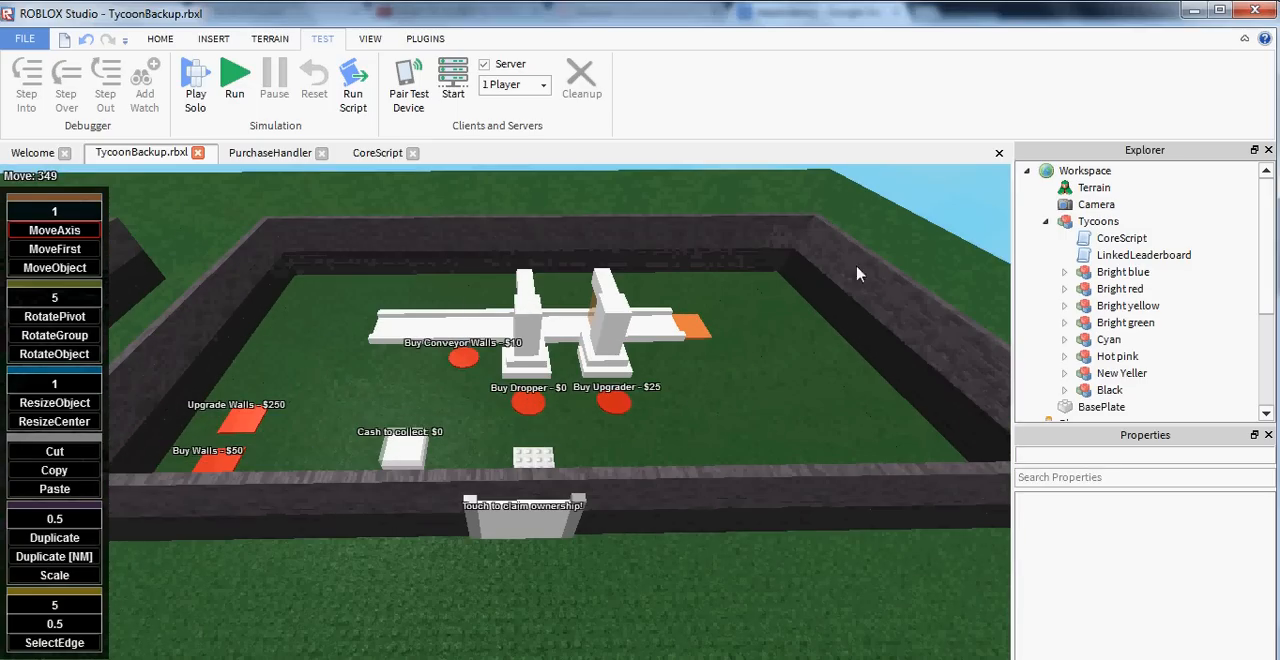
pyautogui.click(1120, 288)
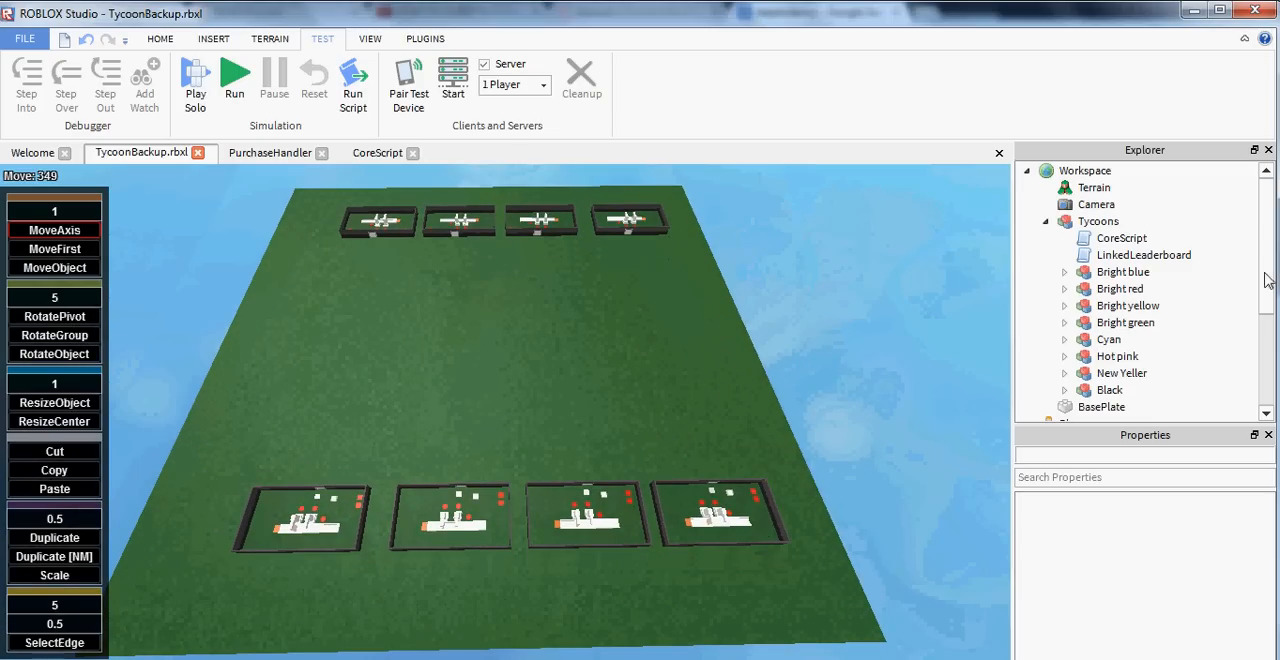
# Insert a new Script object under Workspace from its Insert Object menu.
pyautogui.rightClick(1084, 170)
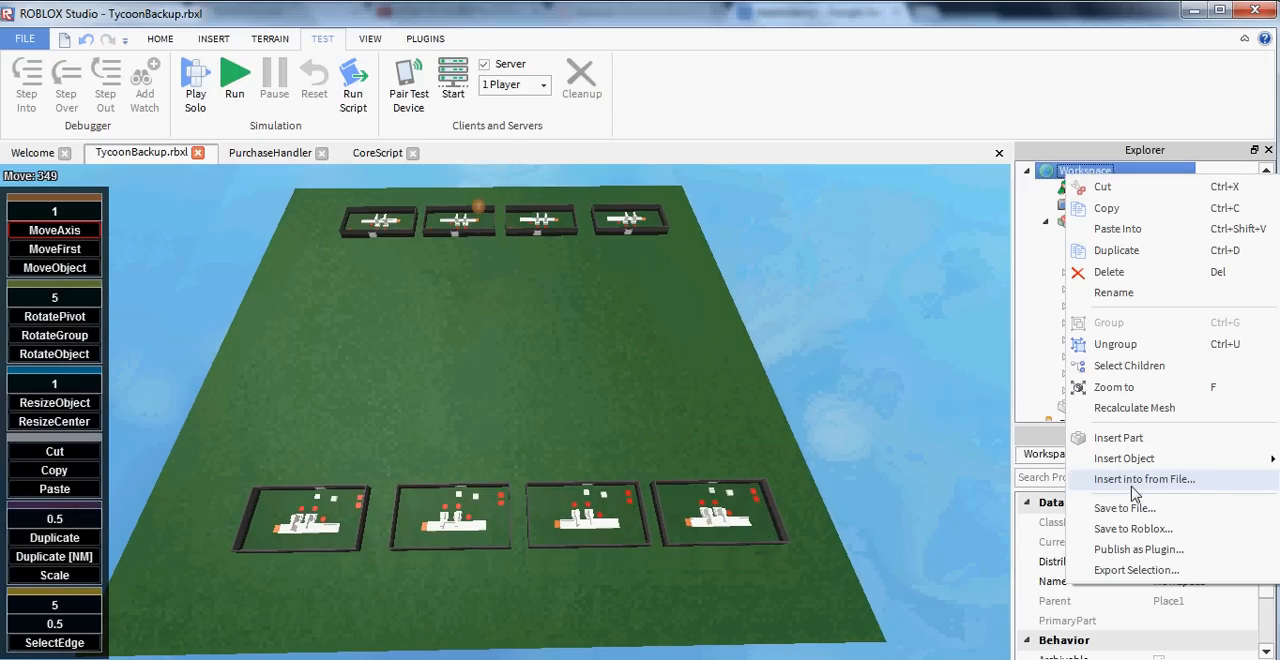
pyautogui.click(1124, 458)
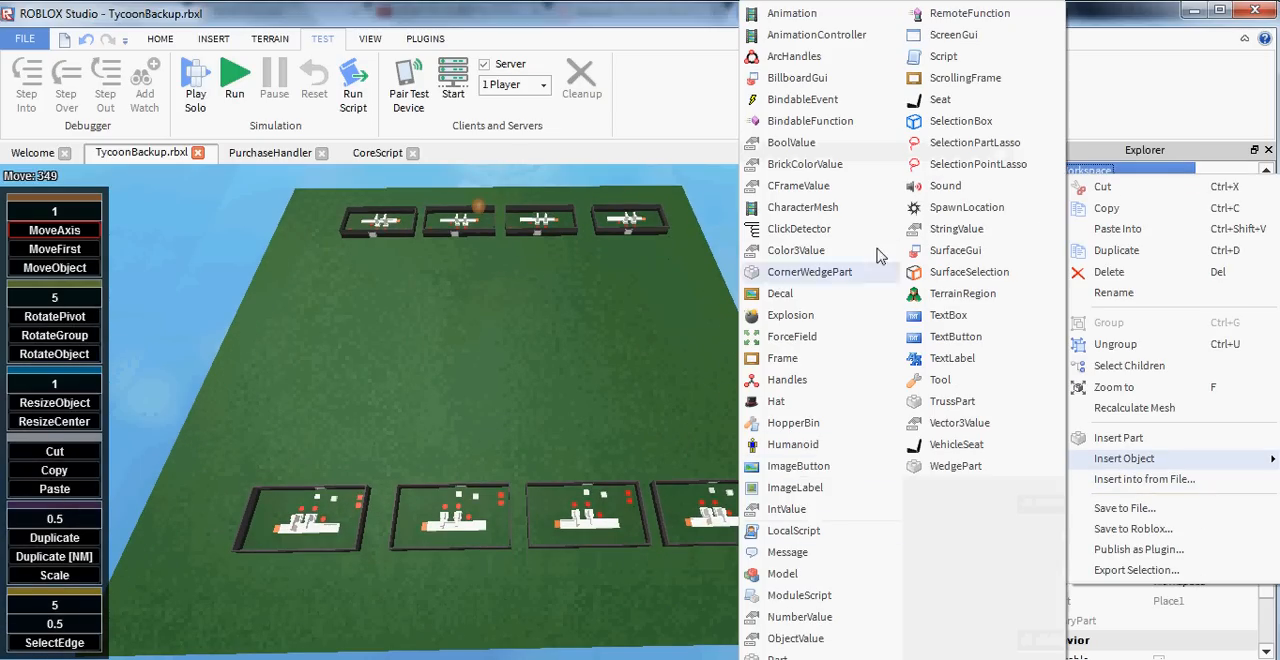
pyautogui.click(942, 56)
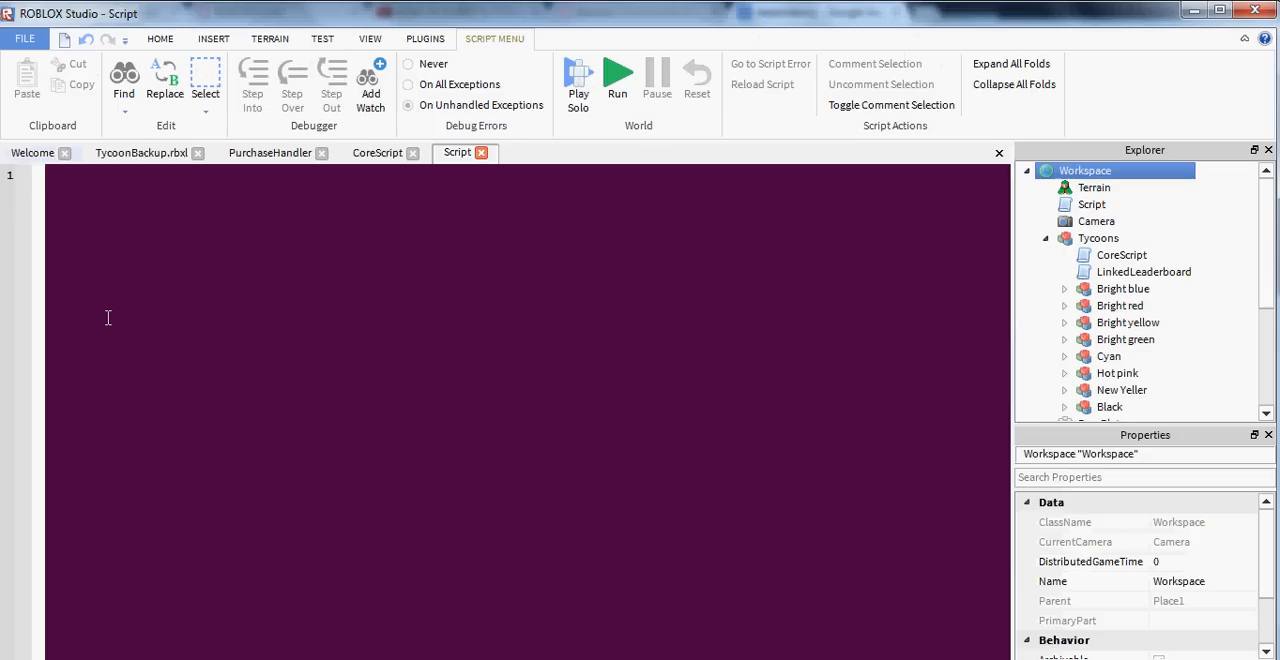
# Write the example: if isvip(person), else MarketplaceService:PromptPurchase(person, id).
pyautogui.write('if')
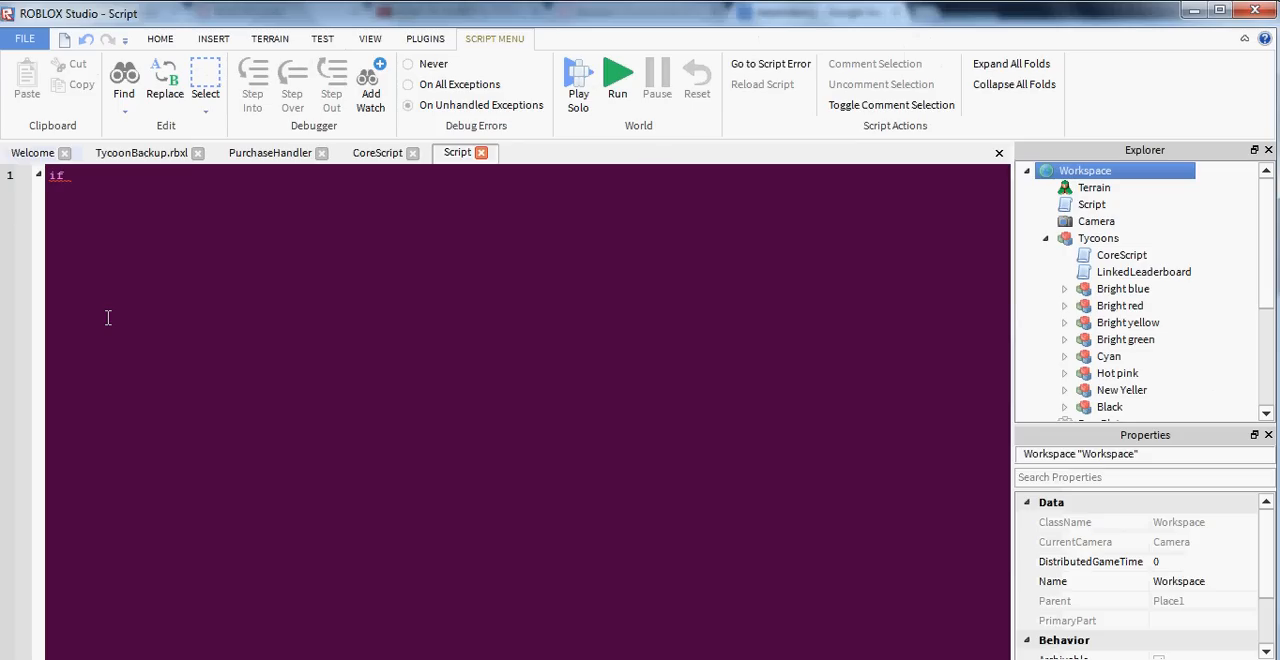
pyautogui.write('vip(')
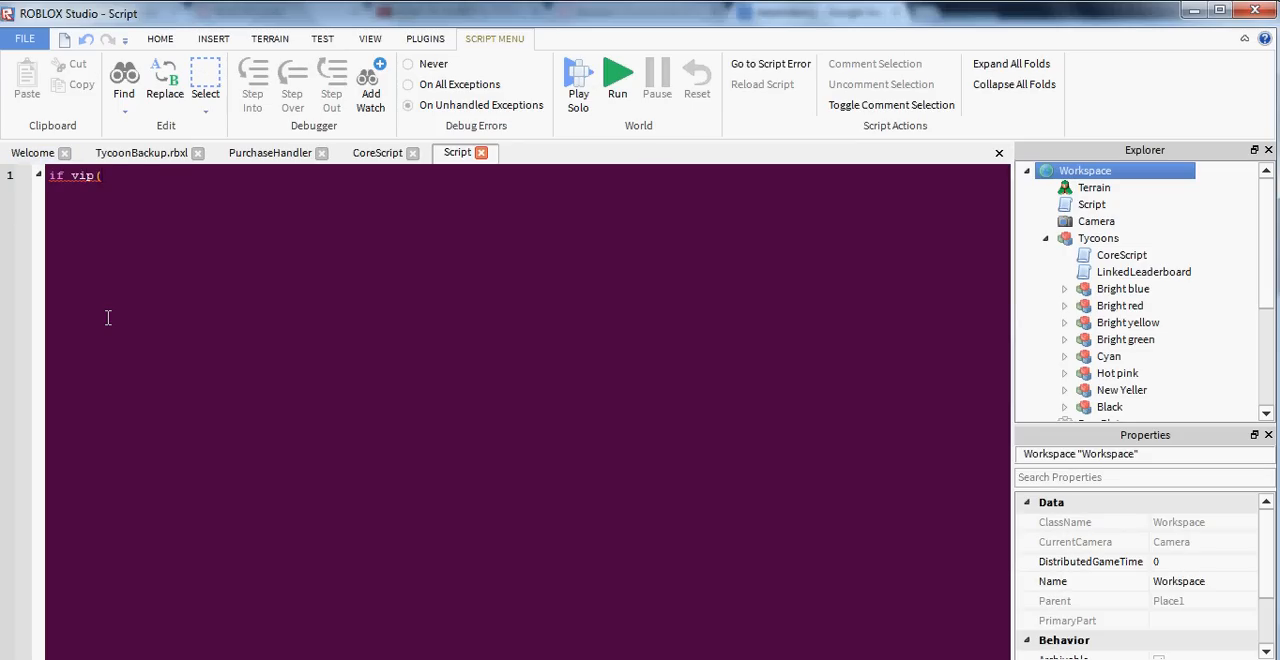
pyautogui.write('person) then')
pyautogui.write('game.')
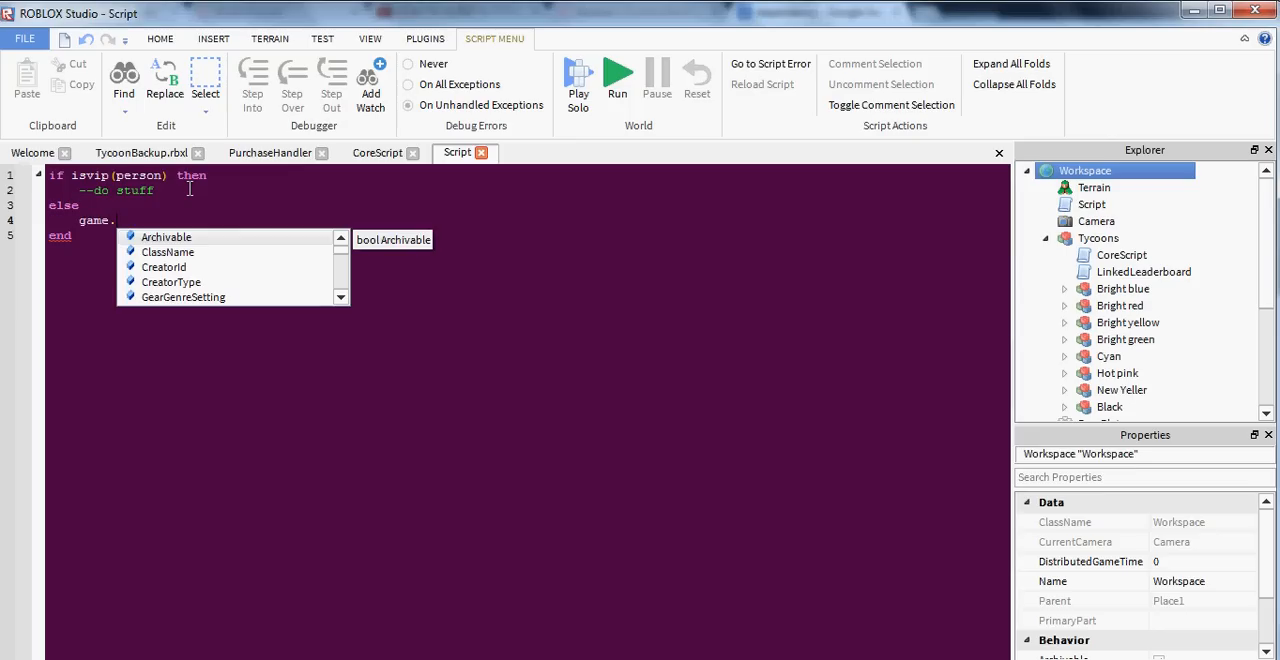
pyautogui.write('MarketplaceService:')
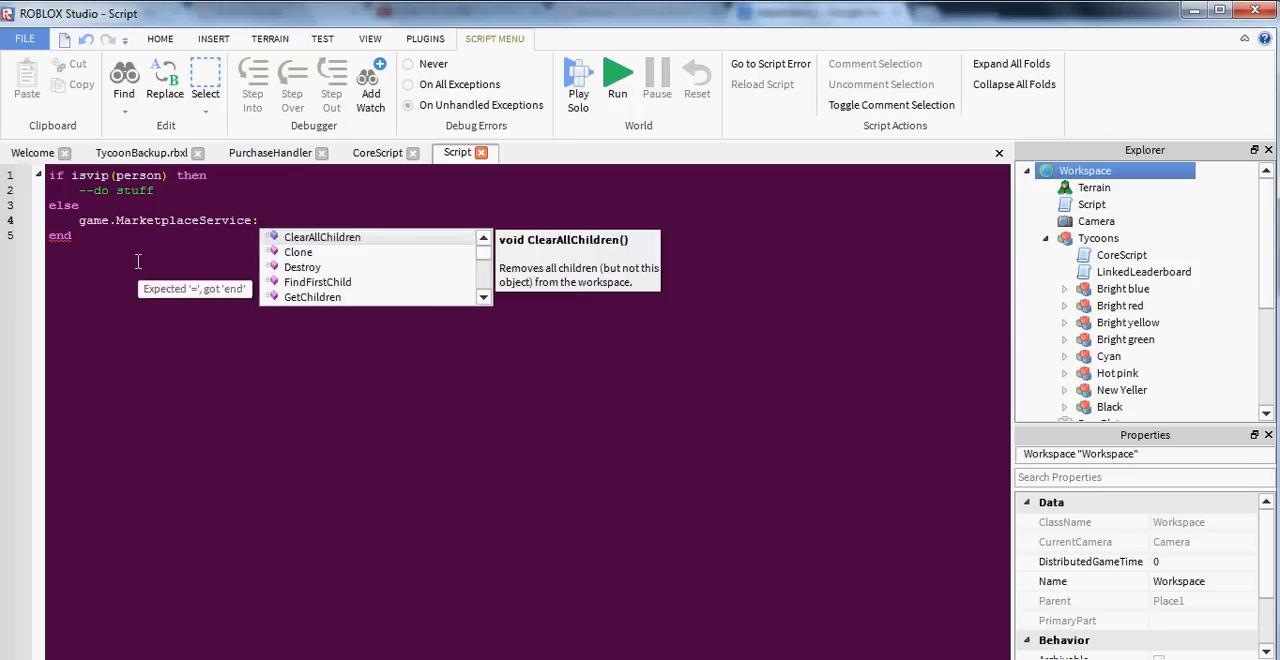
pyautogui.write('Pro')
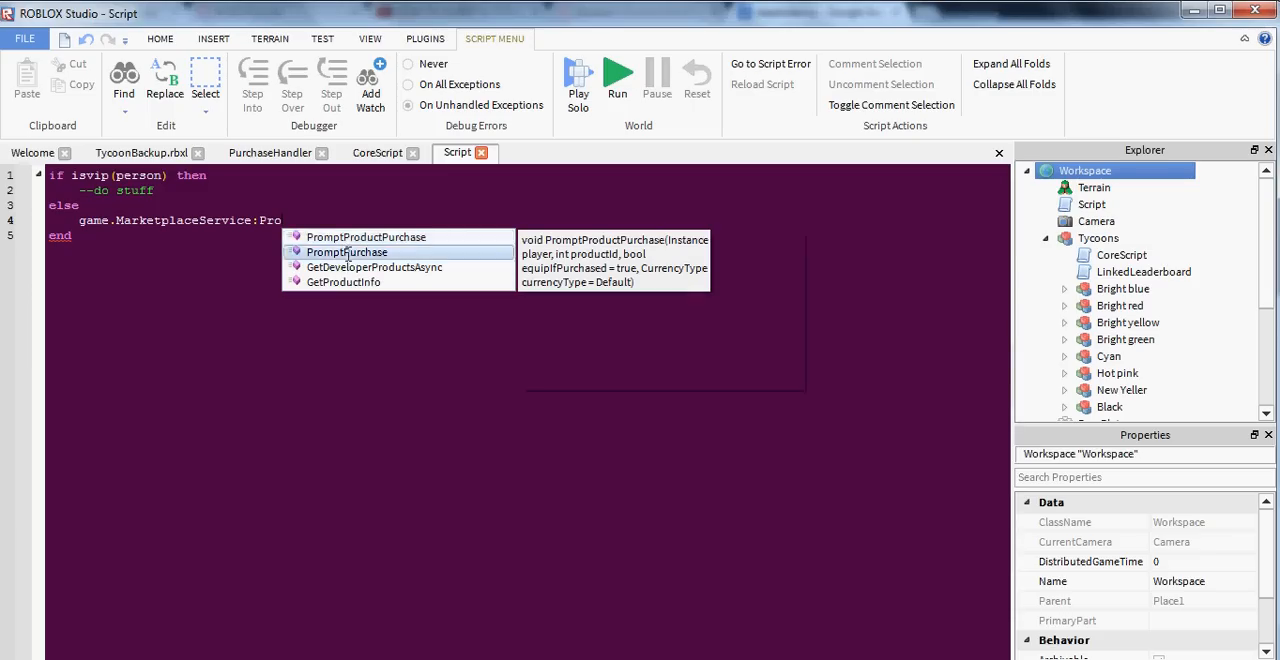
pyautogui.click(346, 252)
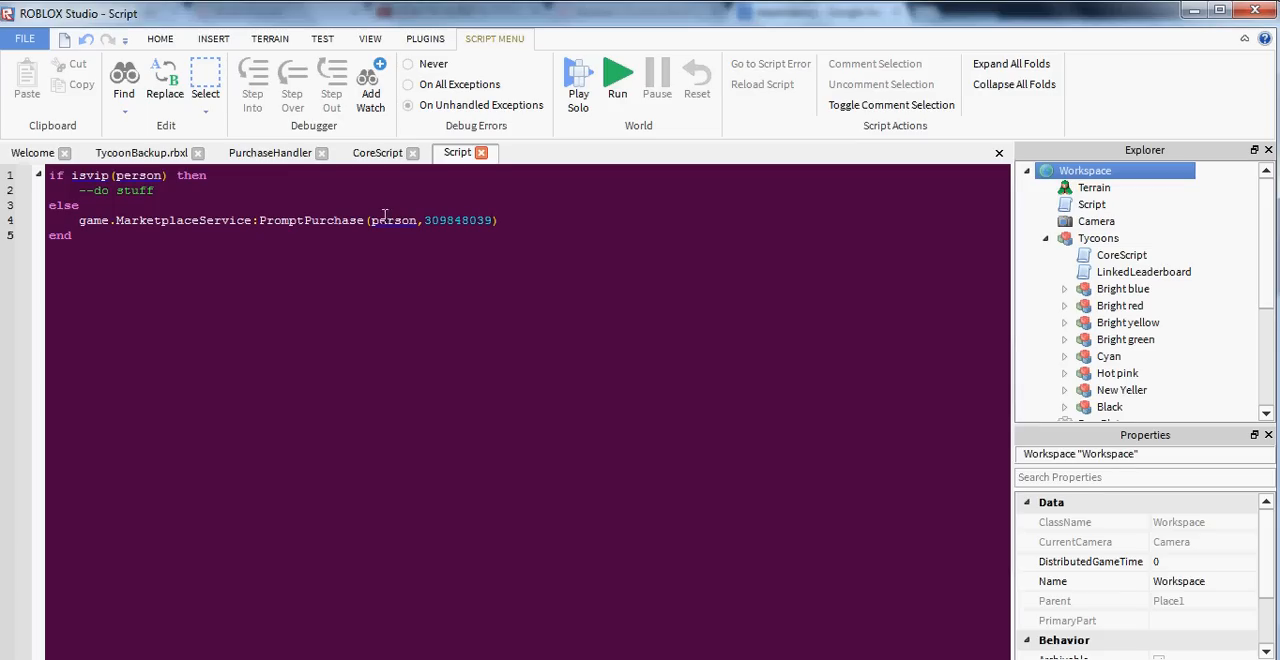
pyautogui.moveTo(219, 208)
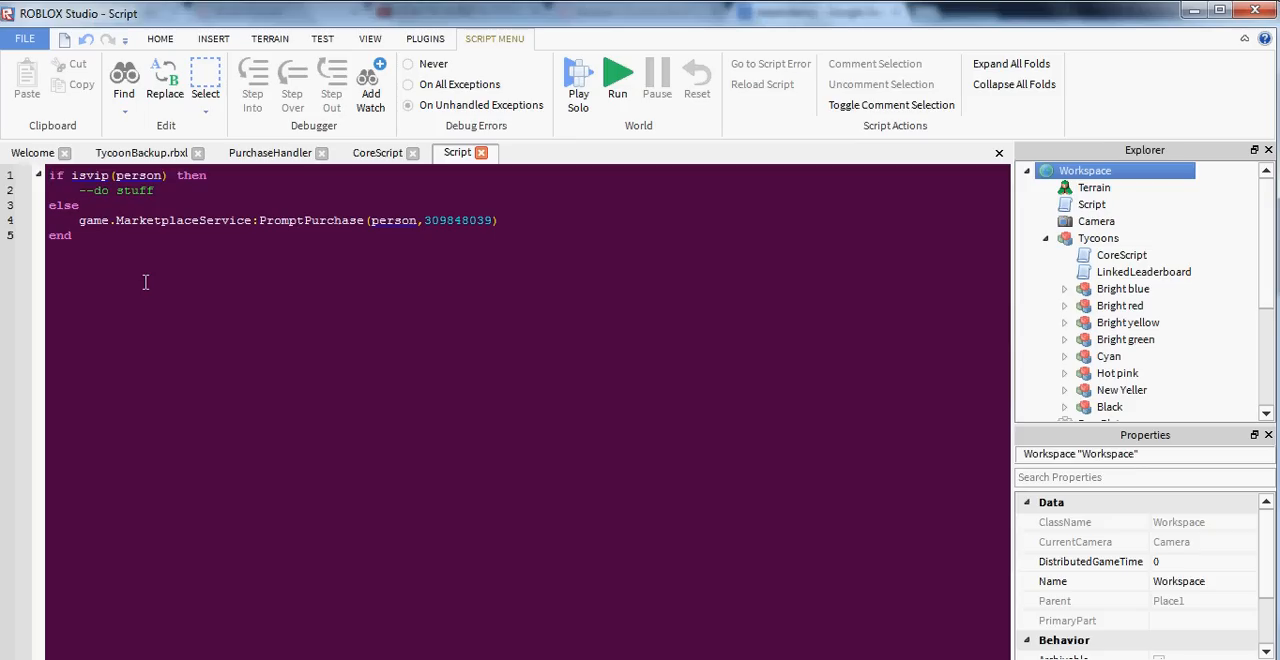
# Finish the closing end, return to the TycoonBackup tab and select the Script for deletion.
pyautogui.doubleClick(60, 235)
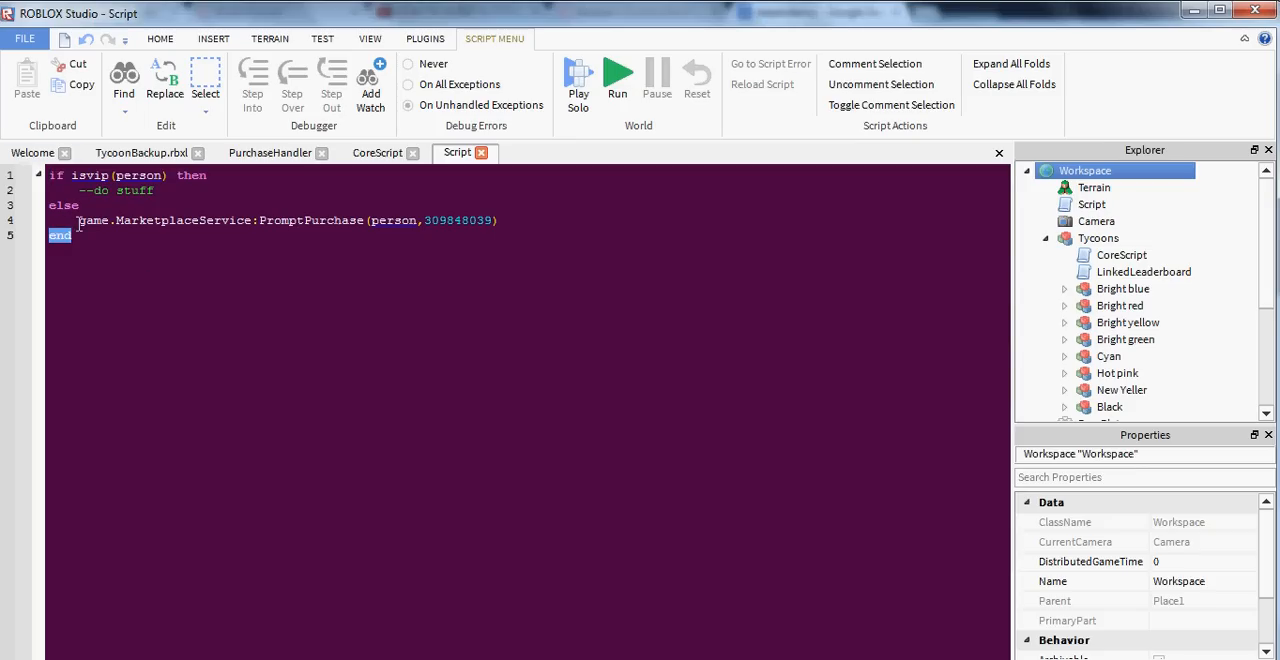
pyautogui.click(375, 315)
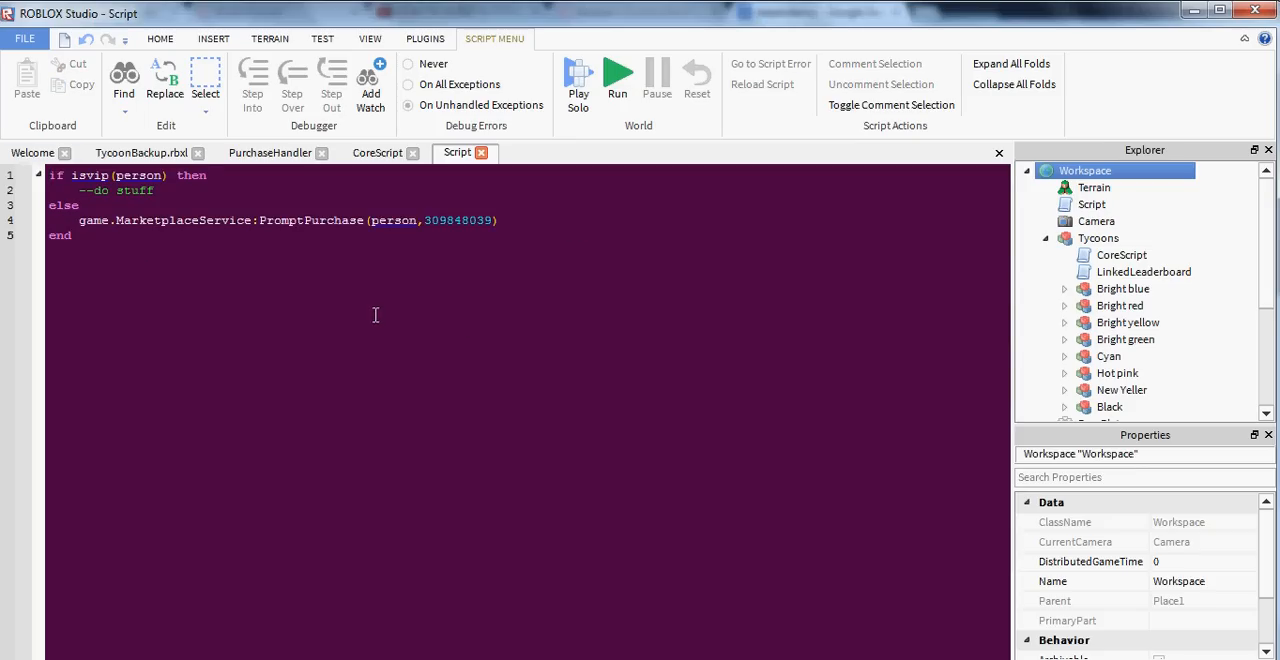
pyautogui.moveTo(115, 166)
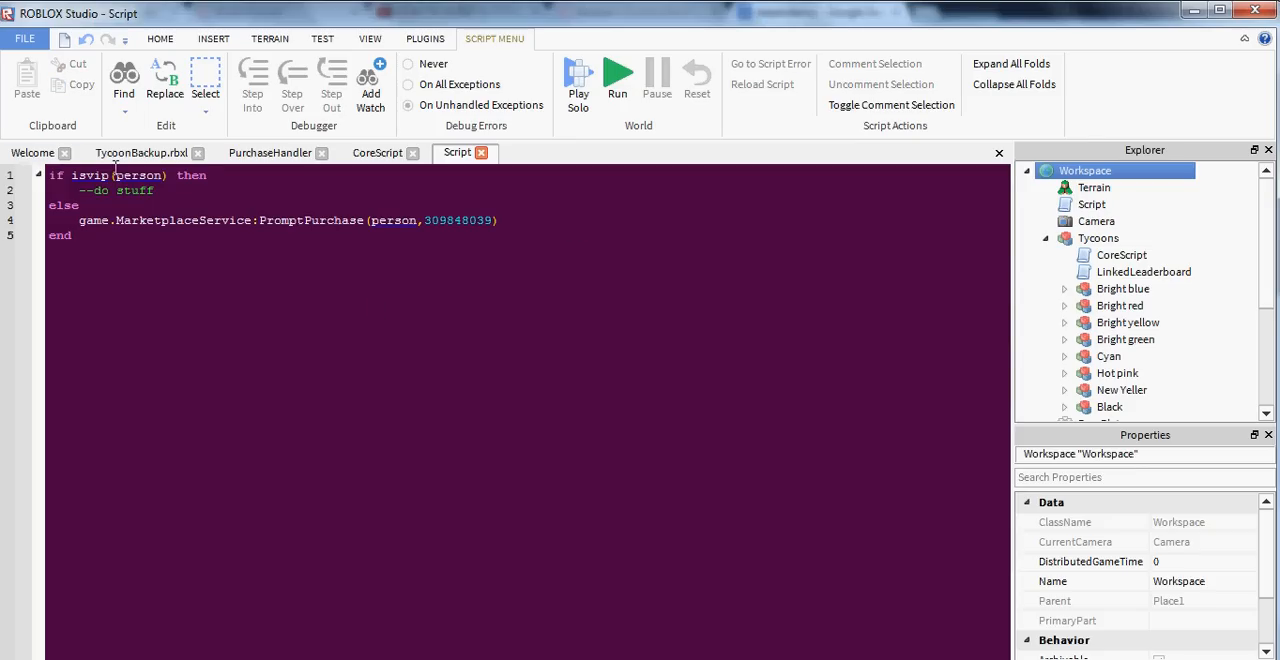
pyautogui.click(141, 152)
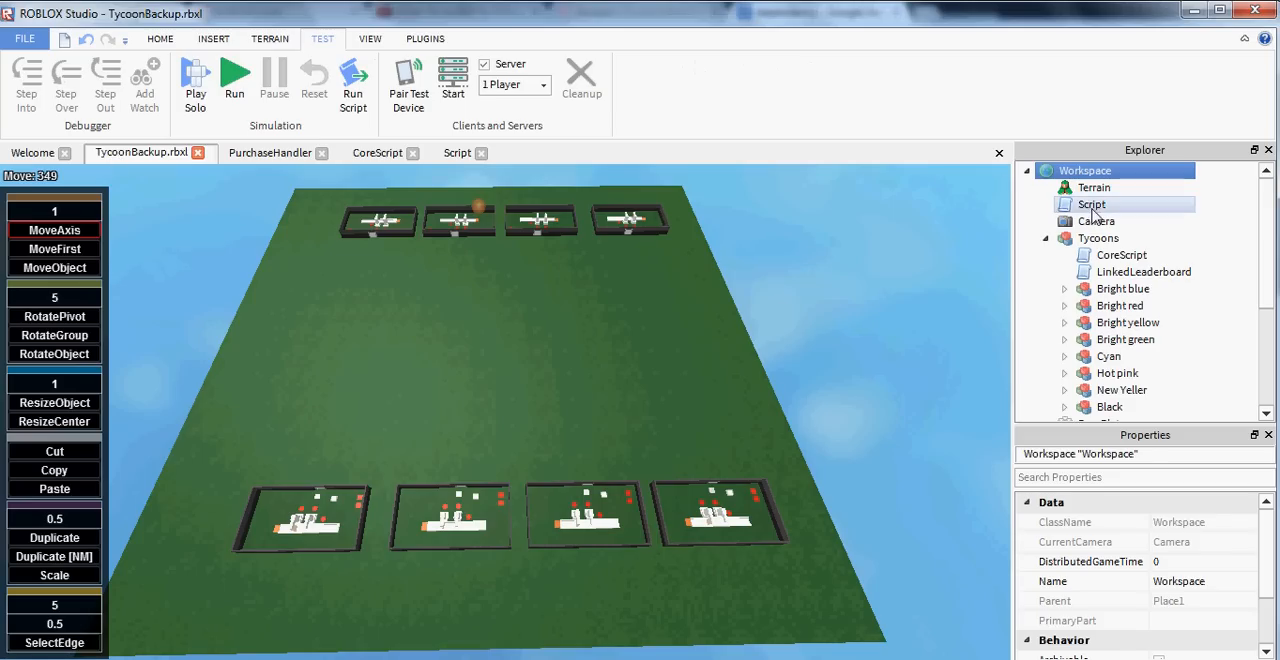
pyautogui.click(481, 152)
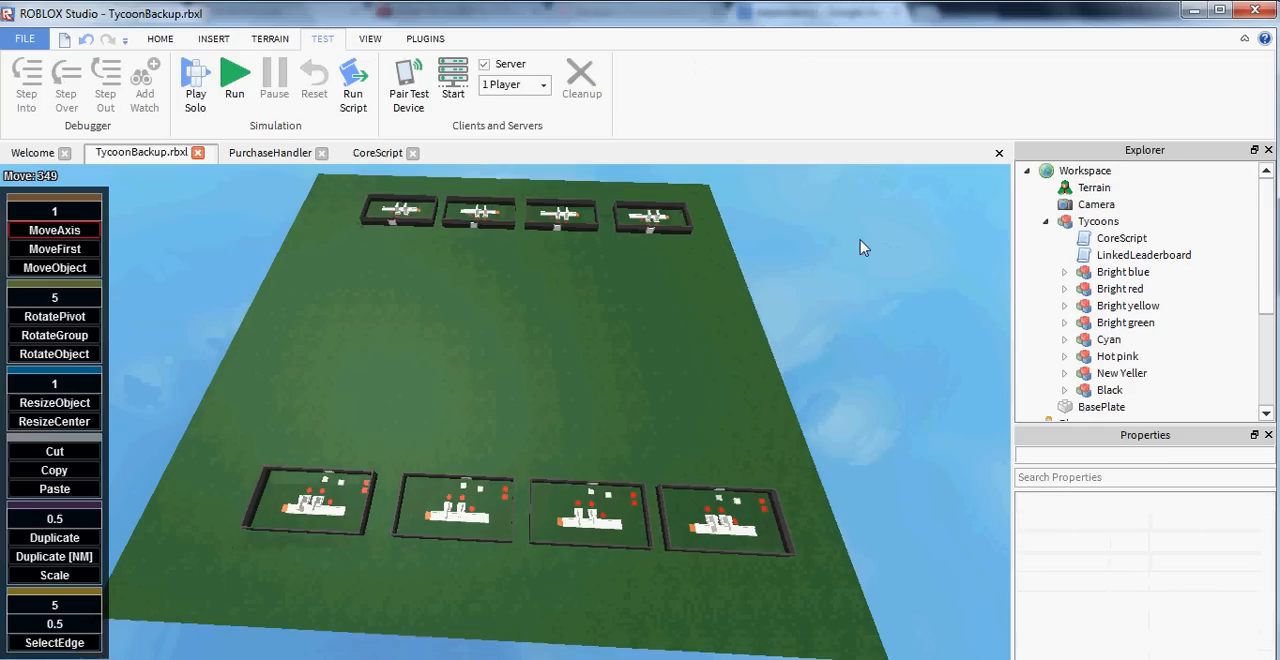